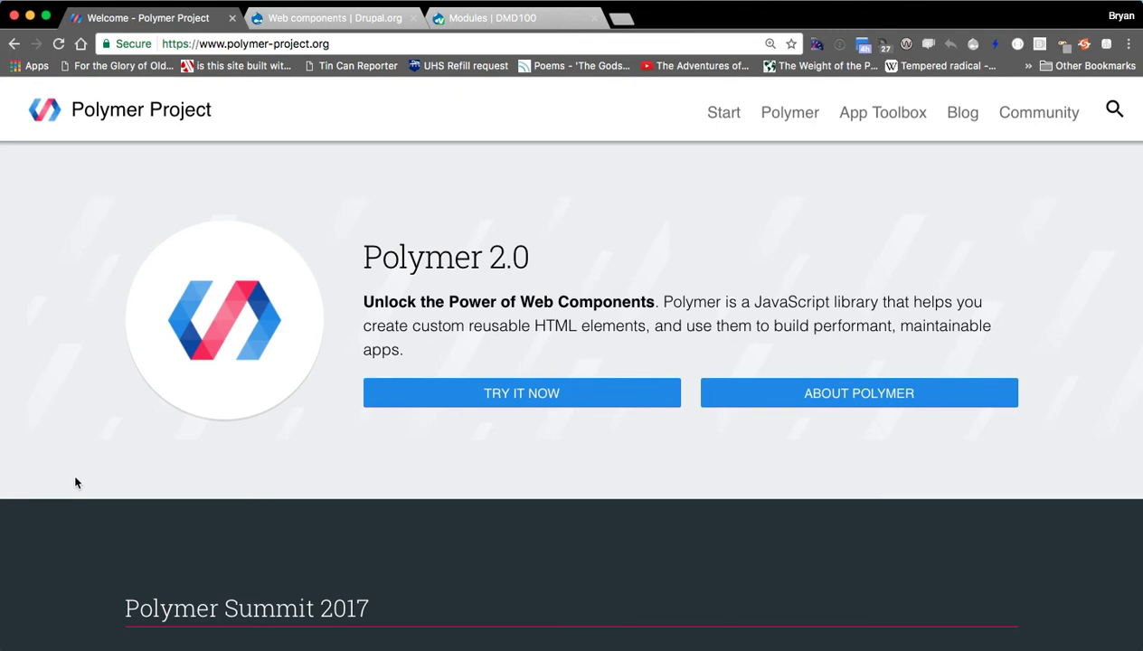
mouse_move(85, 456)
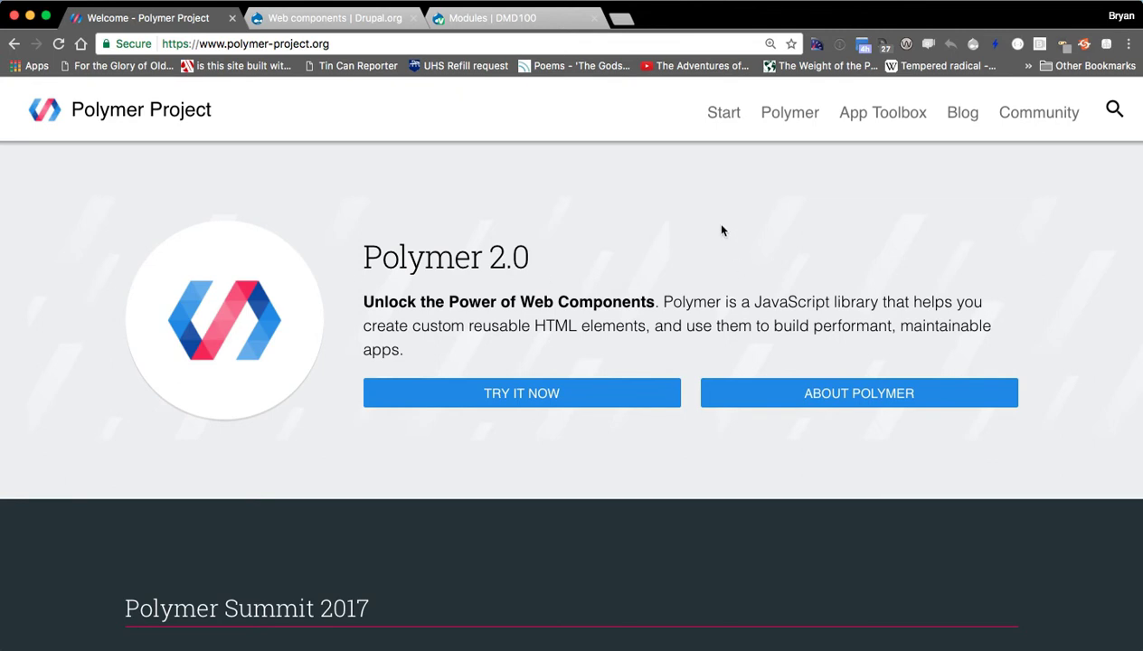
mouse_move(588, 212)
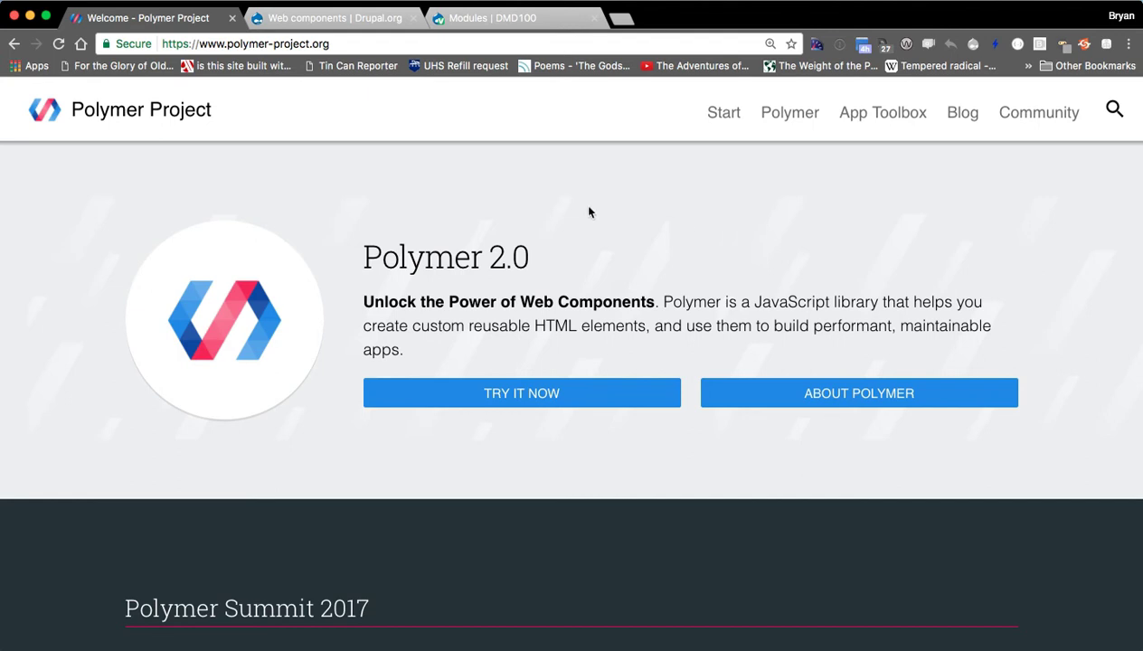
mouse_move(488, 202)
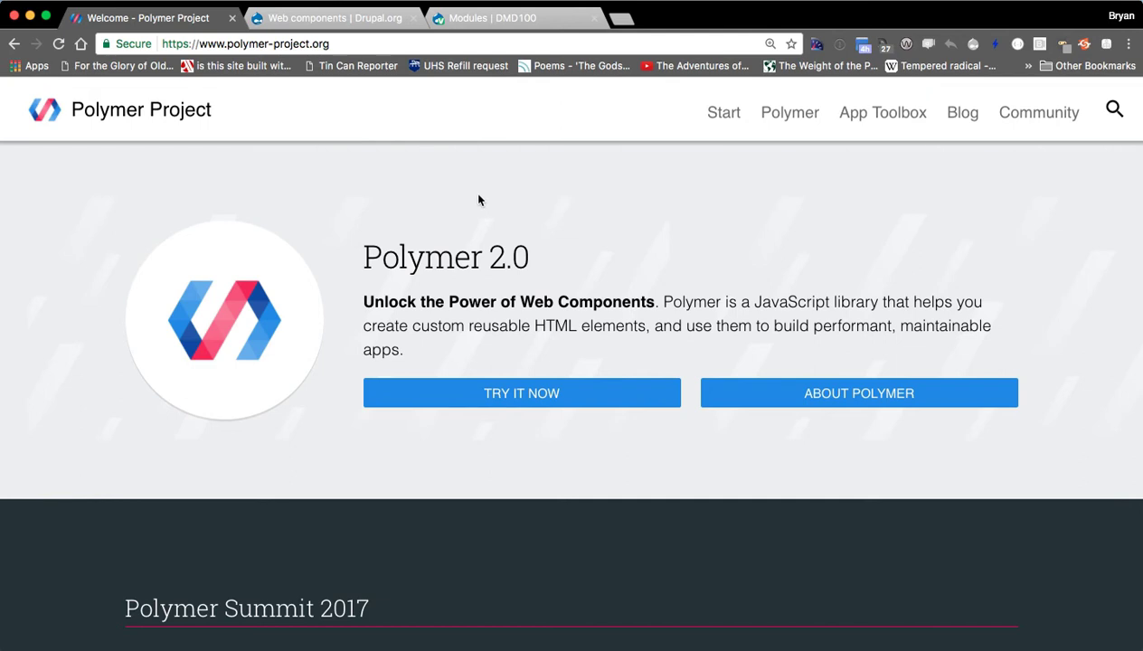
mouse_move(497, 194)
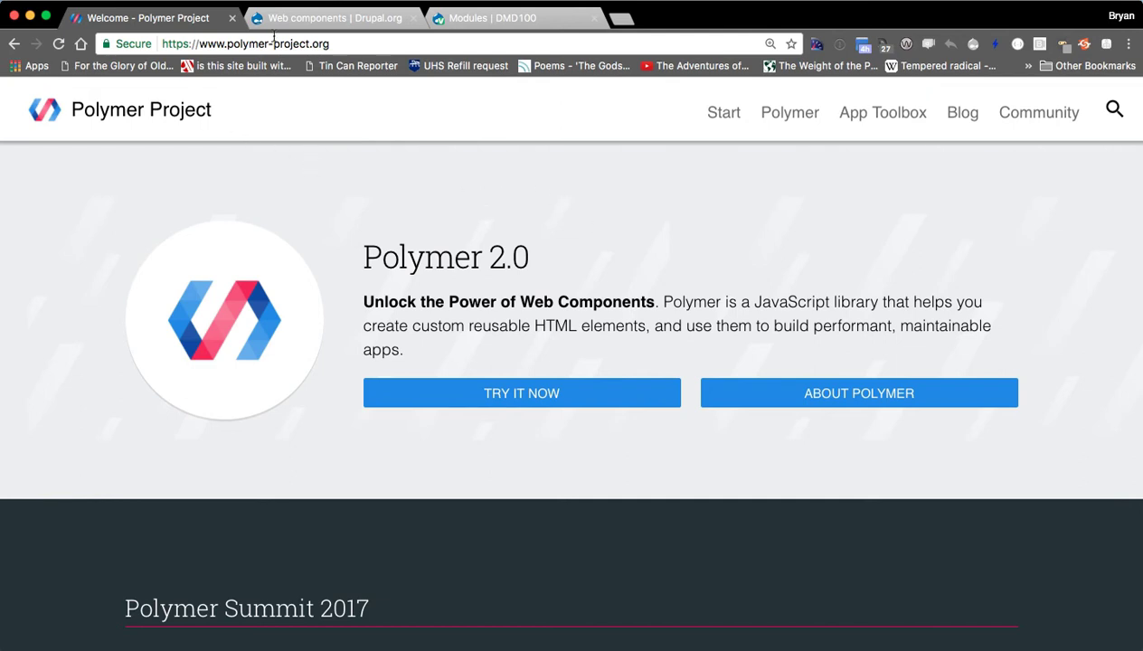
Step: Switch to the Web components Drupal.org project page and scroll to 'Modules included in this package'
left_click(334, 18)
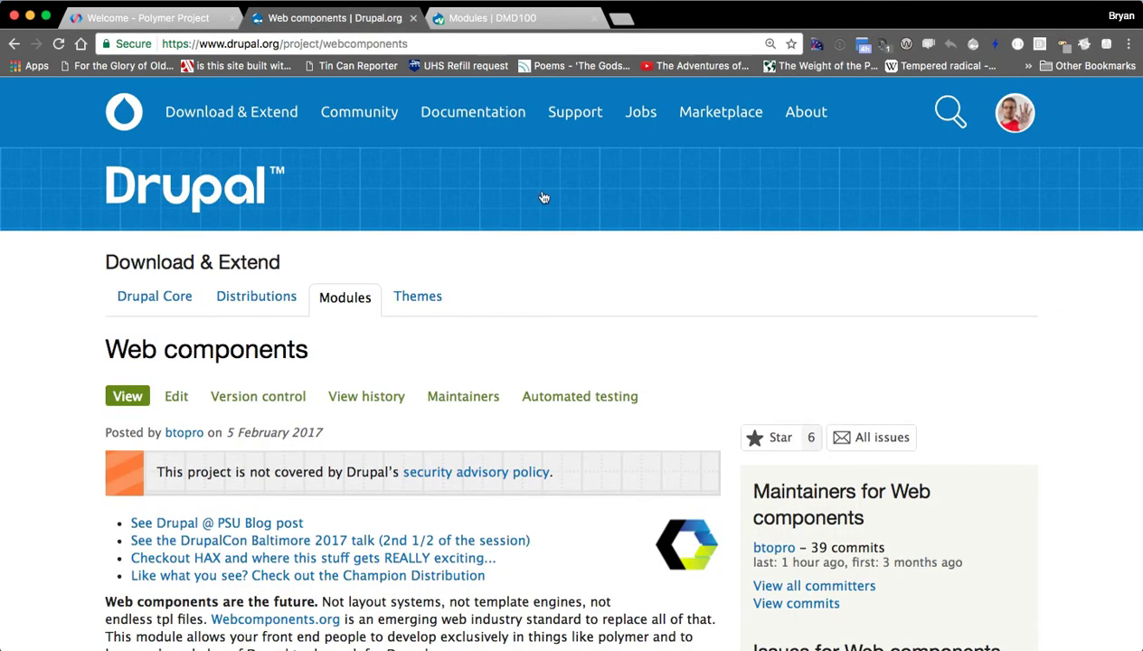
mouse_move(54, 270)
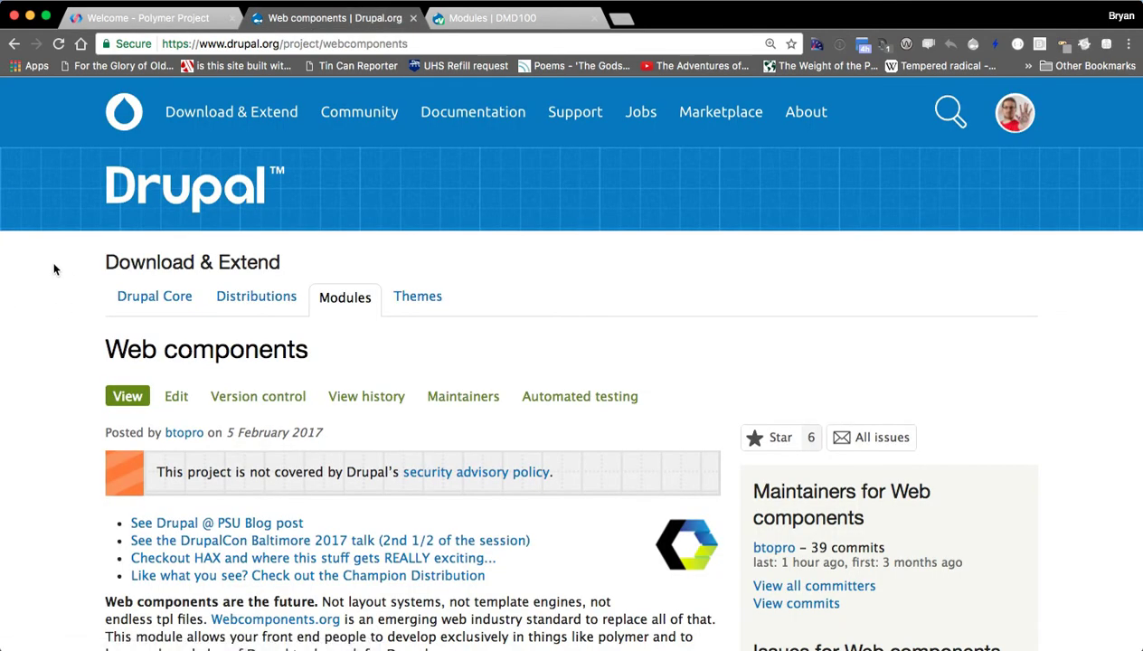
scroll("down", 3)
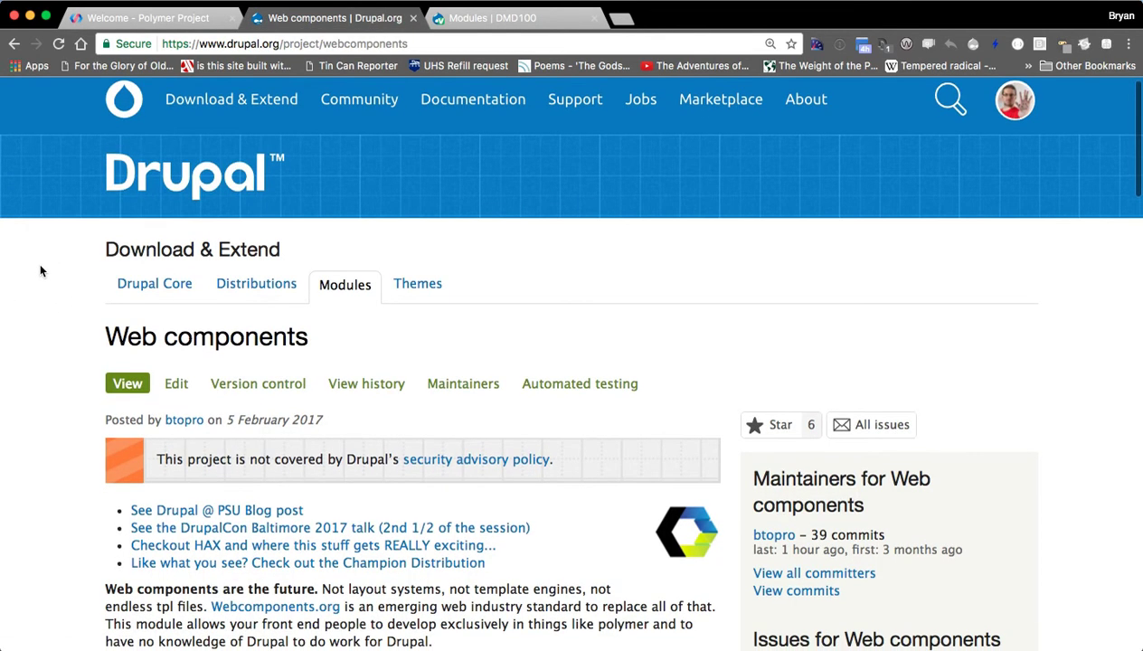
scroll("down", 3)
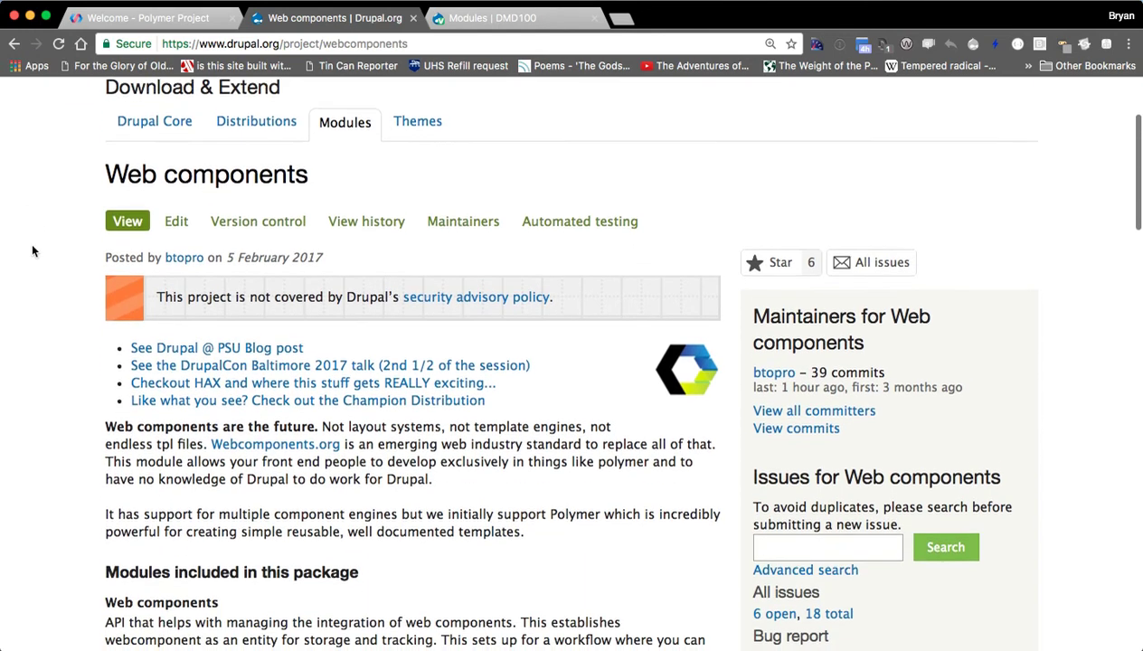
scroll("down", 3)
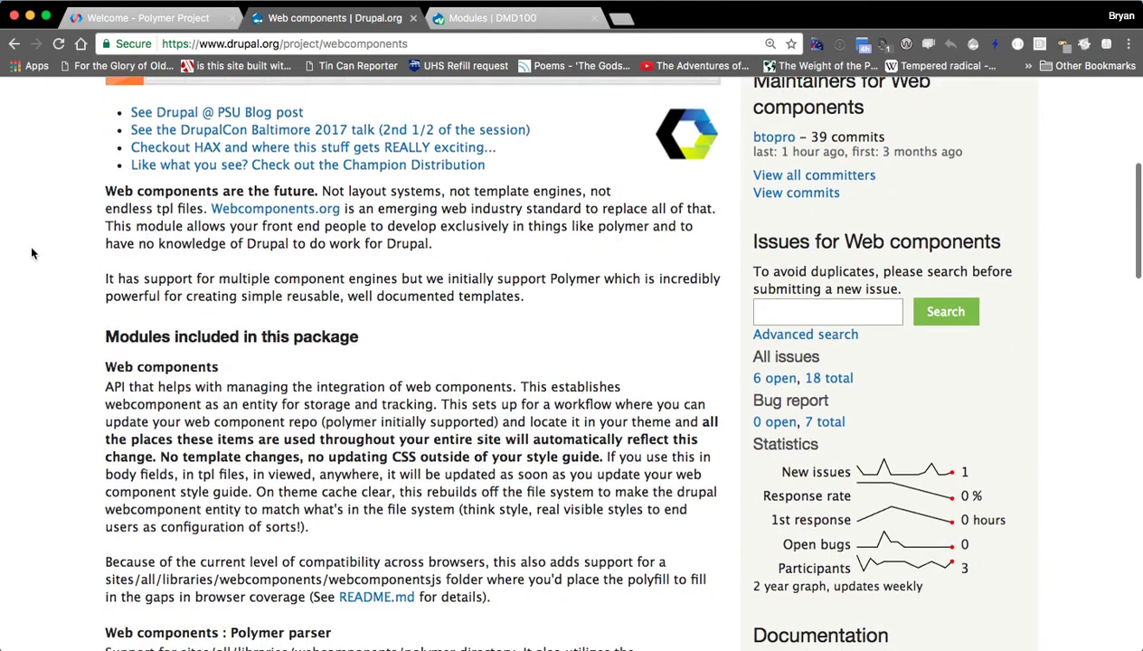
scroll("down", 3)
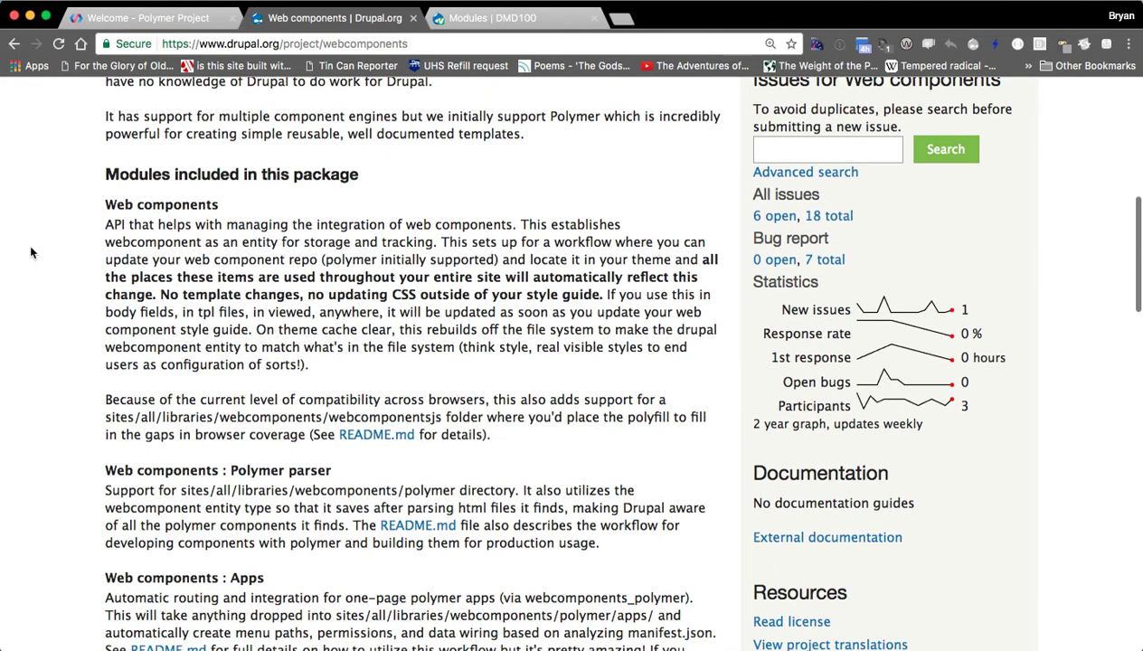
scroll("down", 3)
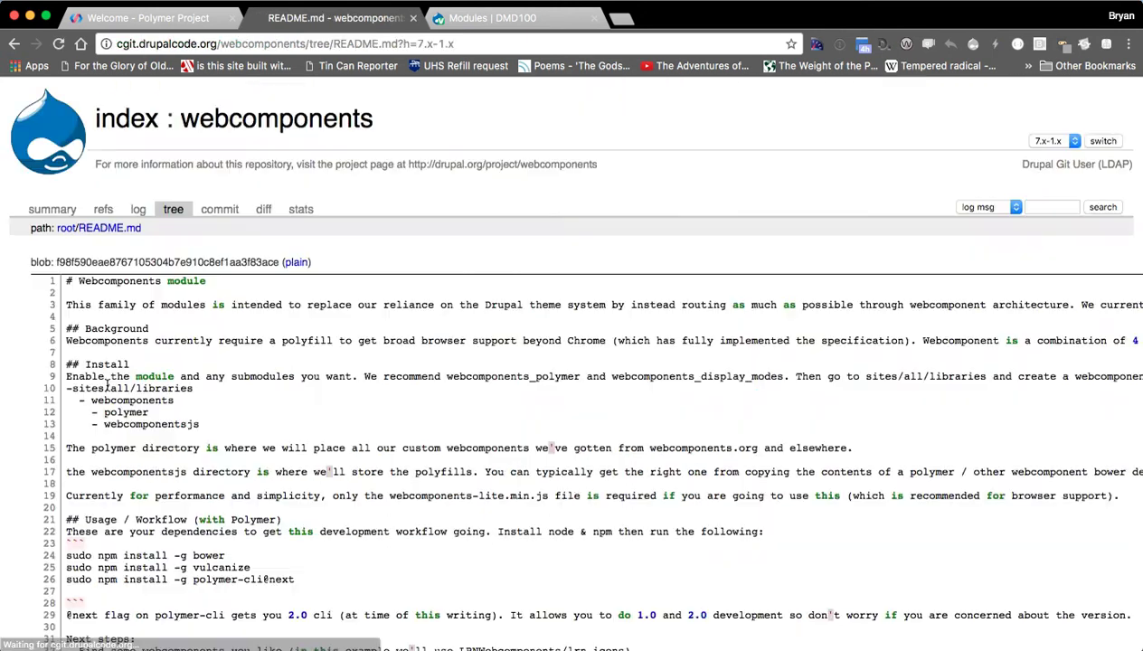
Step: Scroll the cgit README.md to the Single Page app development section and its phone-book manifest.json example
scroll("down", 3)
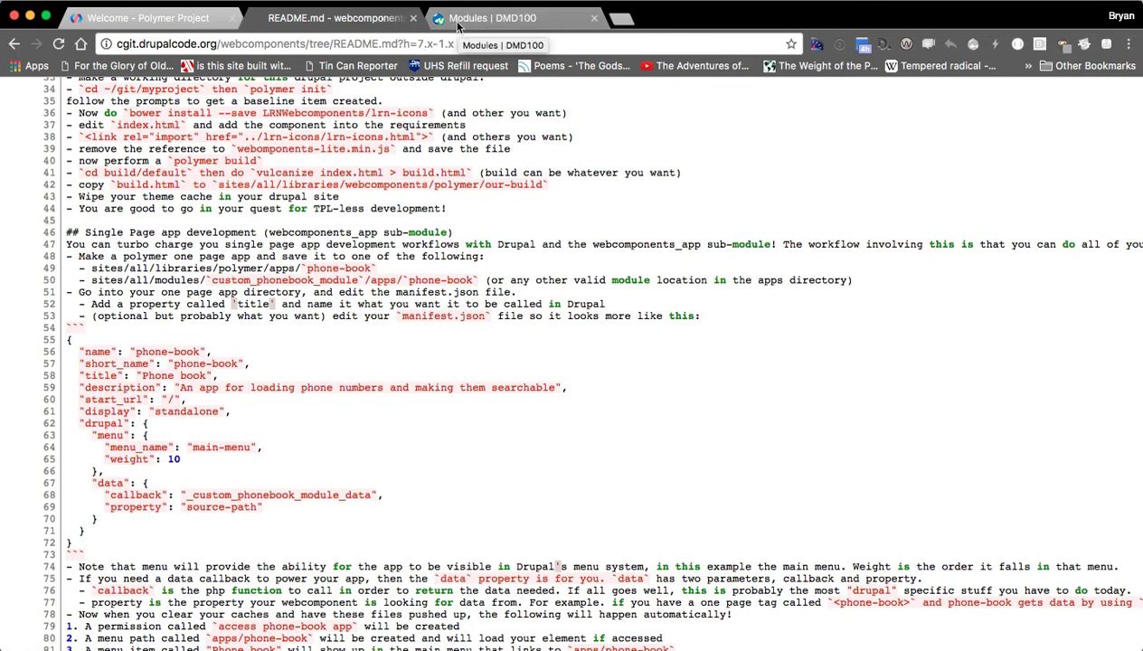
Step: Switch to the DMD100 Modules page filtered to webcomponents, showing One Page App integration enabled
left_click(491, 18)
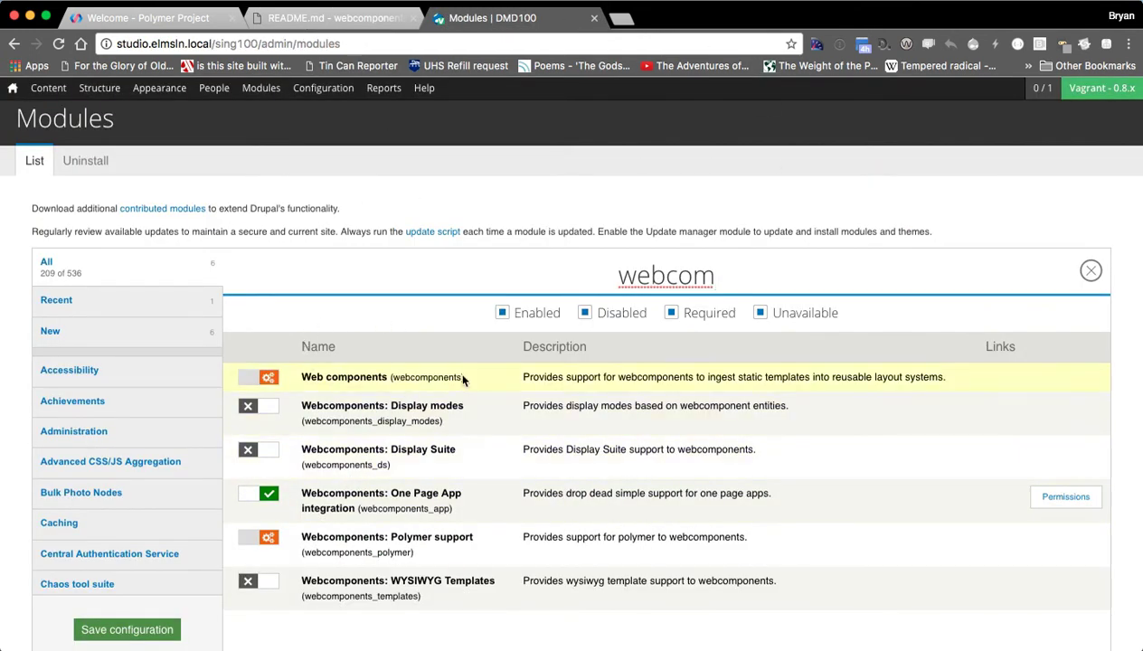
mouse_move(378, 552)
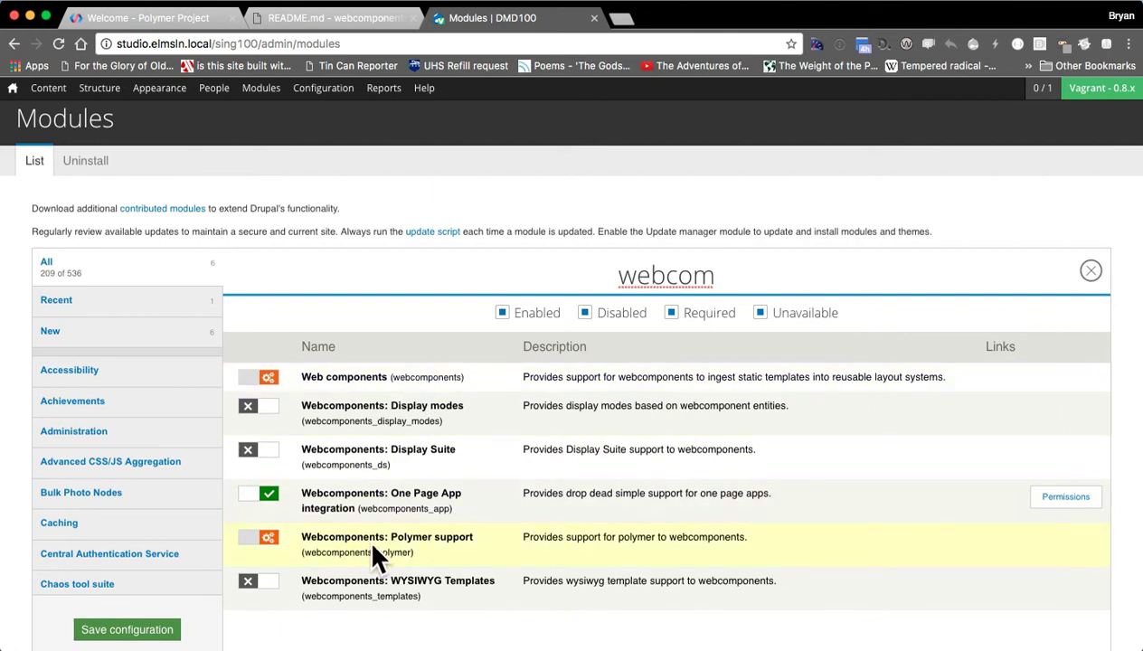
mouse_move(362, 521)
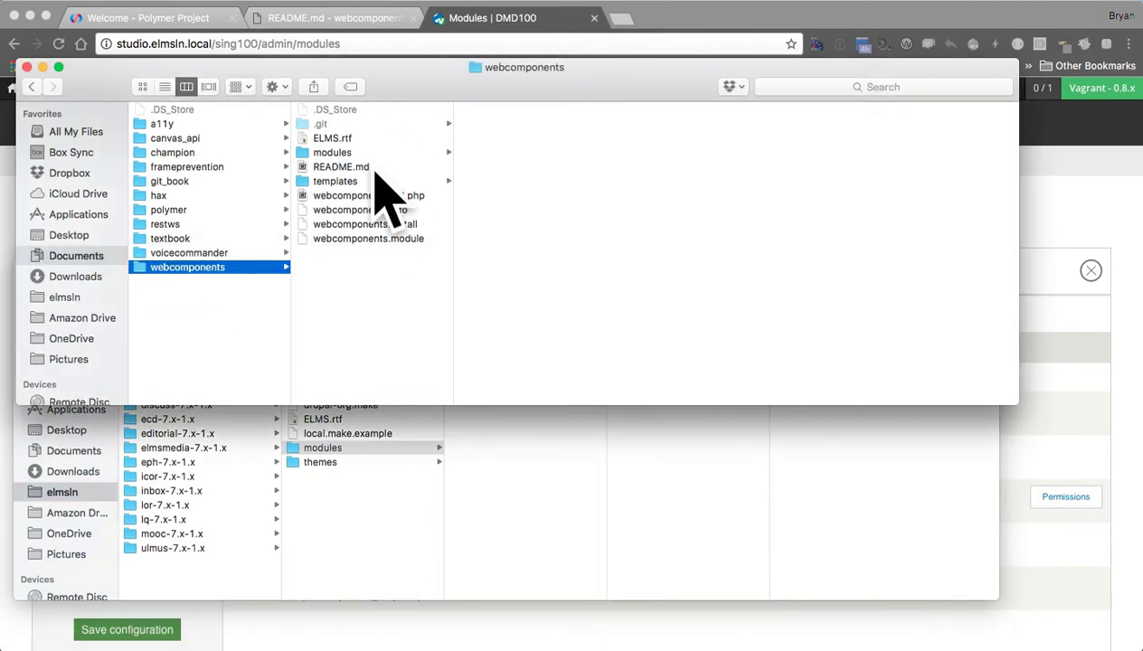
mouse_move(384, 224)
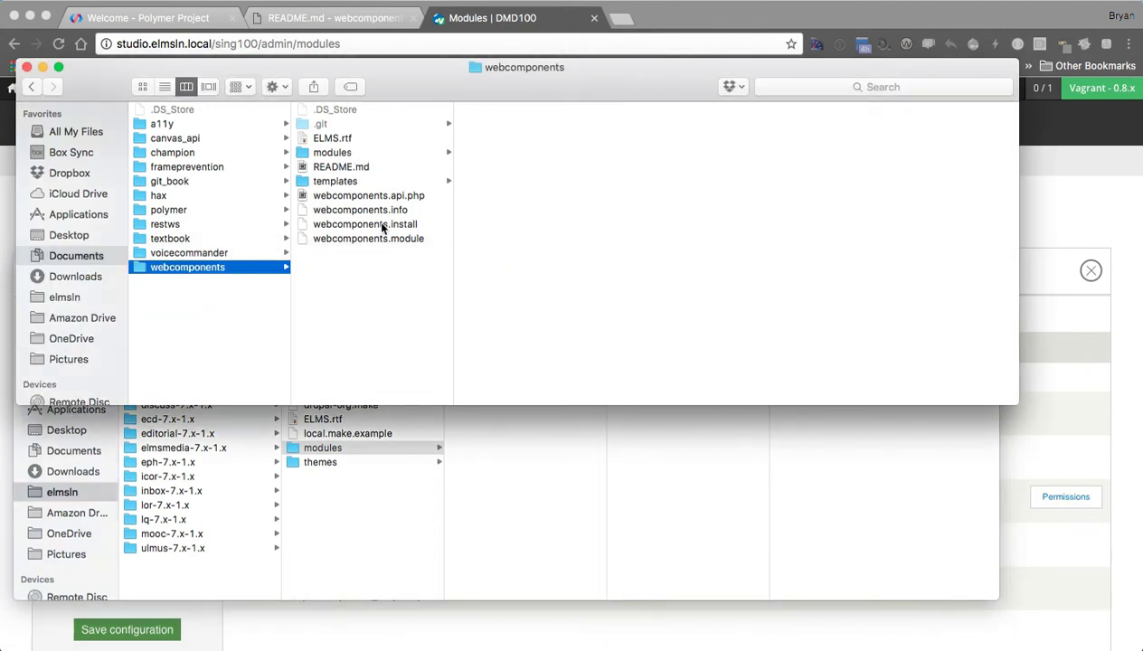
Step: Select the webcomponents folder in Finder column view to list its files
left_click(332, 152)
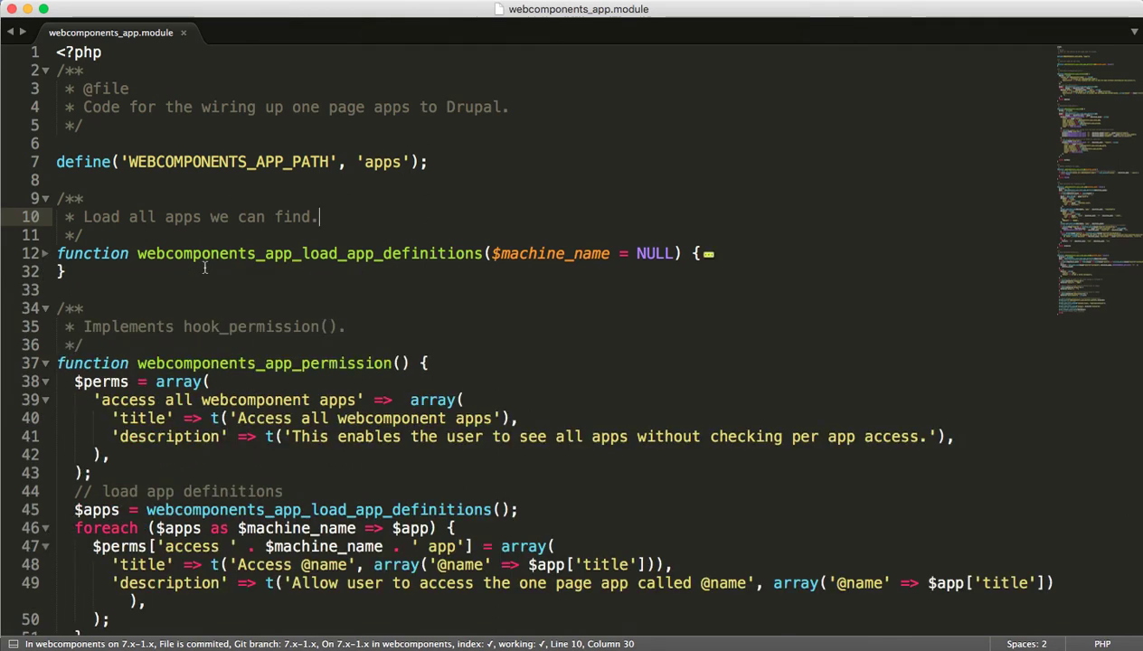
Step: Scroll webcomponents_app.module from hook_permission and hook_menu down to _webcomponents_app_load_app_data
scroll("down", 3)
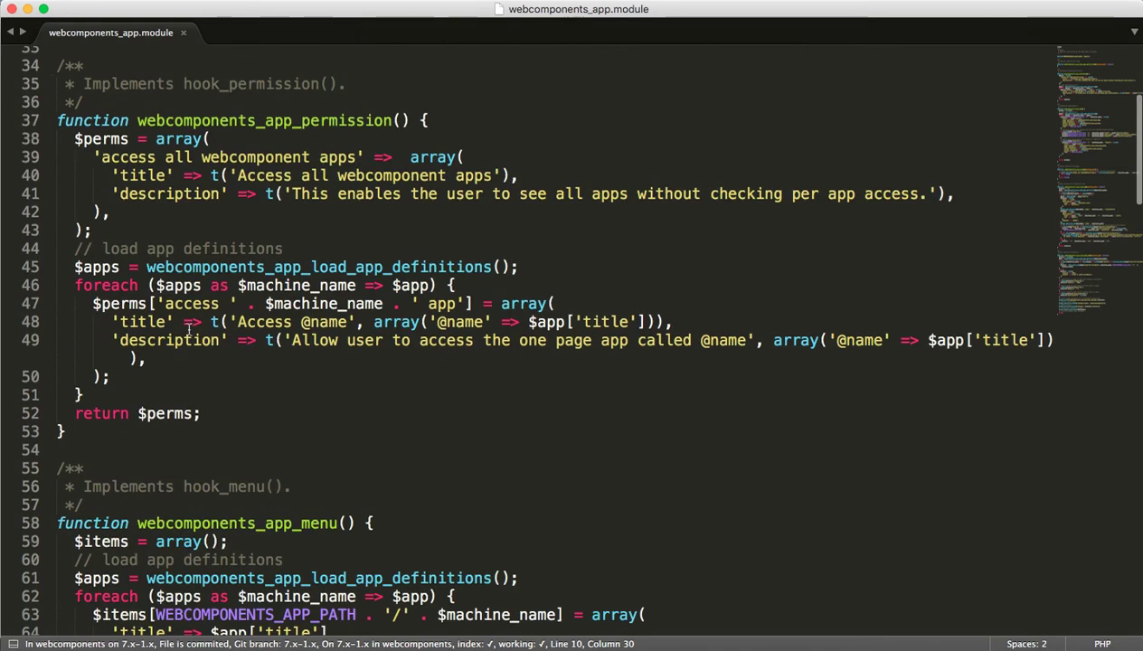
scroll("down", 3)
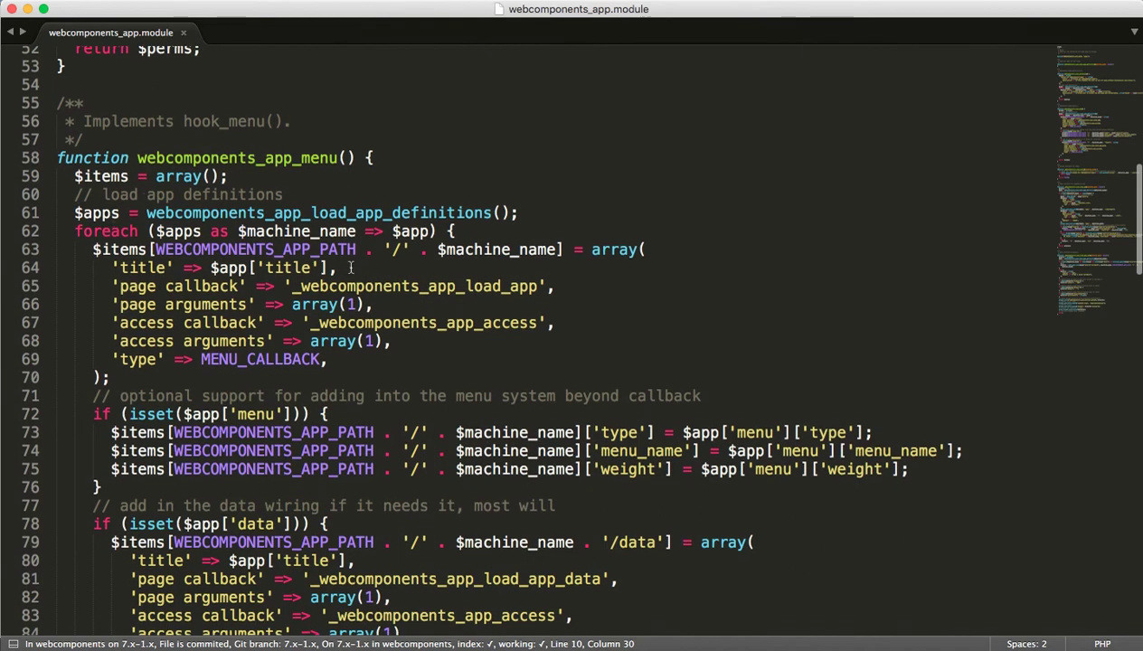
scroll("down", 3)
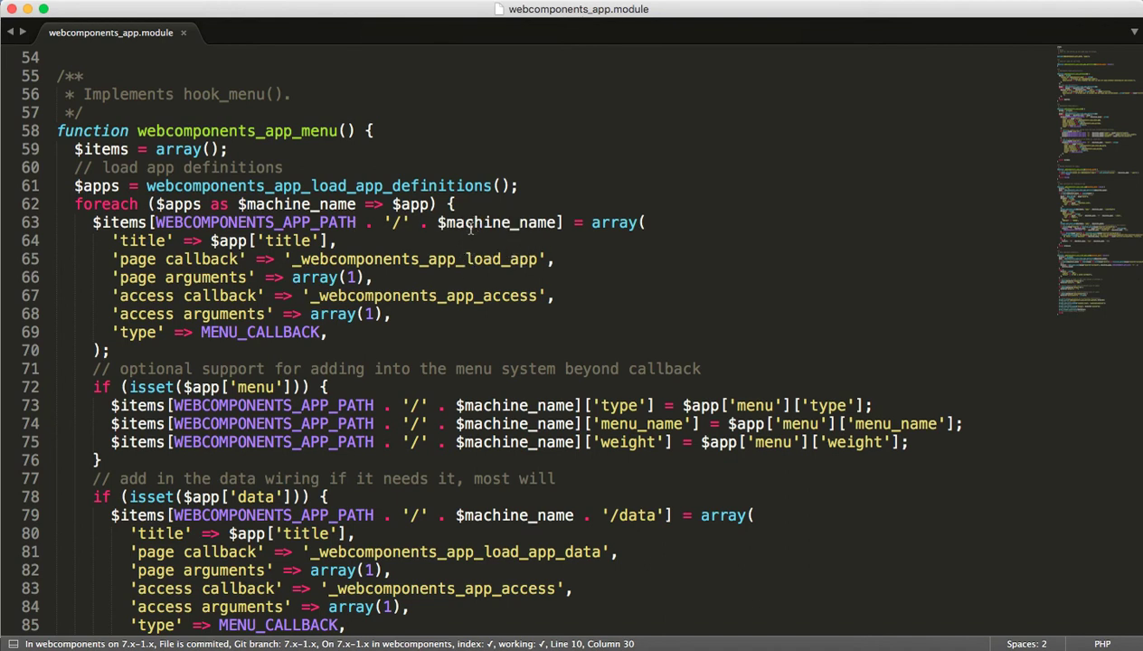
mouse_move(298, 201)
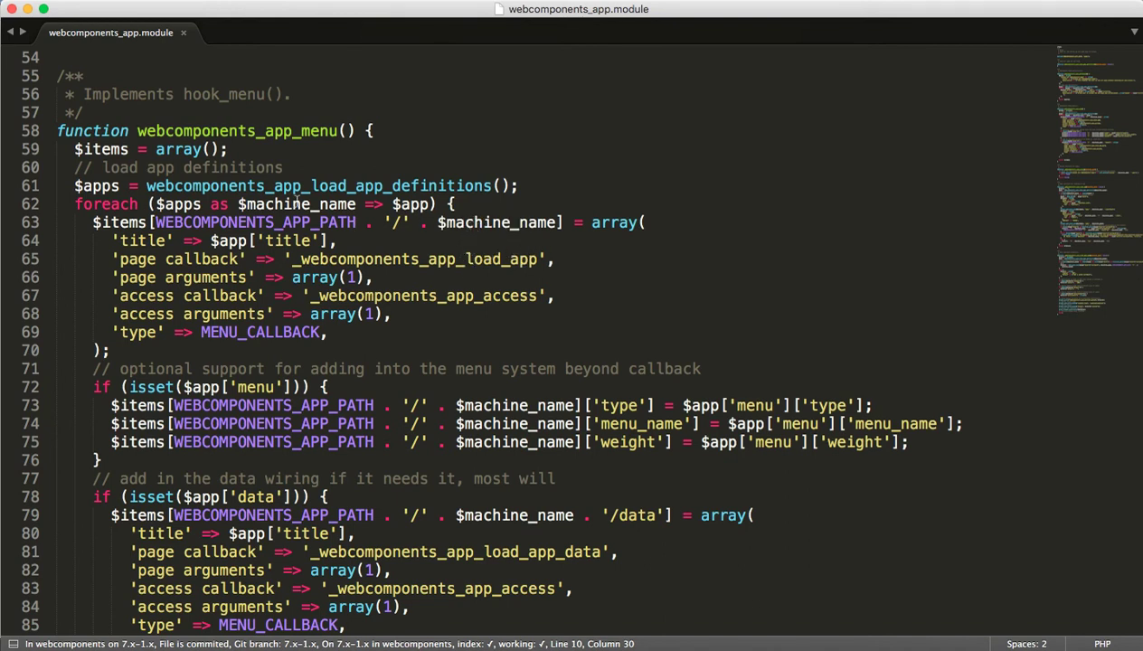
scroll("down", 3)
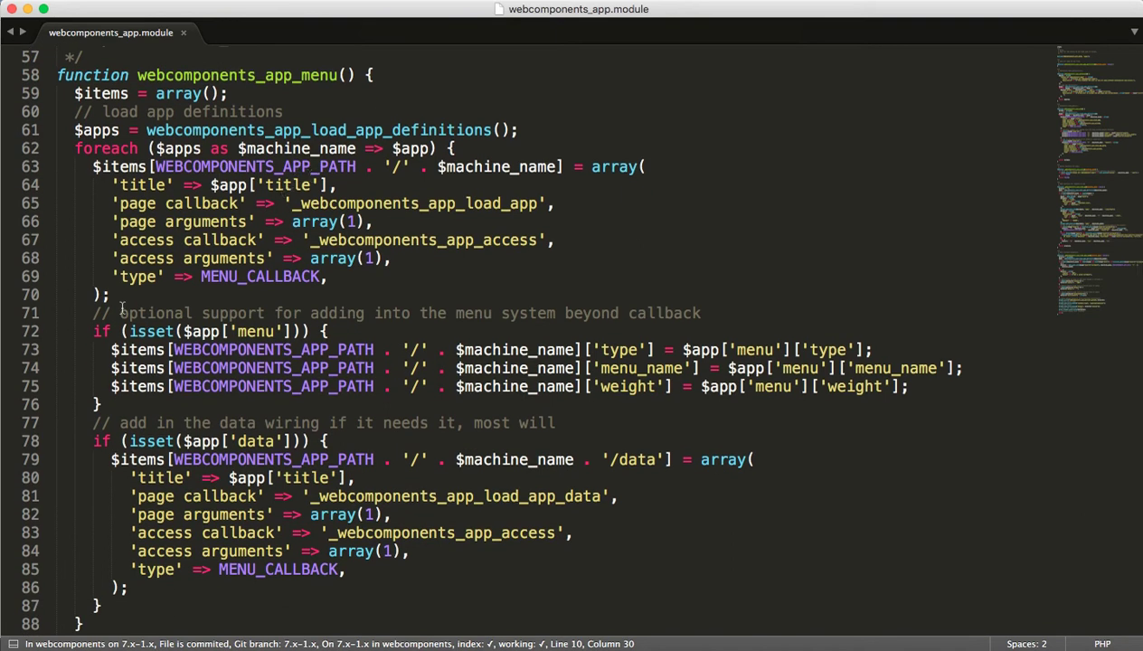
scroll("down", 3)
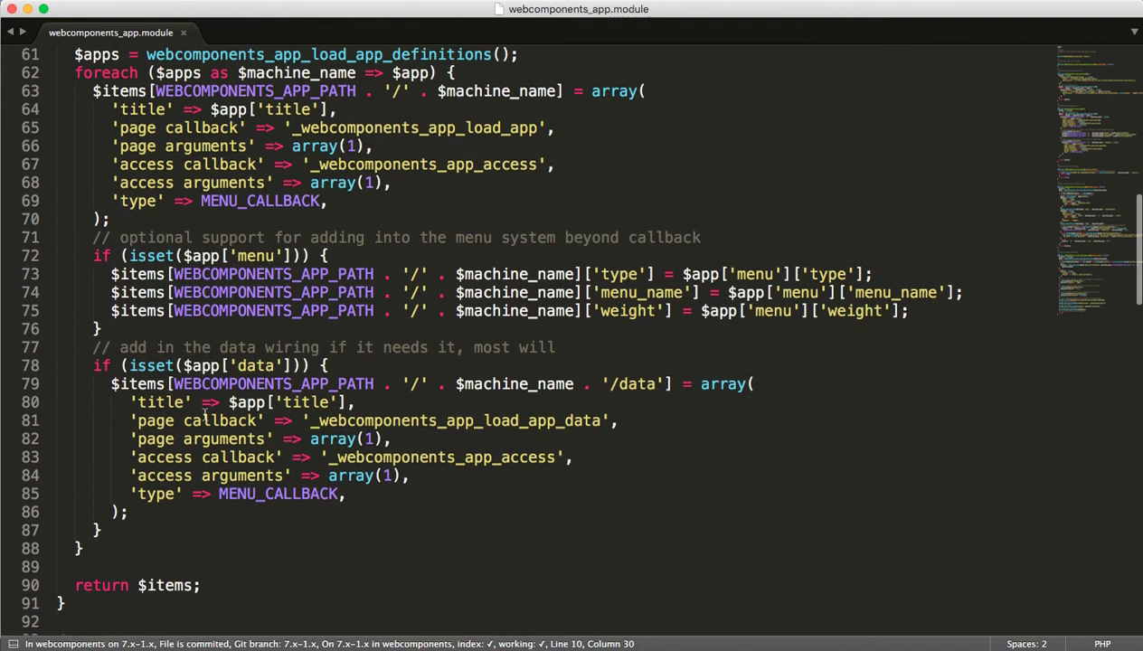
scroll("down", 3)
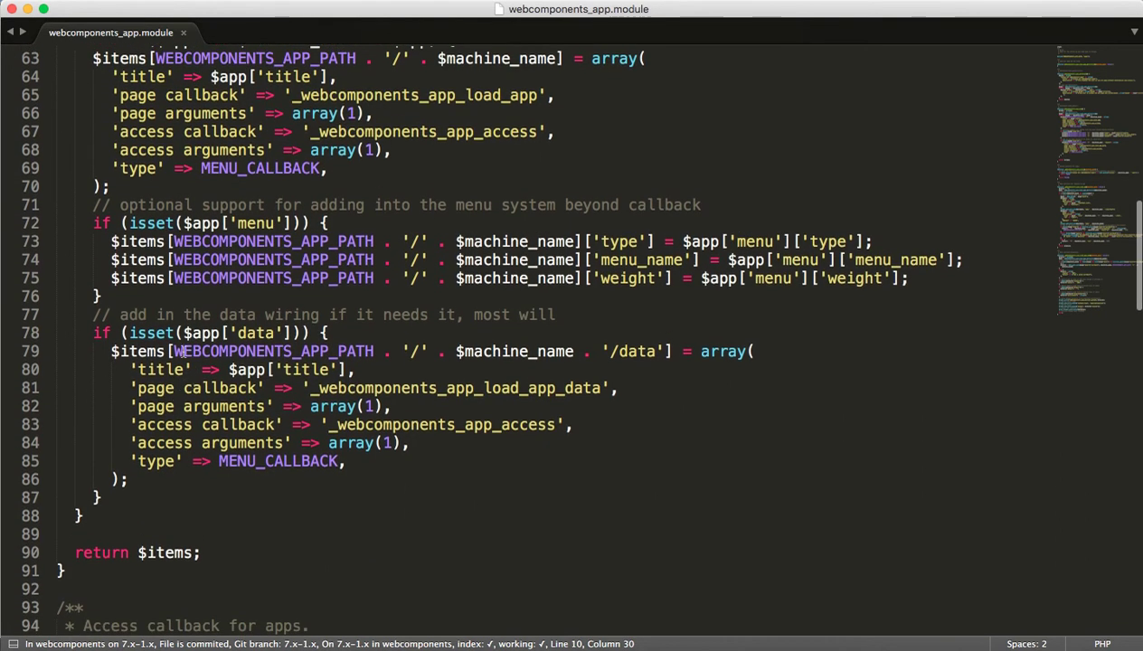
scroll("down", 3)
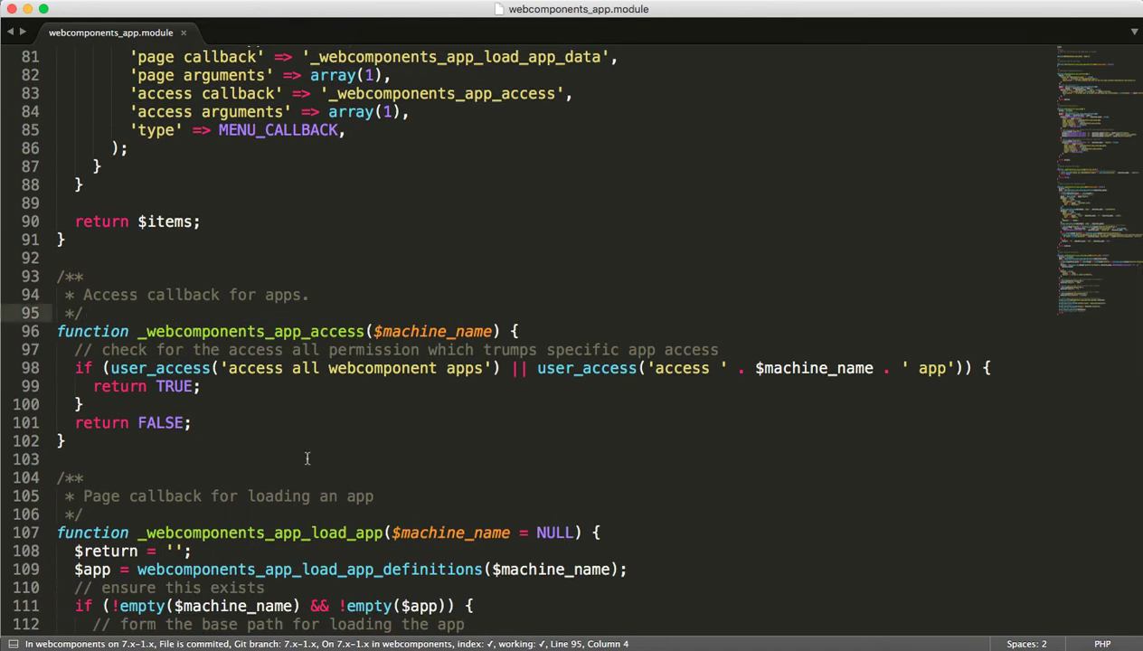
scroll("down", 3)
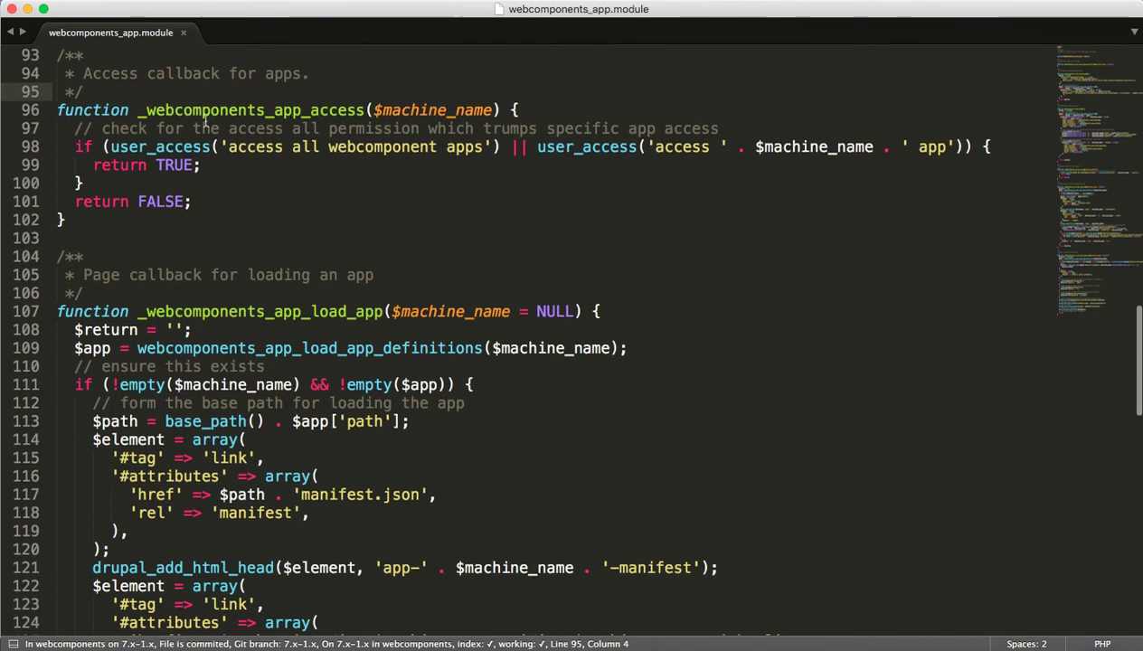
scroll("down", 3)
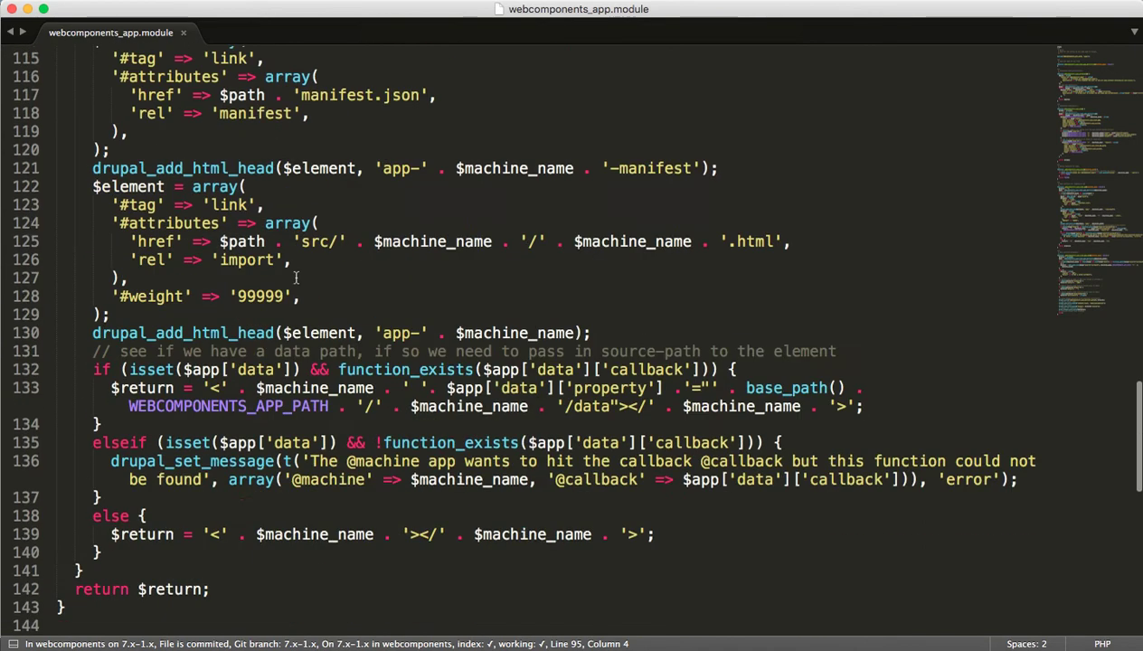
scroll("down", 3)
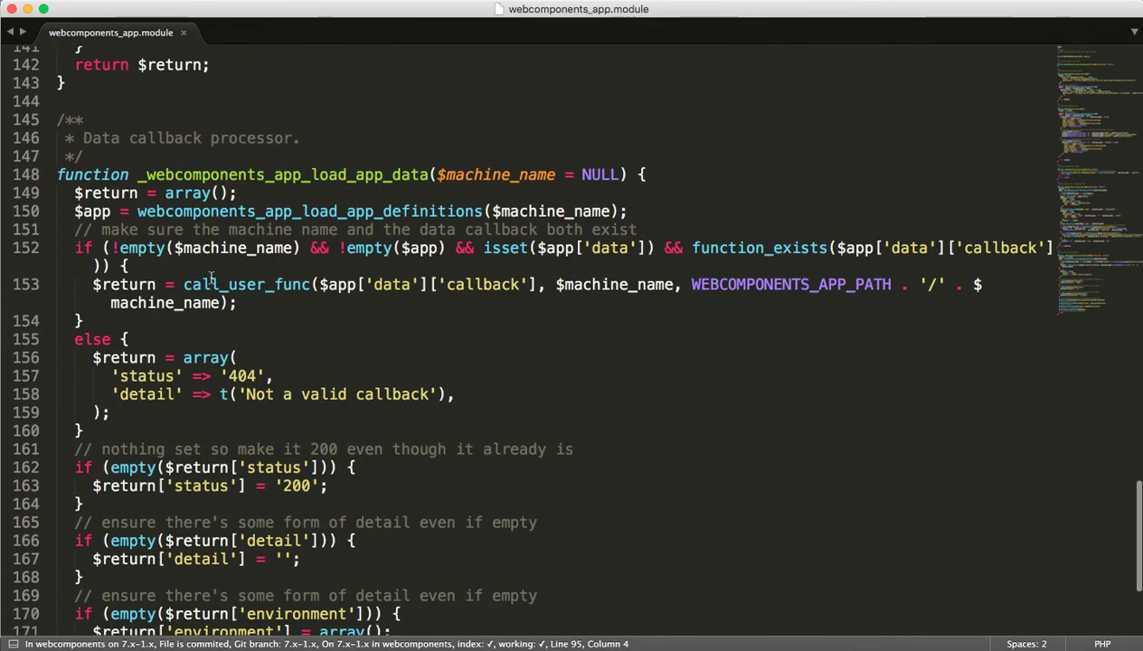
scroll("down", 3)
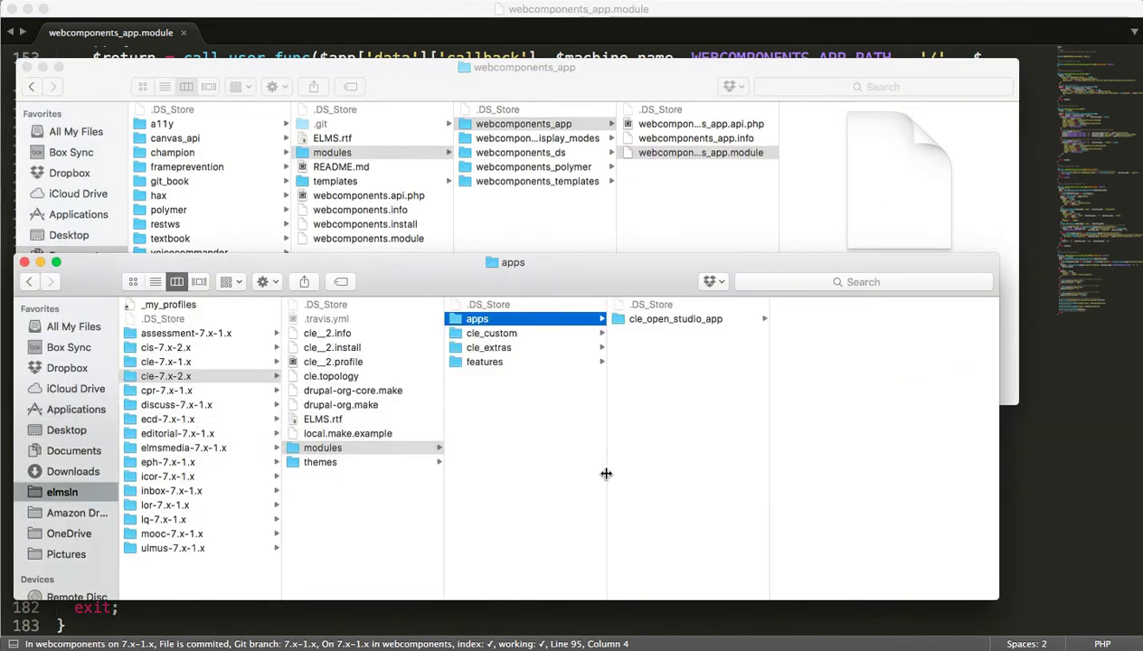
mouse_move(594, 472)
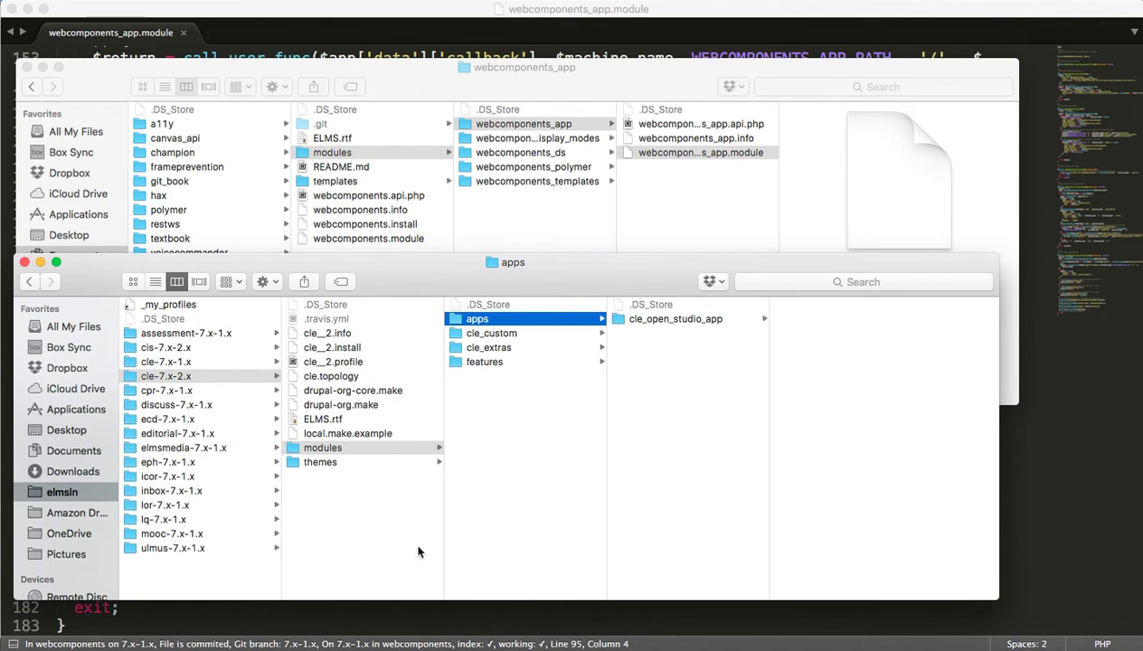
mouse_move(174, 384)
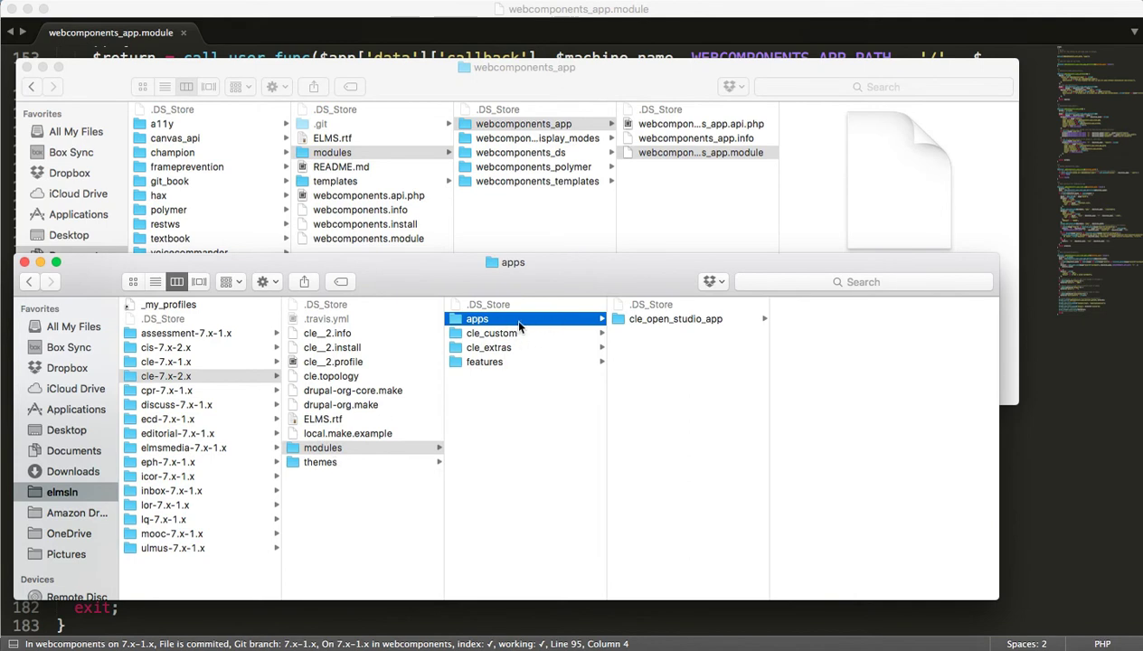
mouse_move(660, 323)
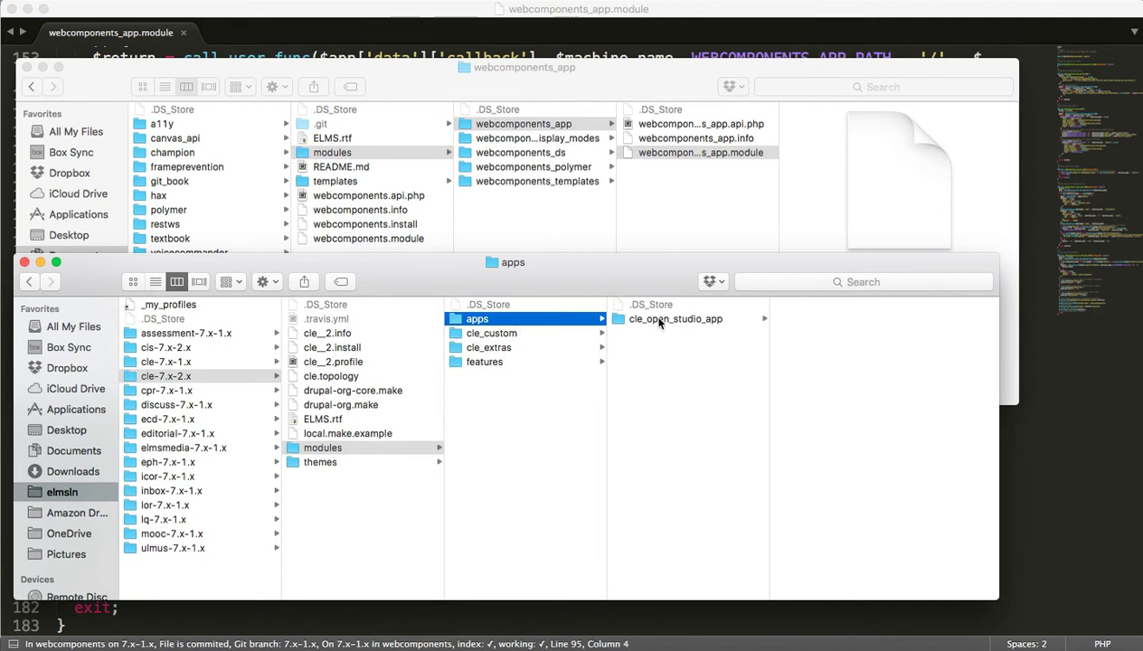
Step: Drill through cle_open_studio_app, apps, lrnapp-gallery-grid and src in Finder column view
left_click(675, 319)
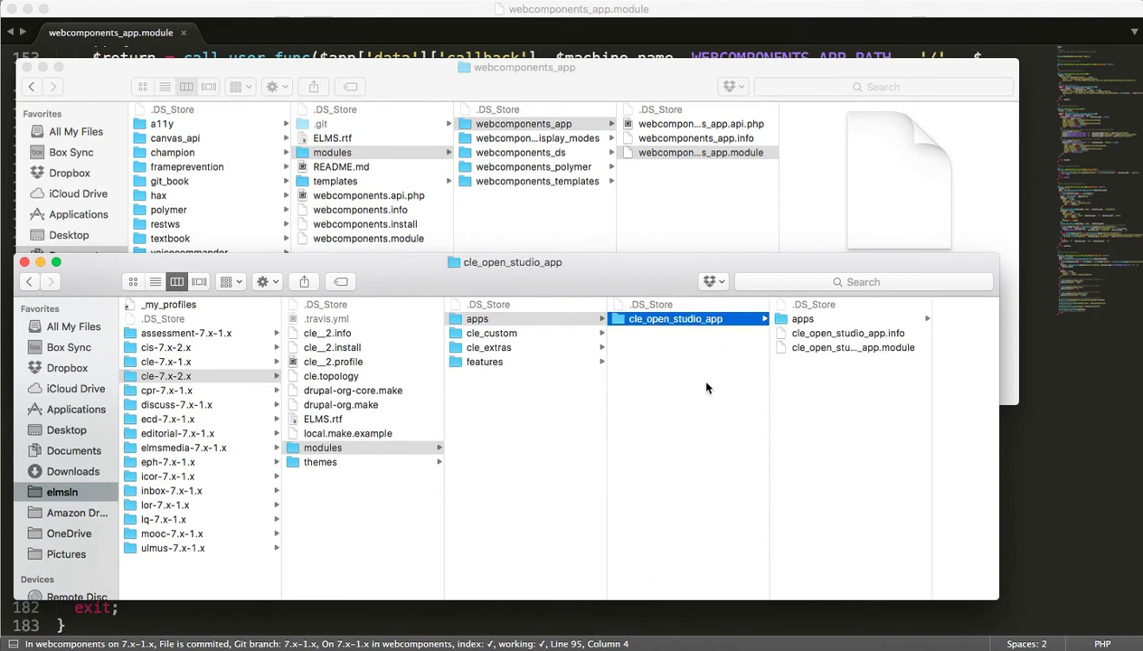
mouse_move(676, 327)
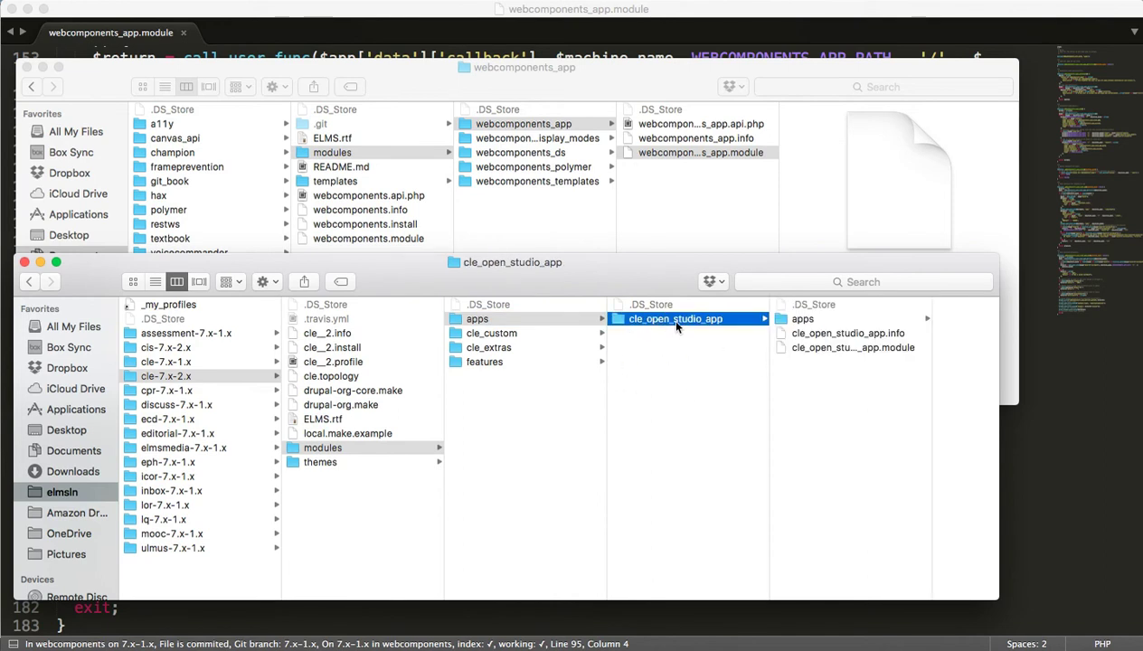
mouse_move(821, 325)
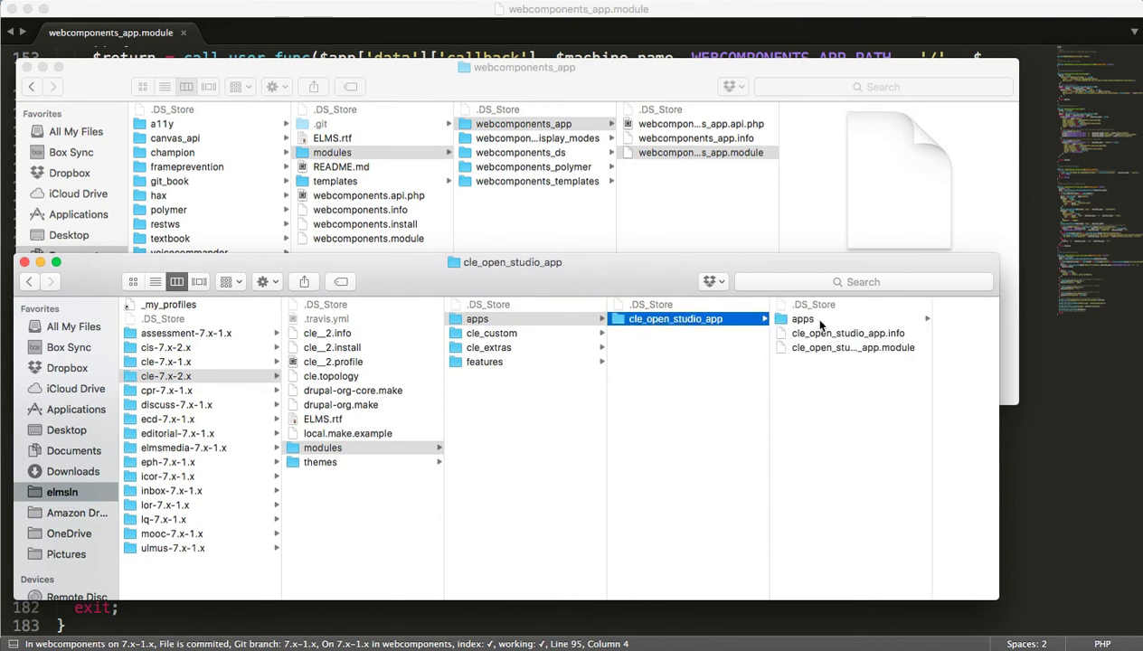
left_click(802, 318)
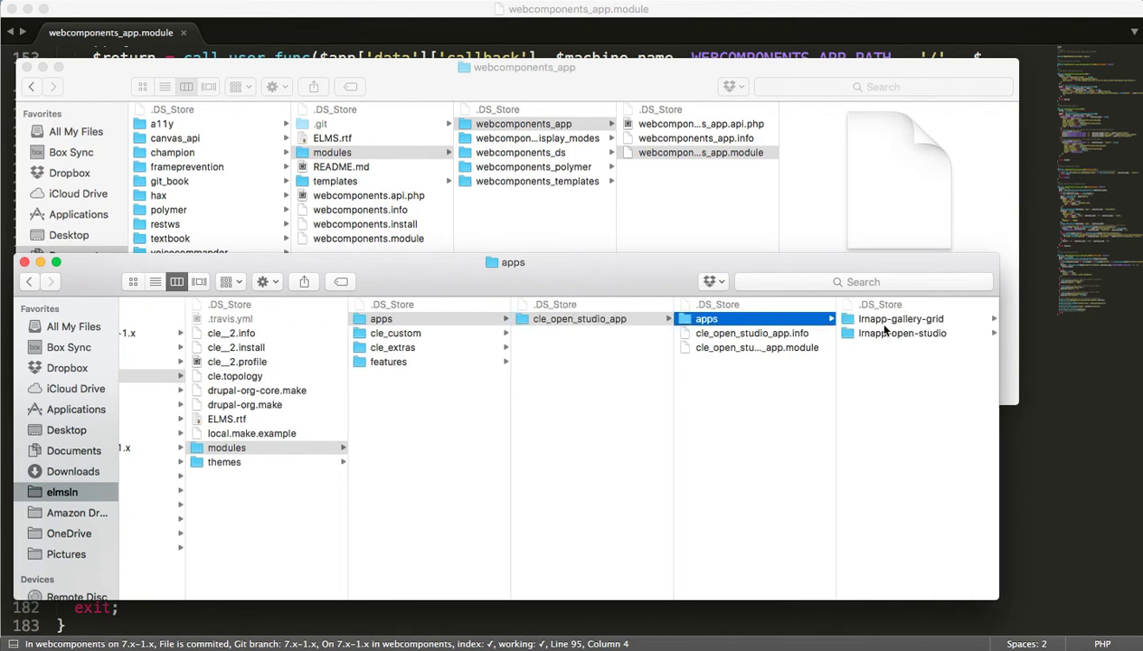
left_click(901, 319)
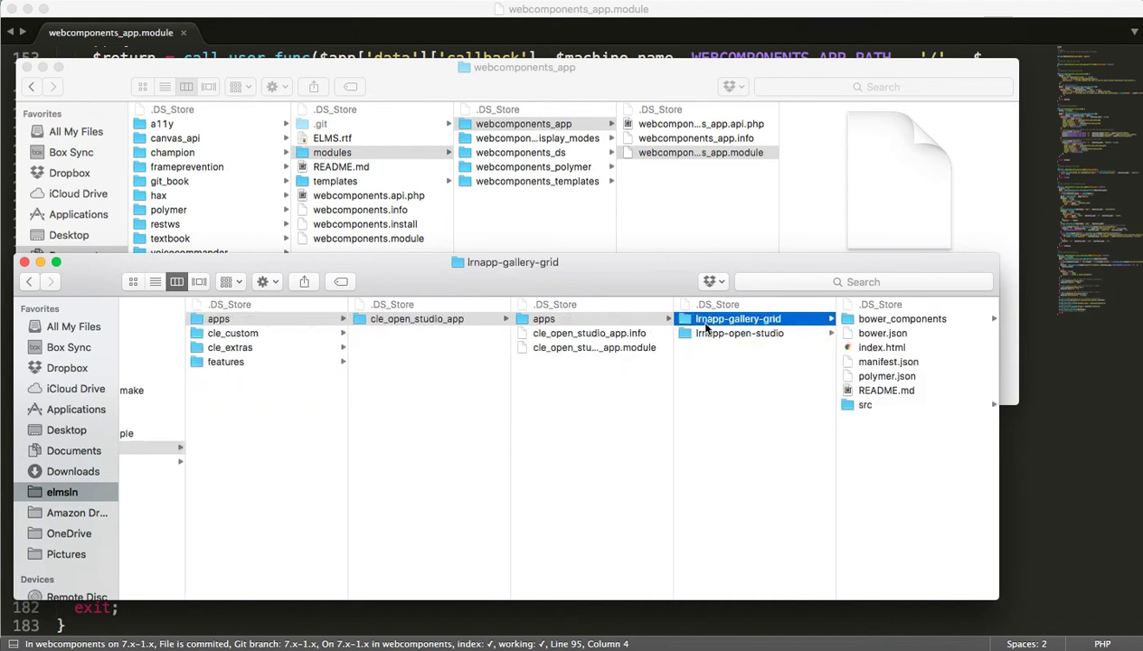
mouse_move(778, 326)
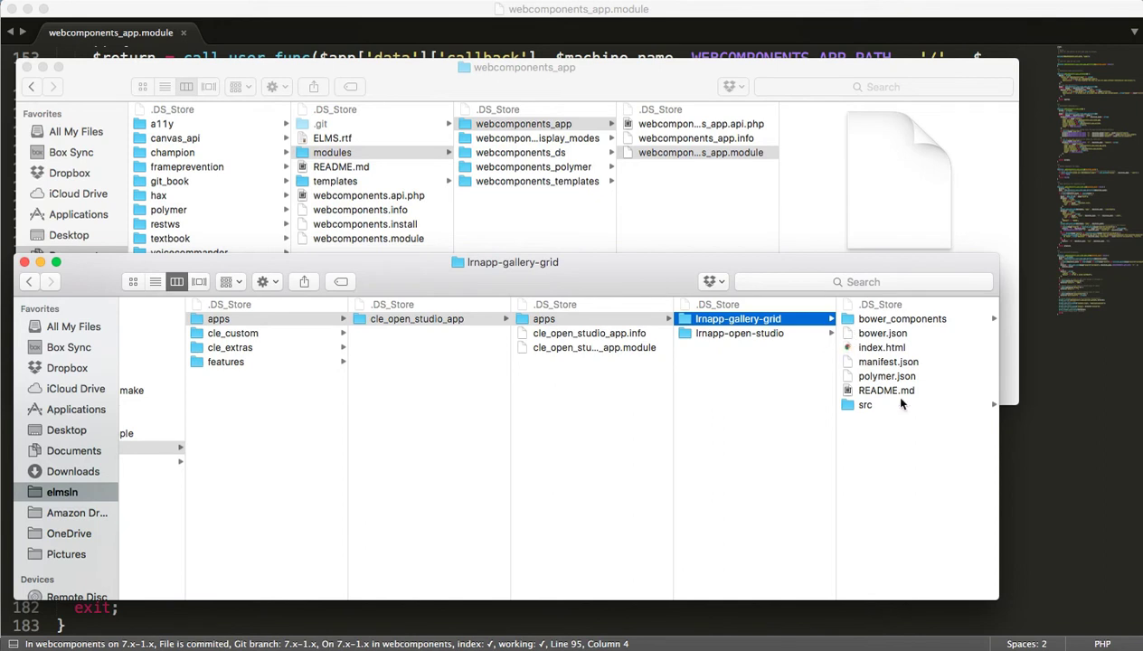
mouse_move(840, 299)
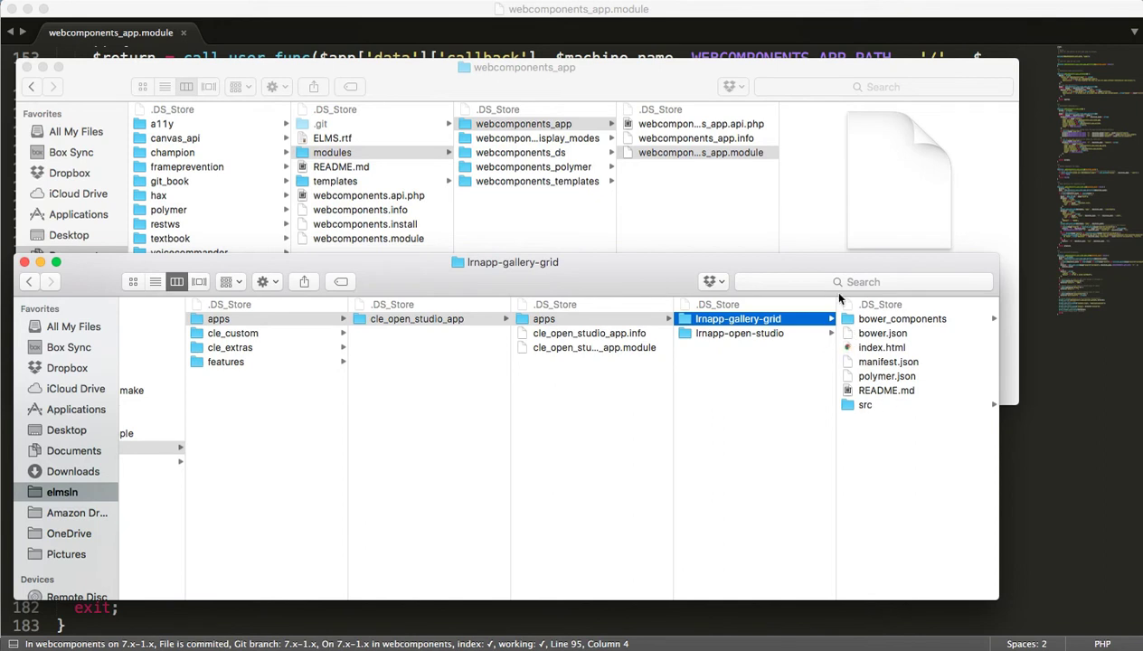
mouse_move(874, 418)
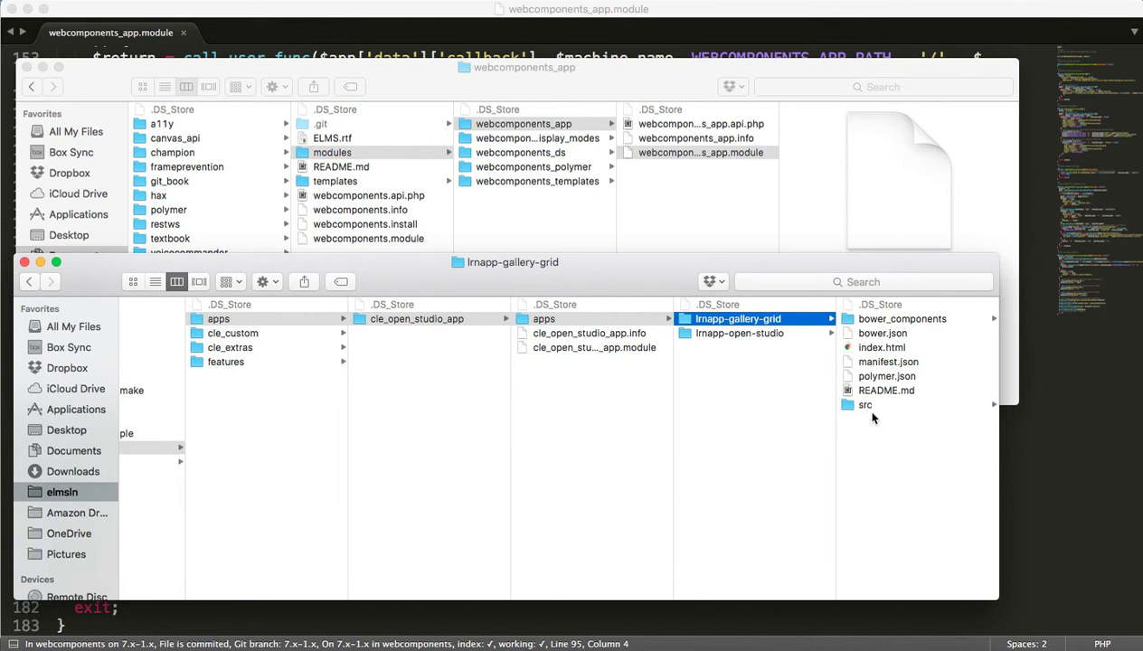
left_click(866, 404)
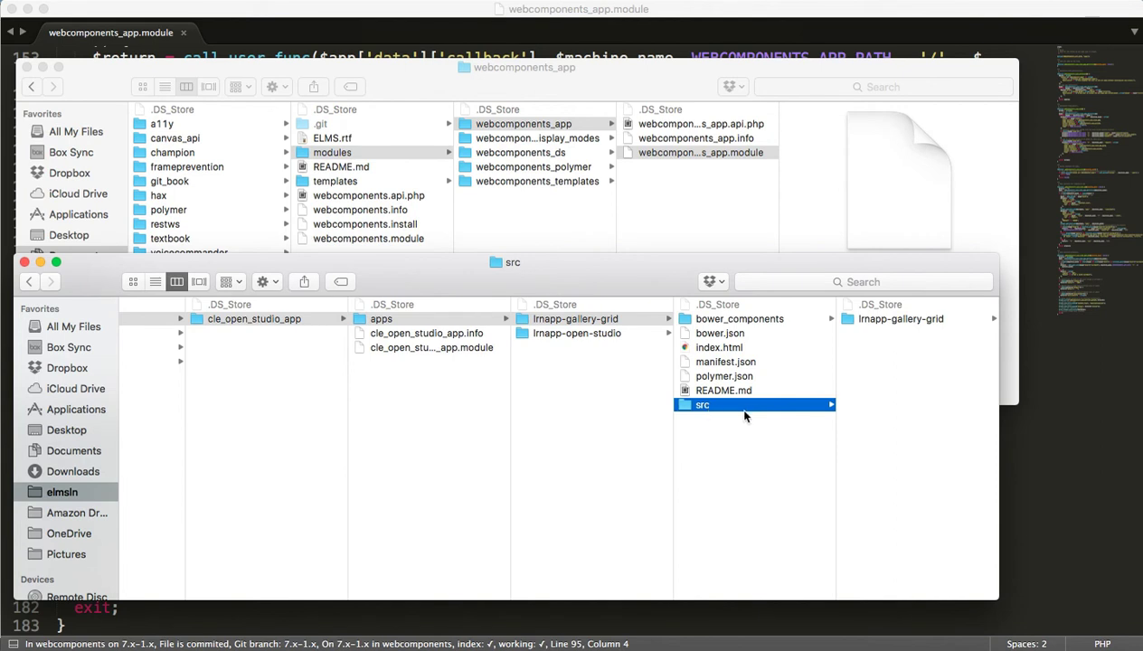
left_click(901, 318)
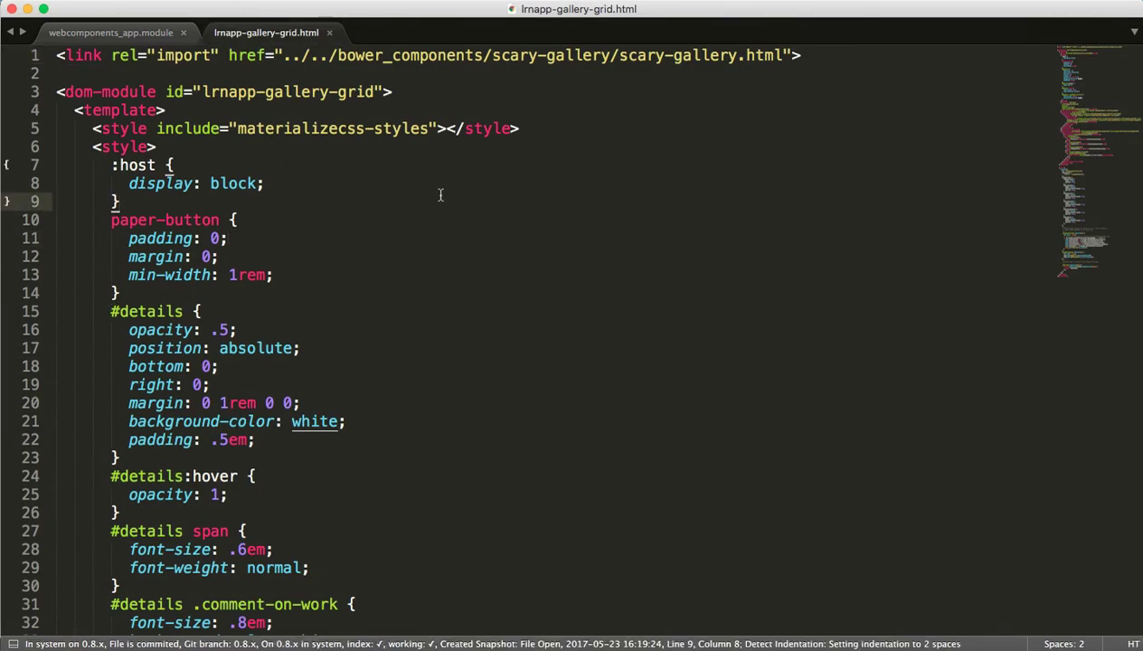
Step: Open lrnapp-gallery-grid.html in Sublime Text and scroll past its imports and styles
double_click(513, 55)
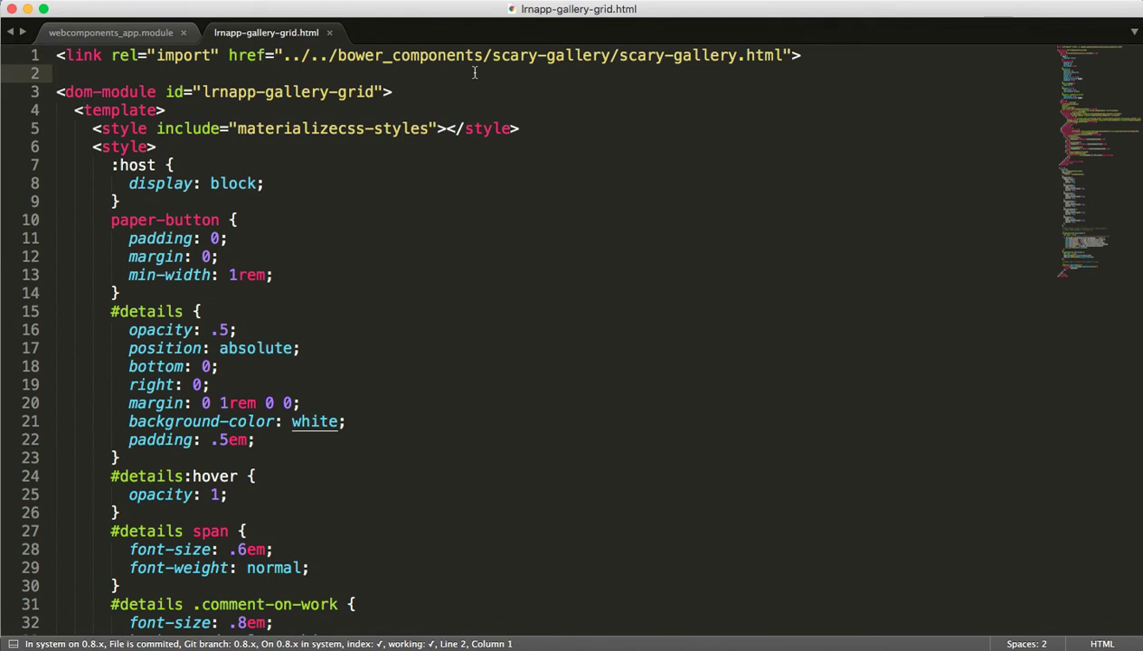
mouse_move(402, 81)
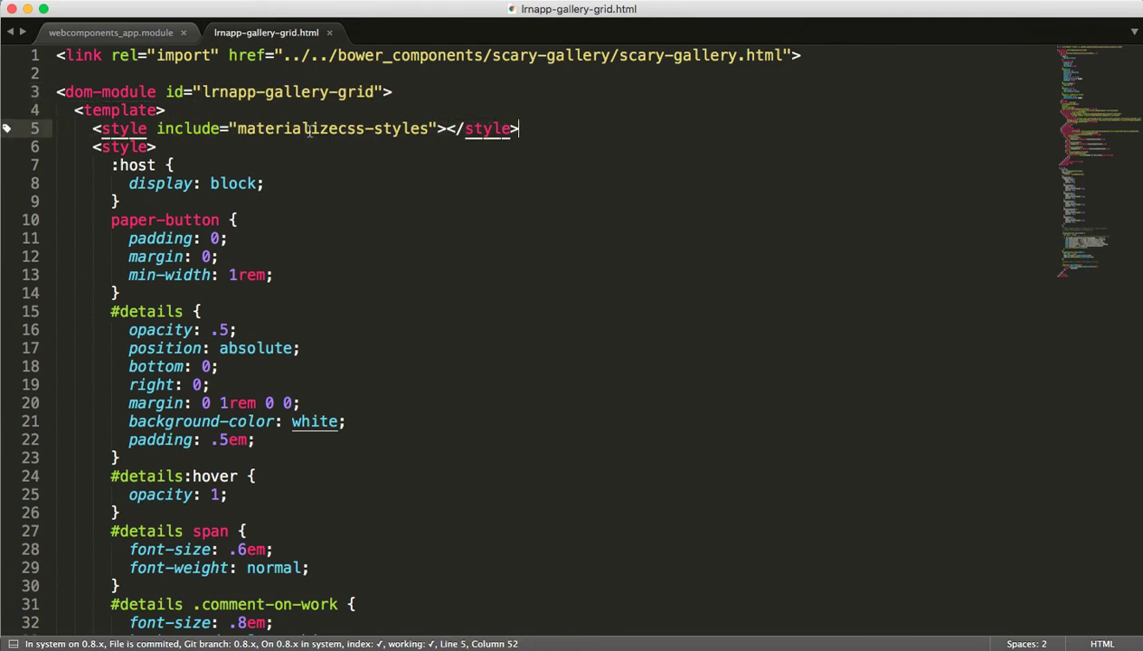
scroll("down", 3)
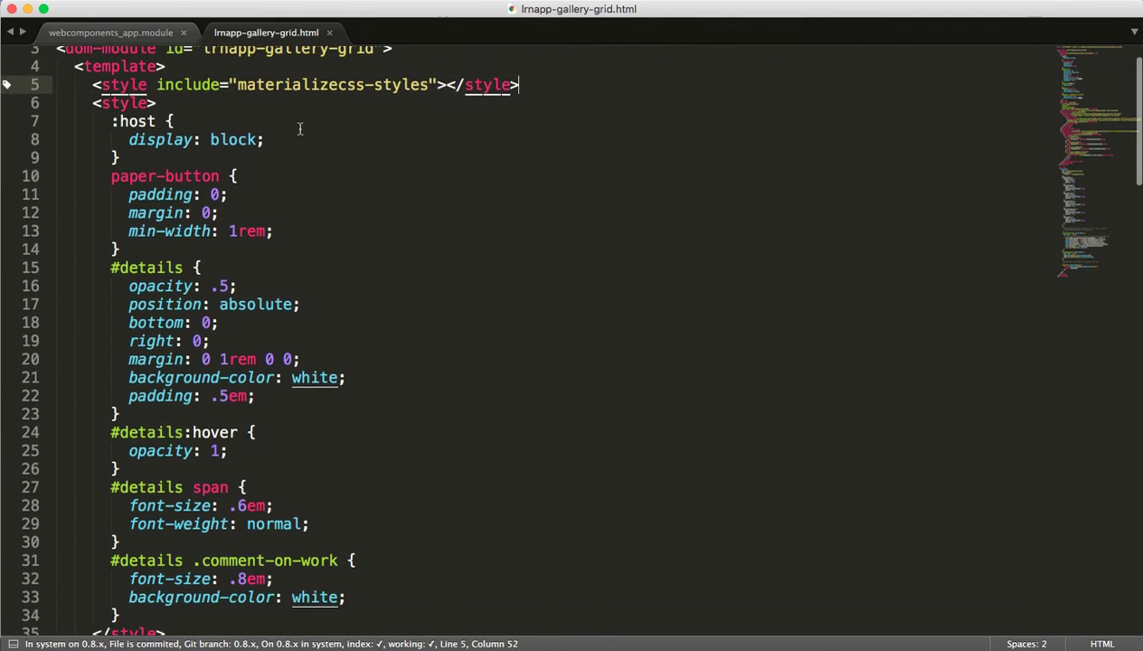
scroll("down", 3)
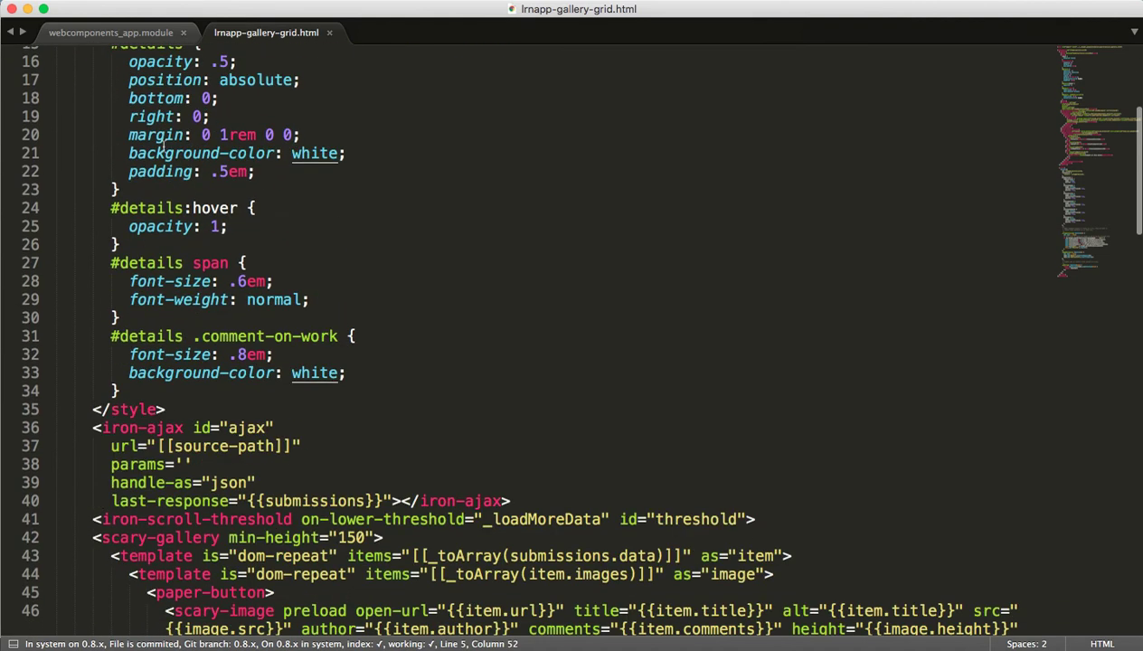
scroll("down", 3)
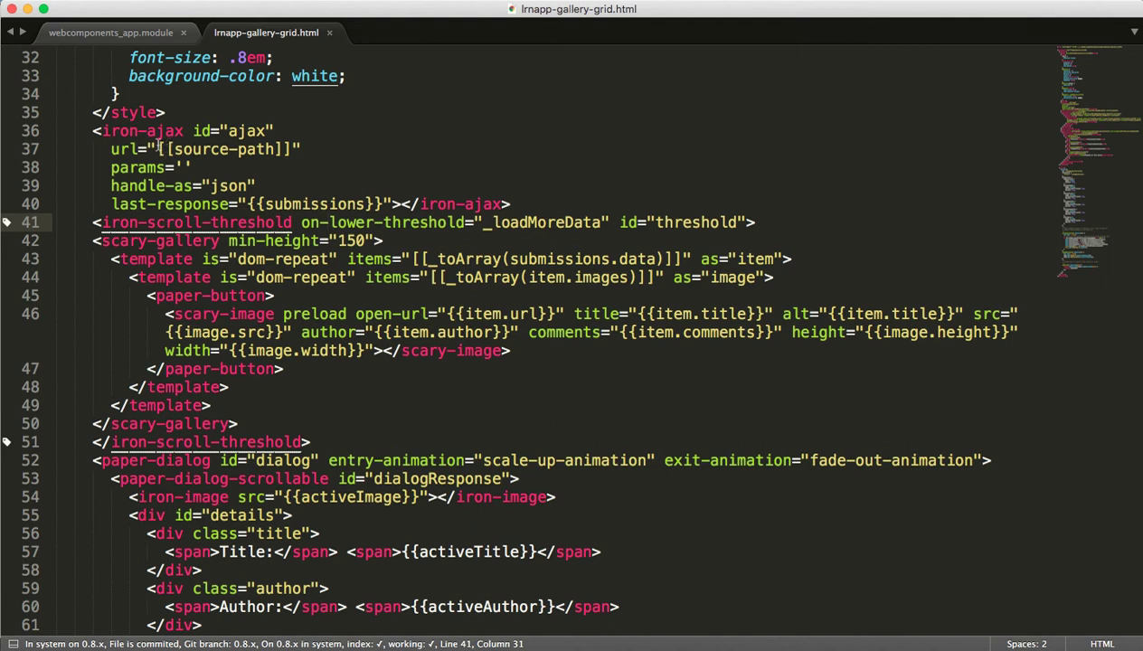
mouse_move(311, 172)
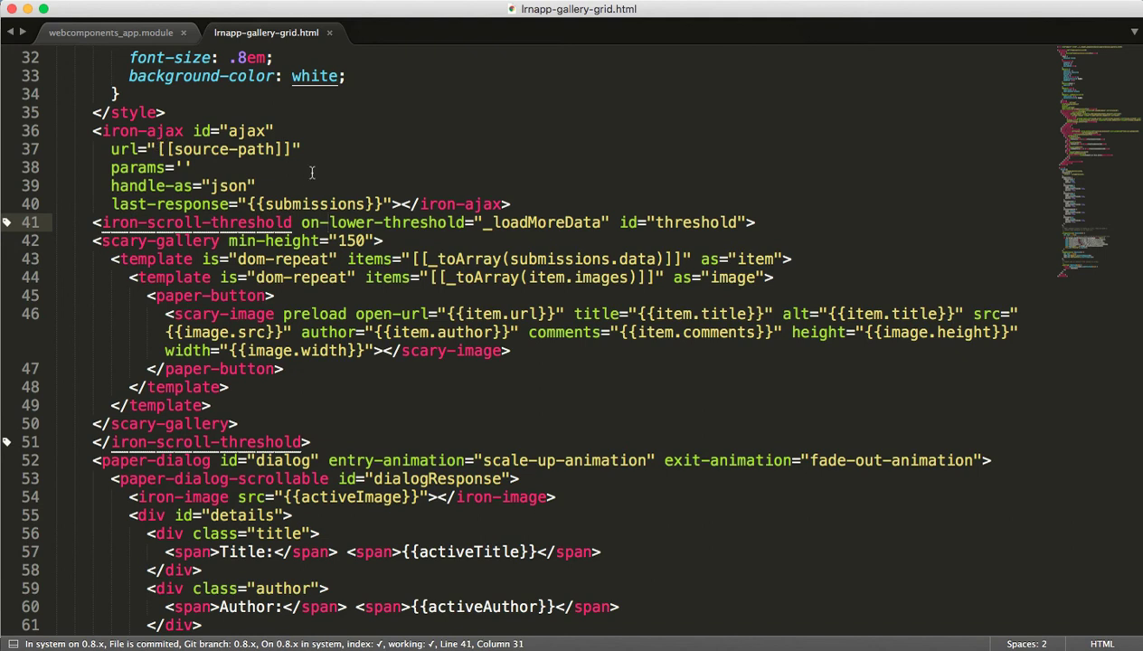
Step: Highlight the source-path binding in the iron-ajax url, then scroll to the paper-dialog details
left_click(235, 186)
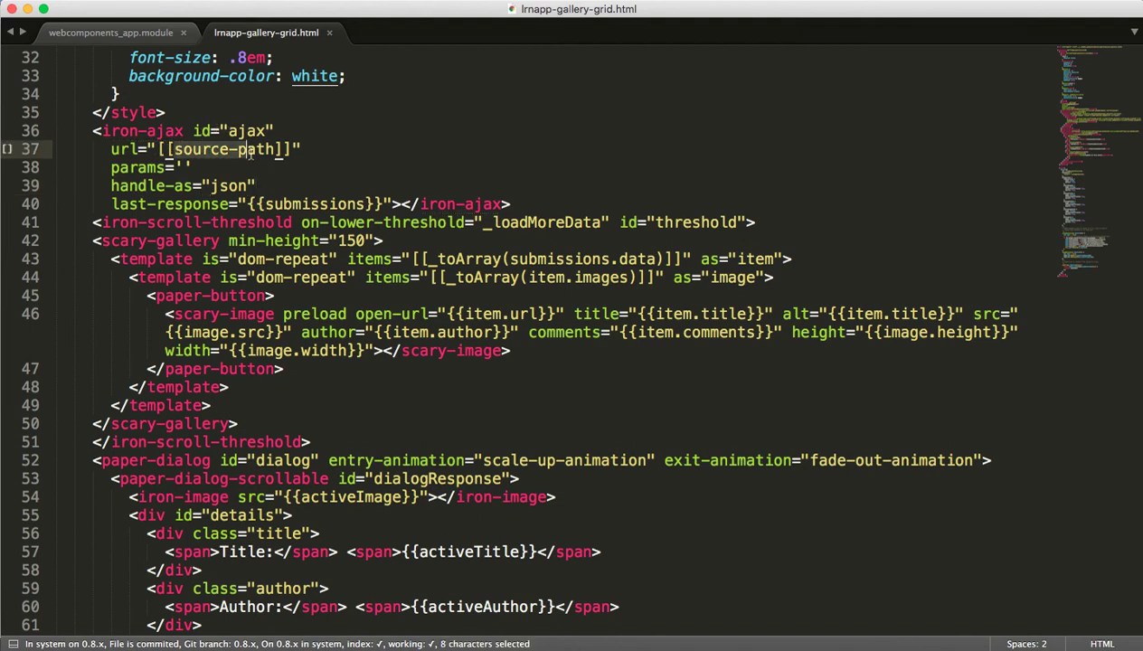
left_click(170, 149)
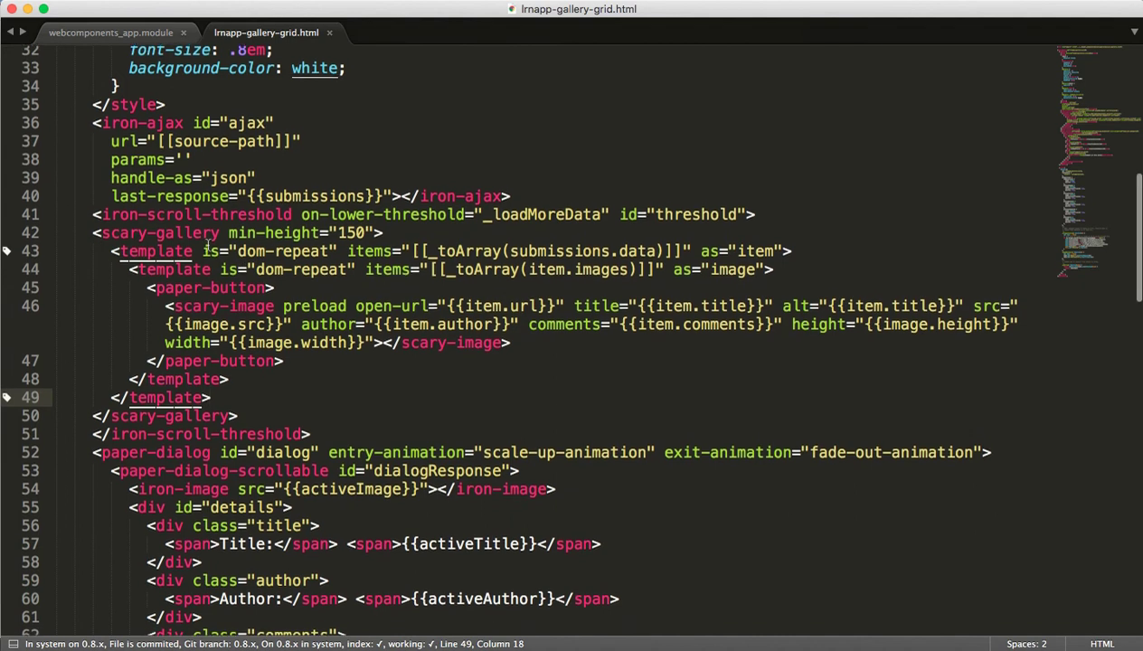
scroll("down", 3)
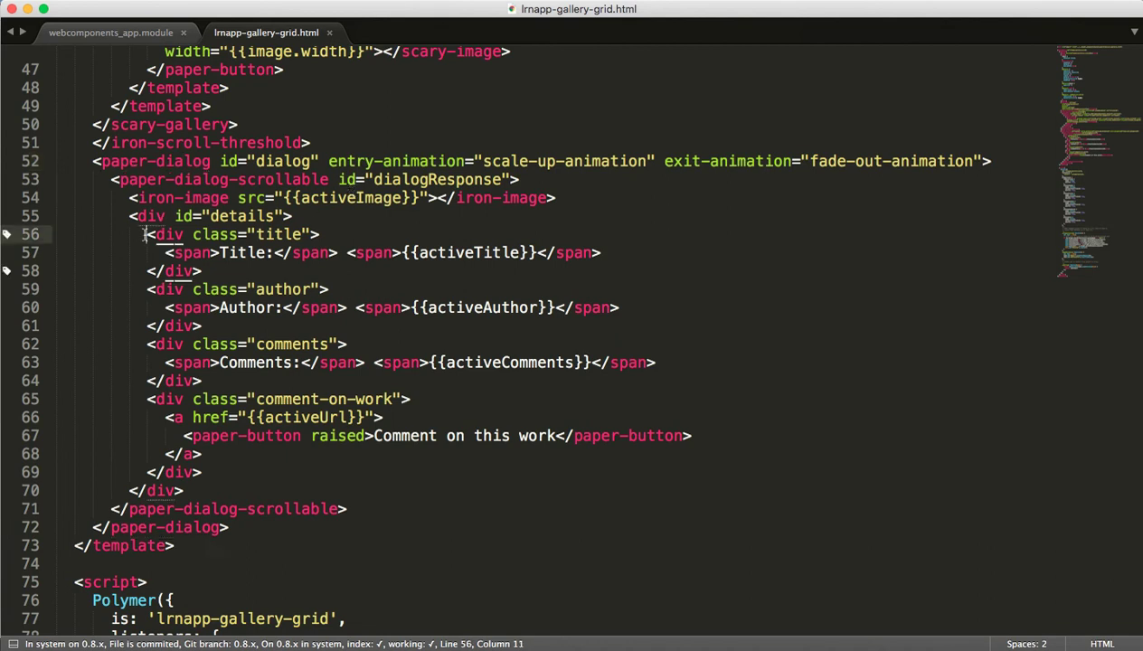
left_click(204, 381)
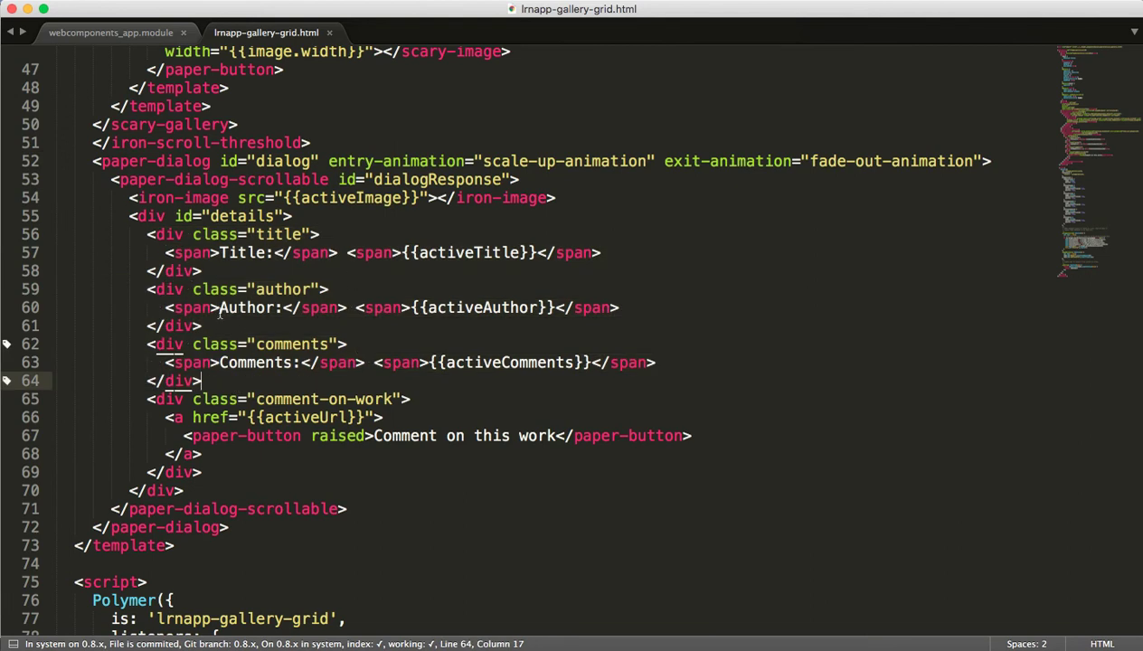
scroll("down", 3)
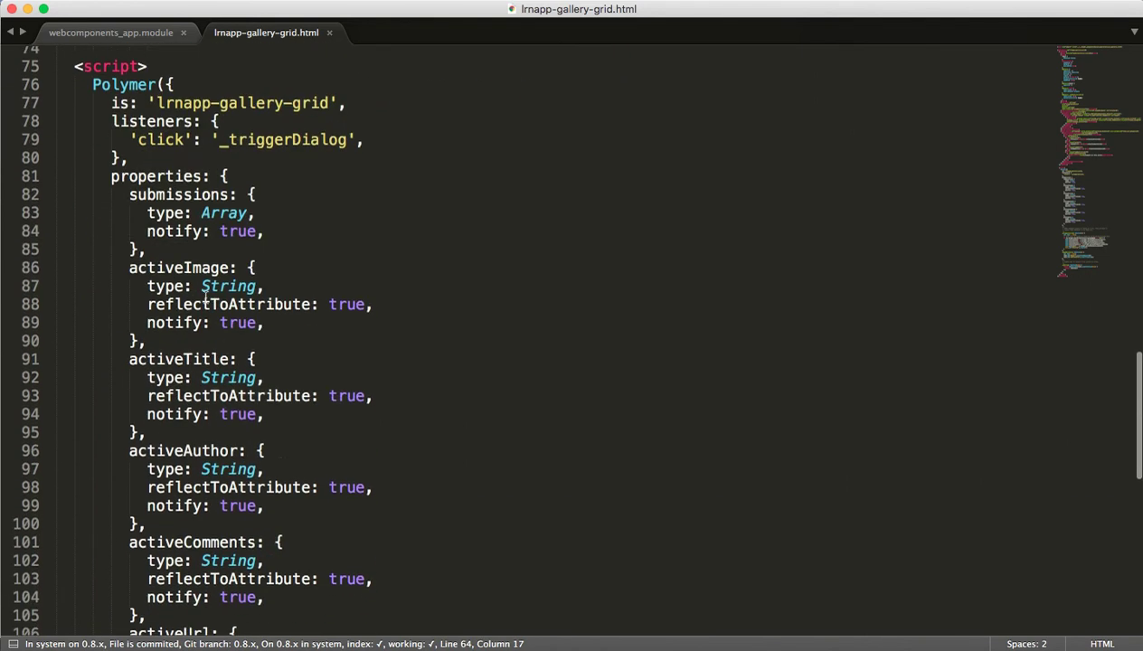
scroll("down", 3)
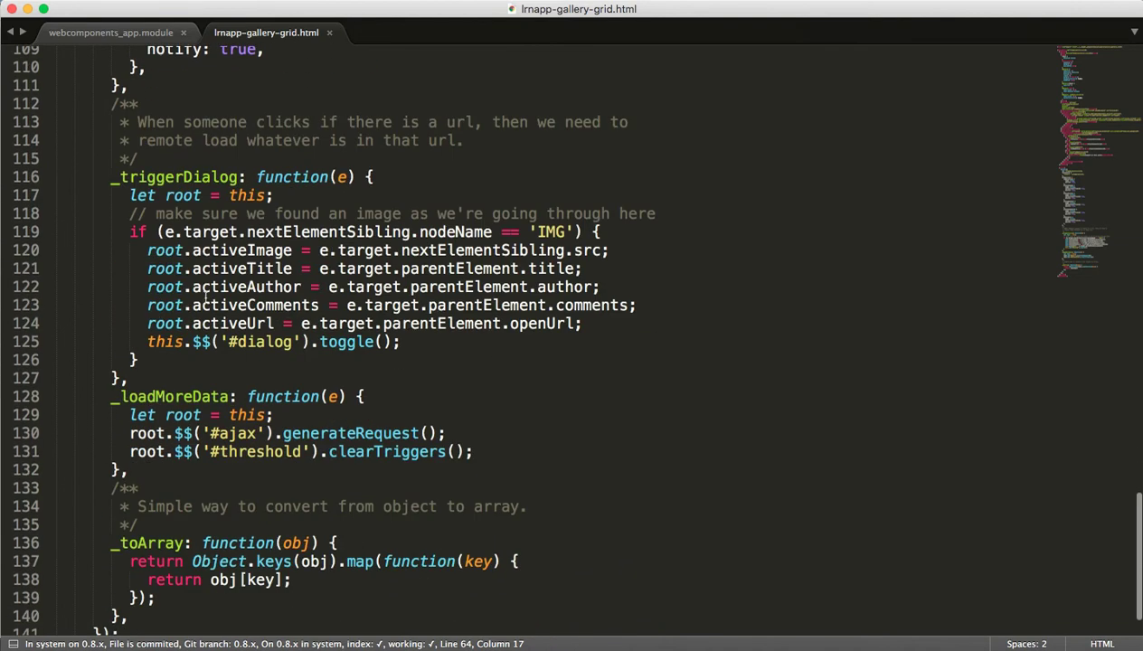
scroll("down", 3)
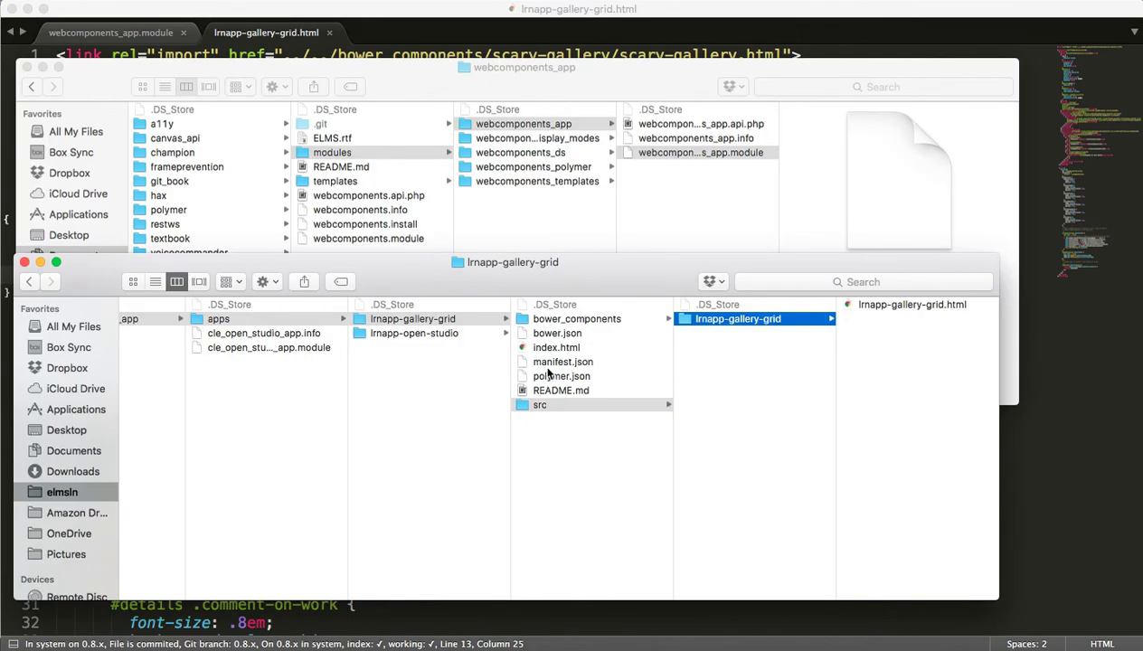
Step: Select lrnapp-gallery-grid's manifest.json in Finder to show its JSON file details
left_click(562, 361)
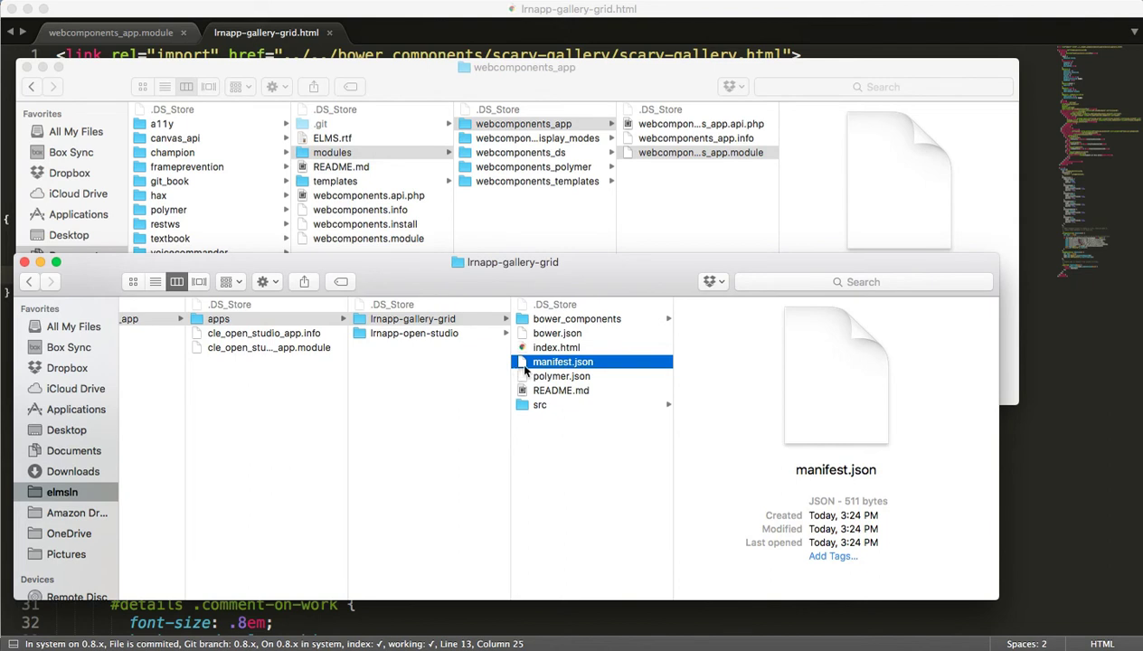
mouse_move(523, 366)
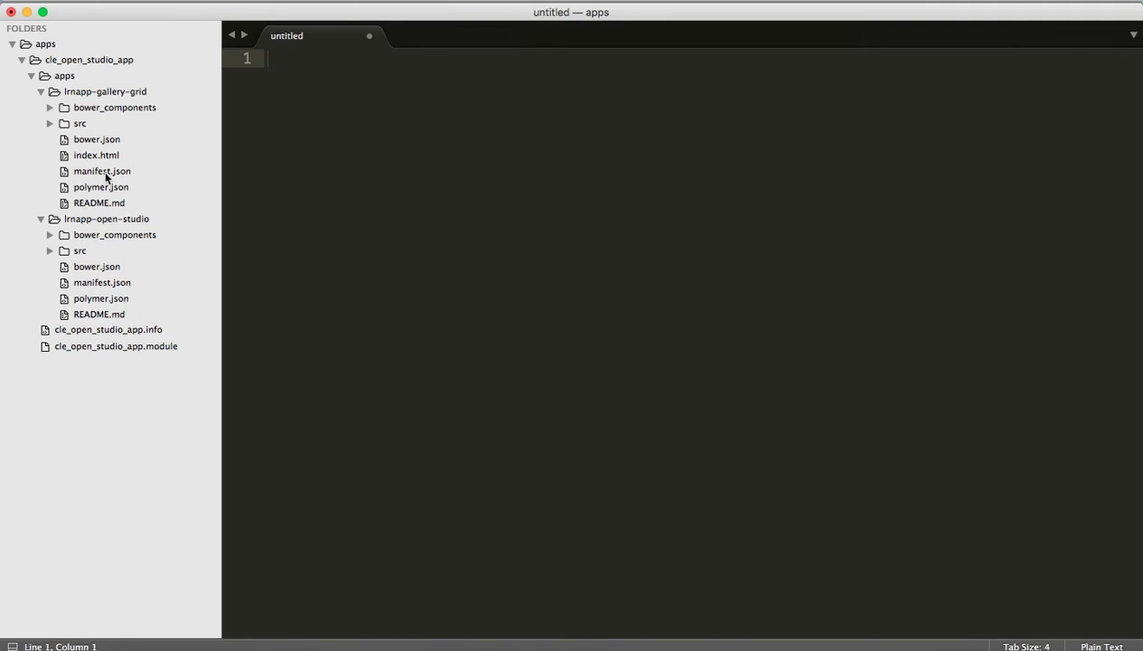
Step: Open lrnapp-gallery-grid's manifest.json and review its drupal block defining the data callback
double_click(101, 170)
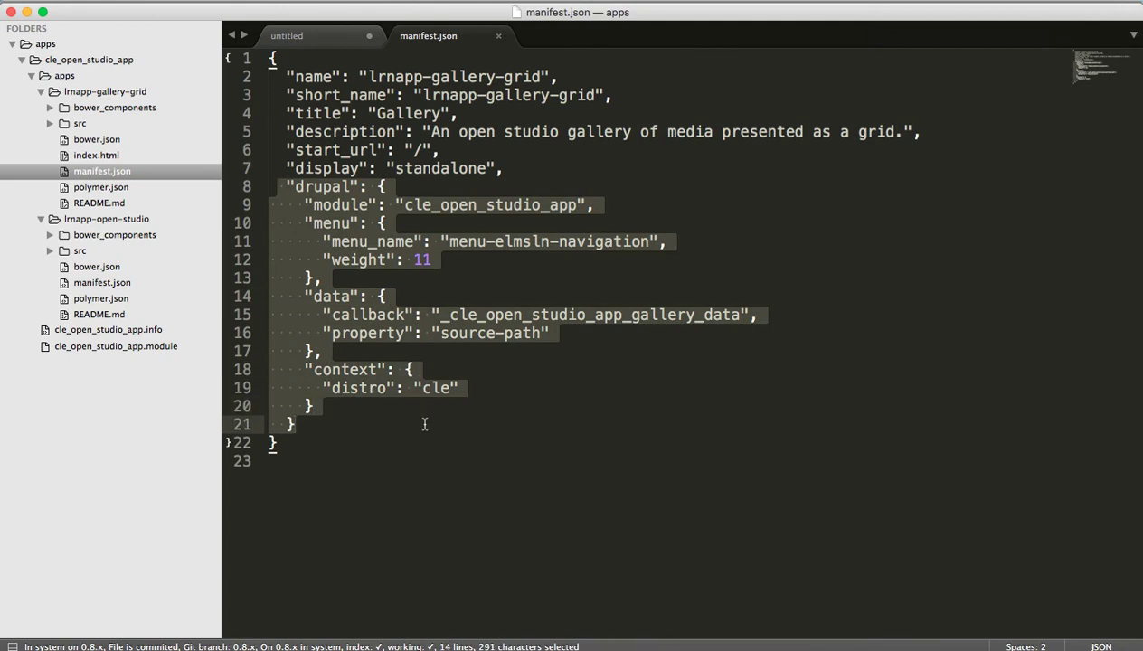
key("delete")
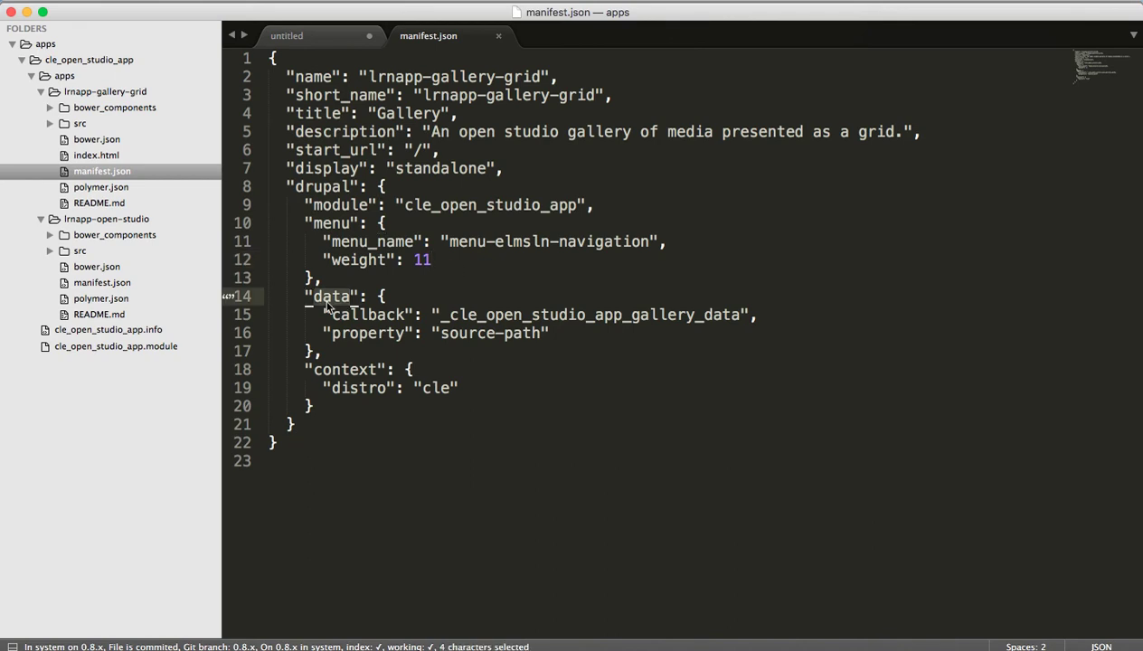
left_click(357, 315)
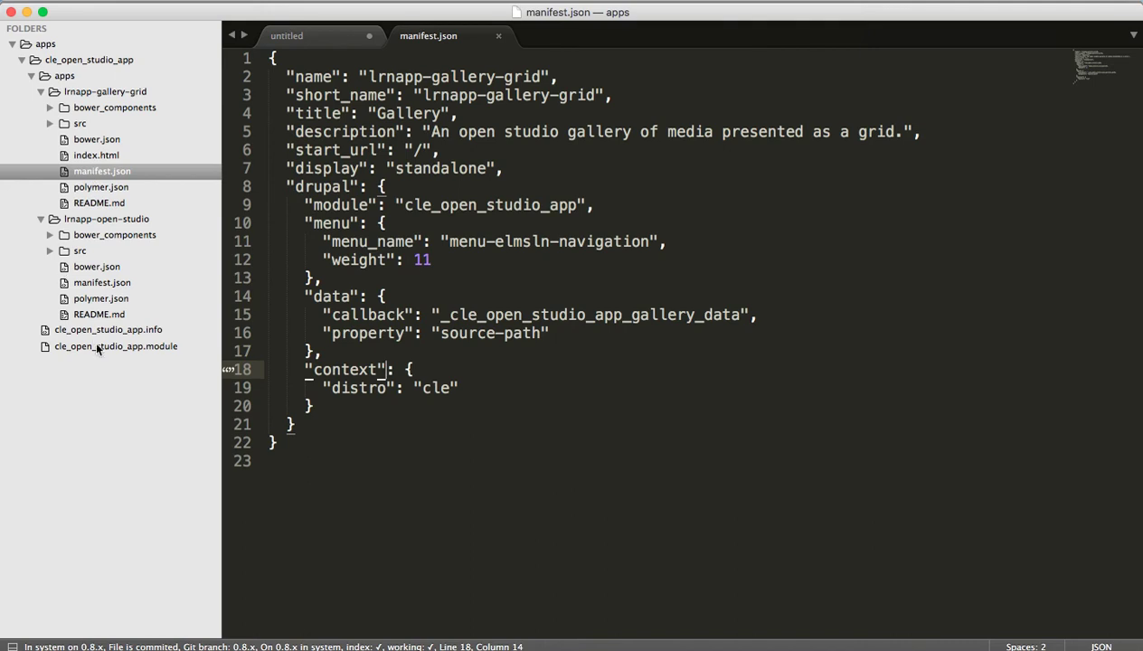
left_click(114, 345)
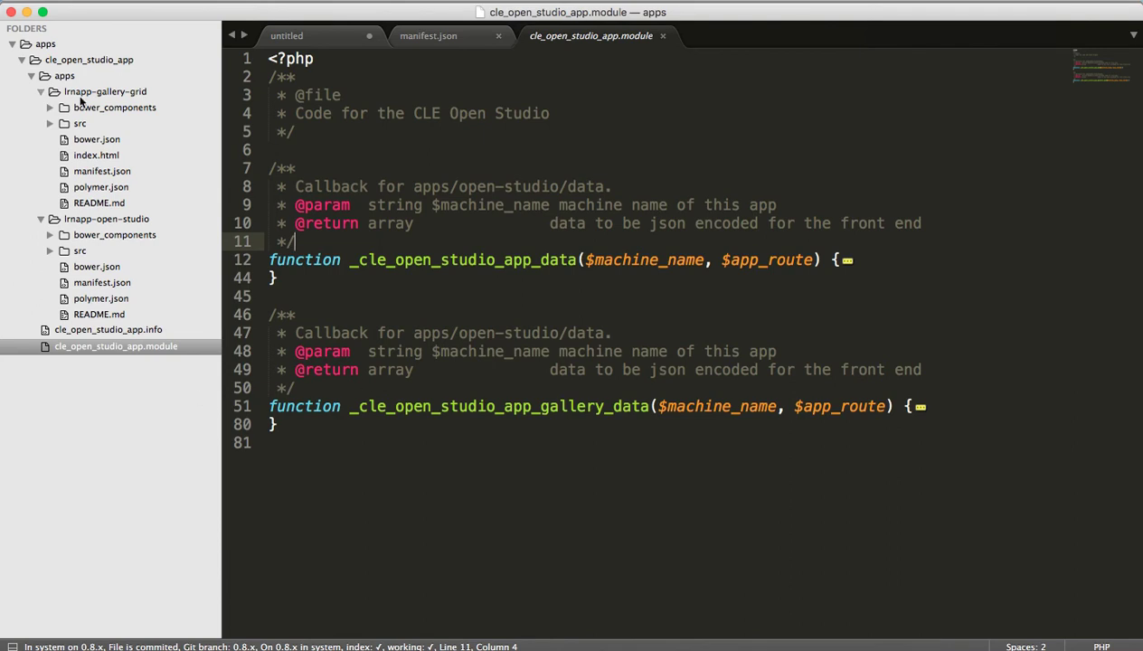
mouse_move(63, 99)
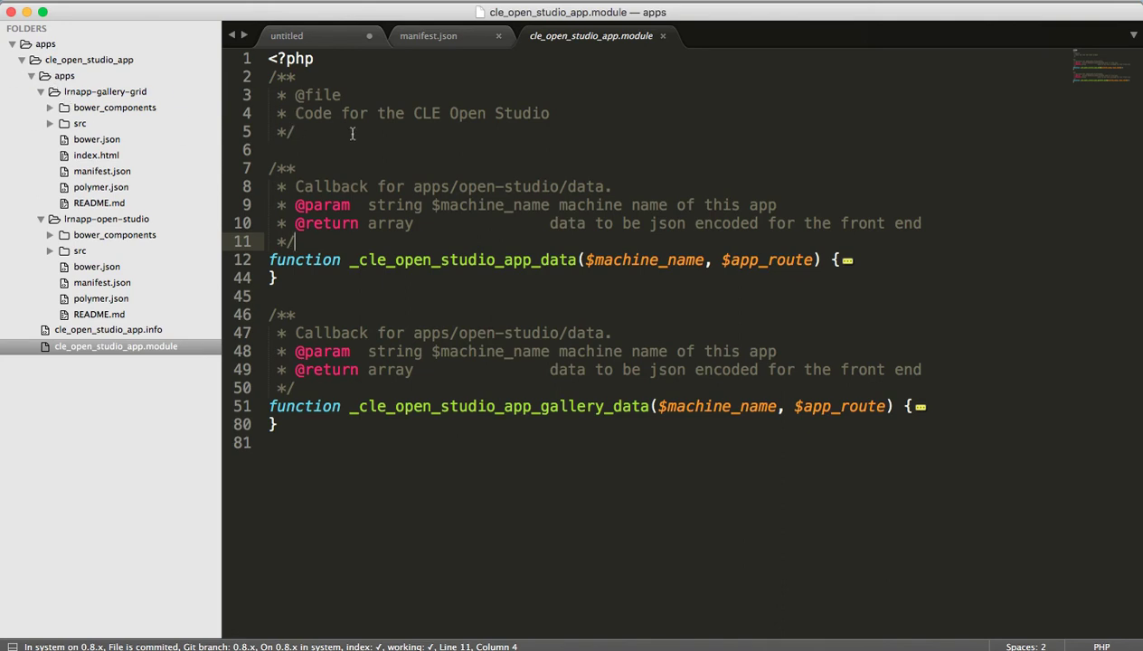
Step: Review cle_open_studio_app.module's data callbacks, then return to the gallery grid's manifest.json
left_click(379, 150)
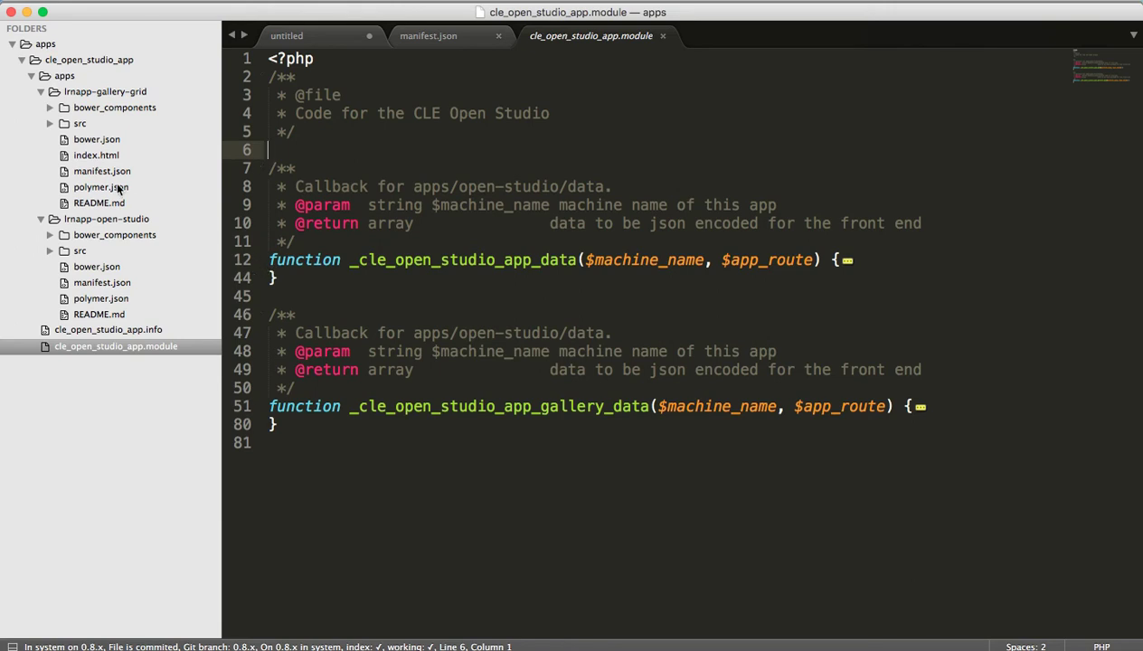
left_click(429, 36)
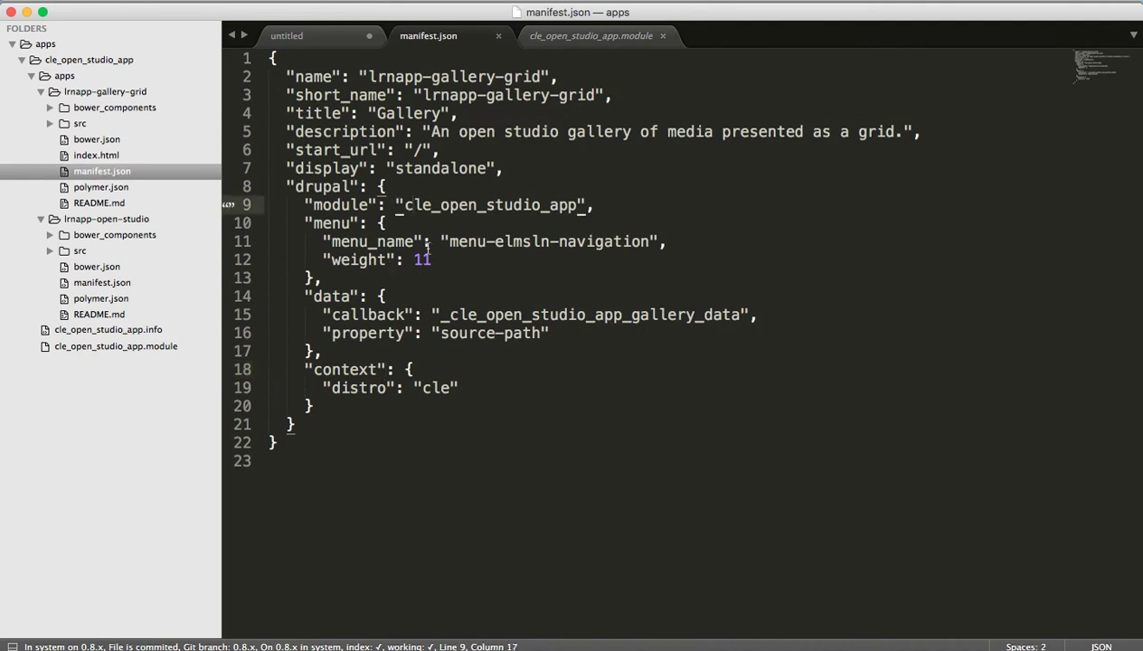
mouse_move(452, 242)
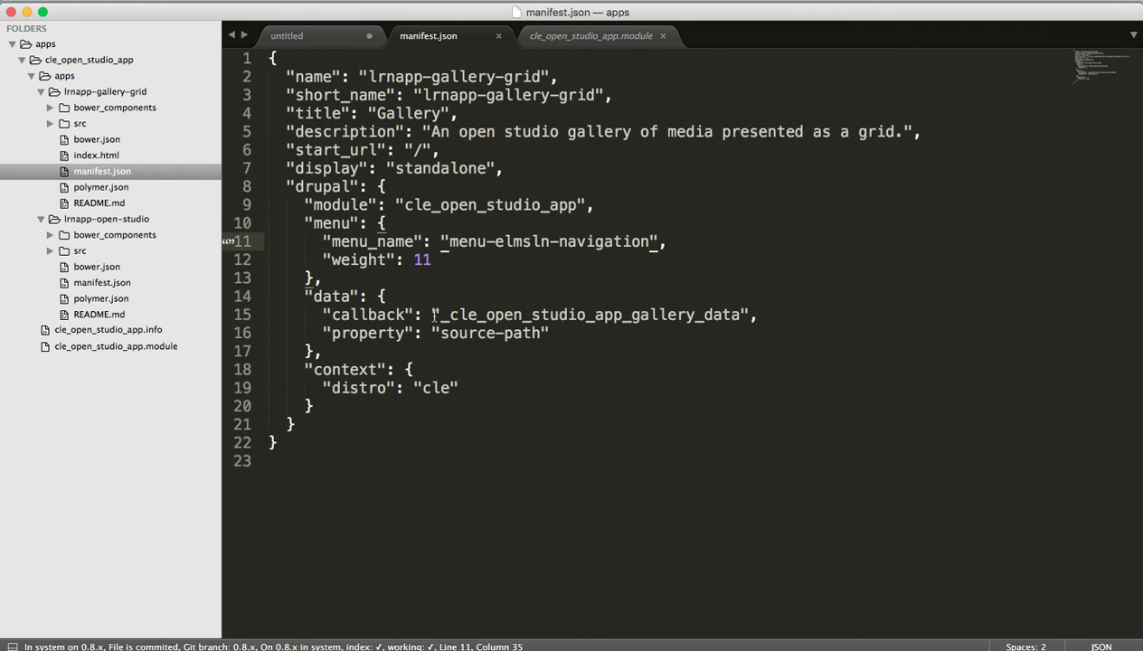
double_click(587, 314)
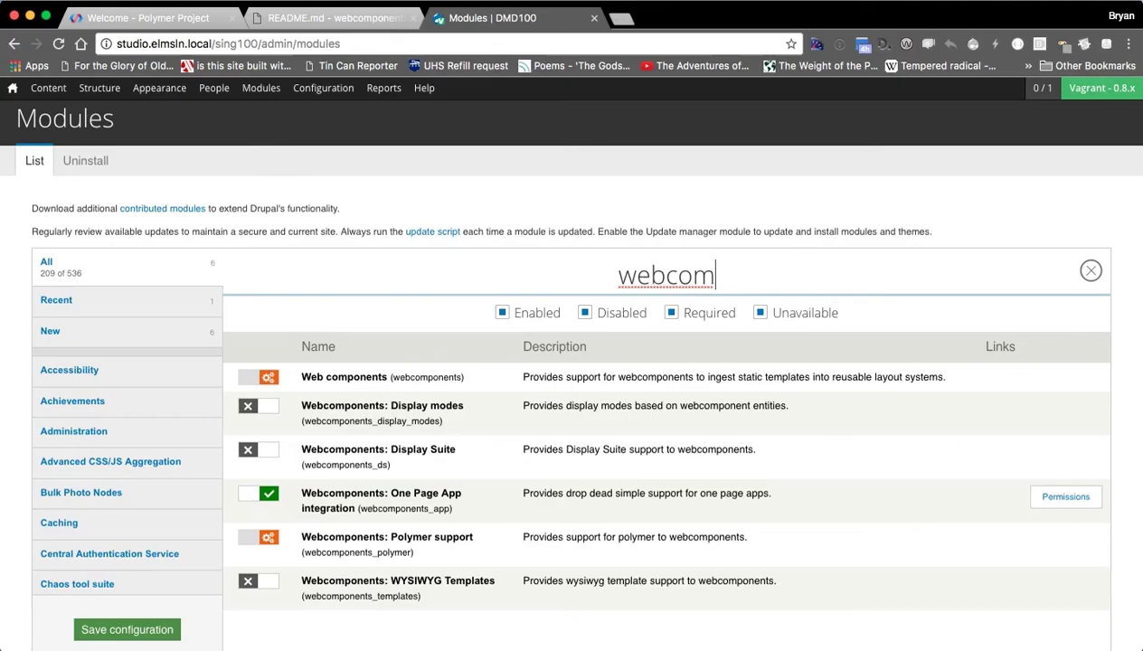
mouse_move(336, 485)
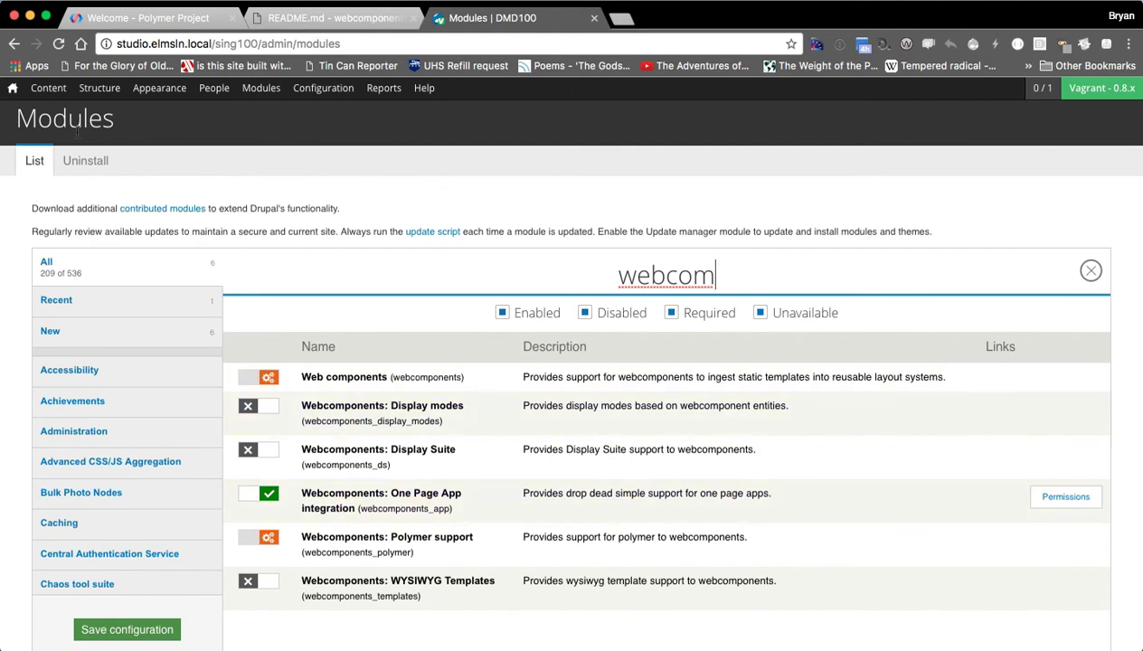
Step: Go from the webcom-filtered Modules page to the DMD100 Open Studio Assignments board
left_click(12, 88)
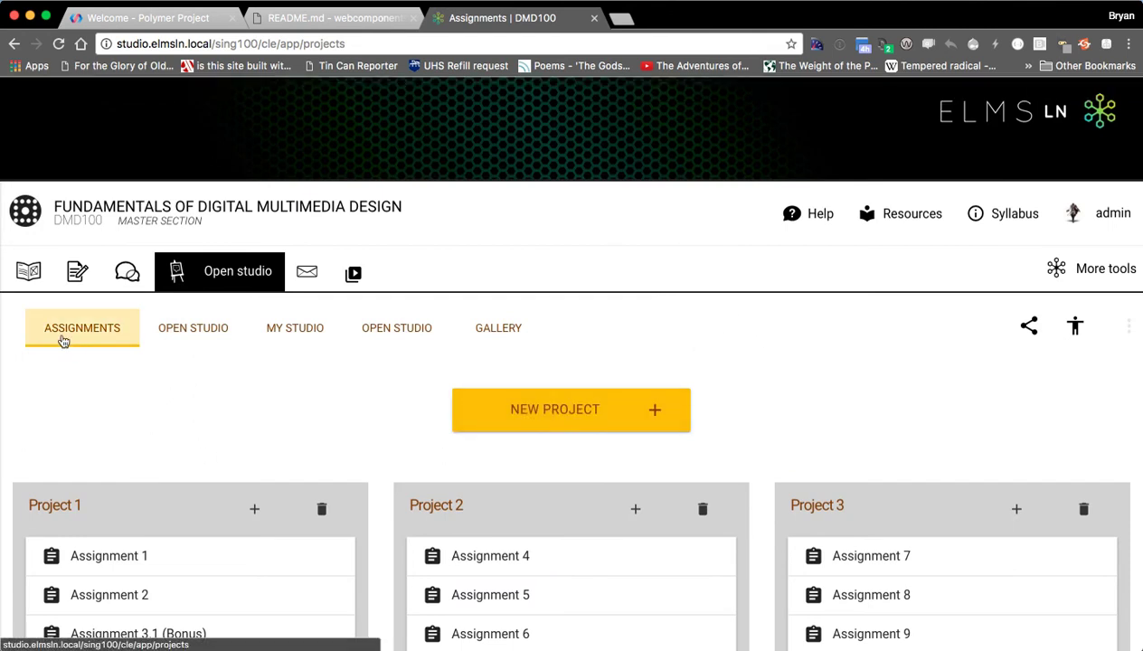
mouse_move(56, 364)
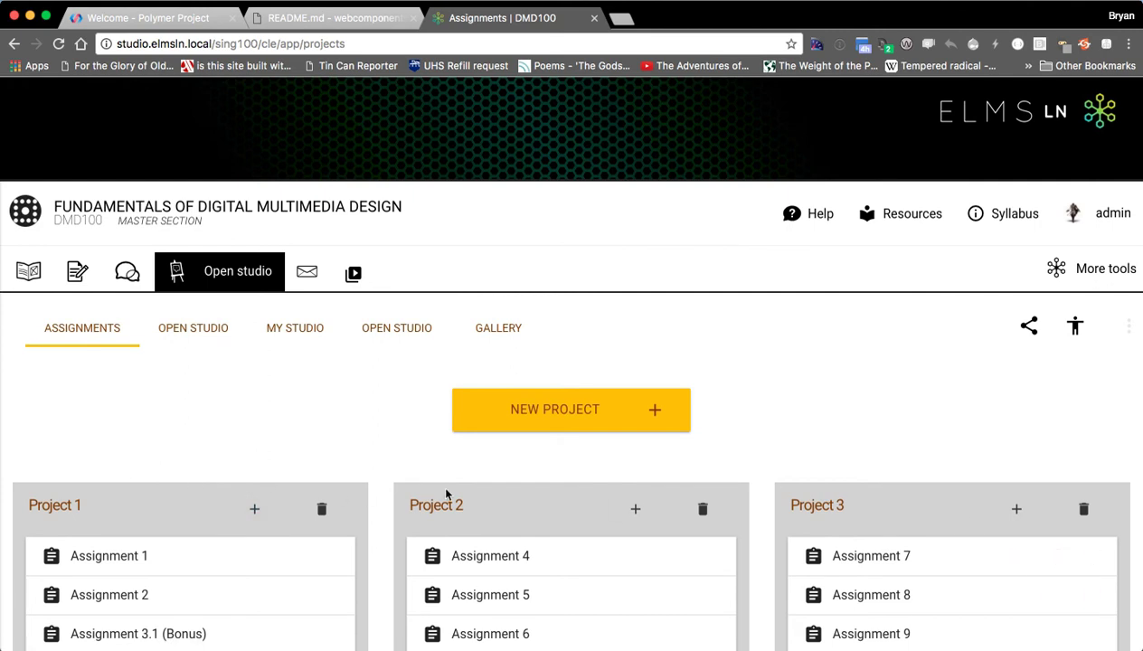
mouse_move(301, 430)
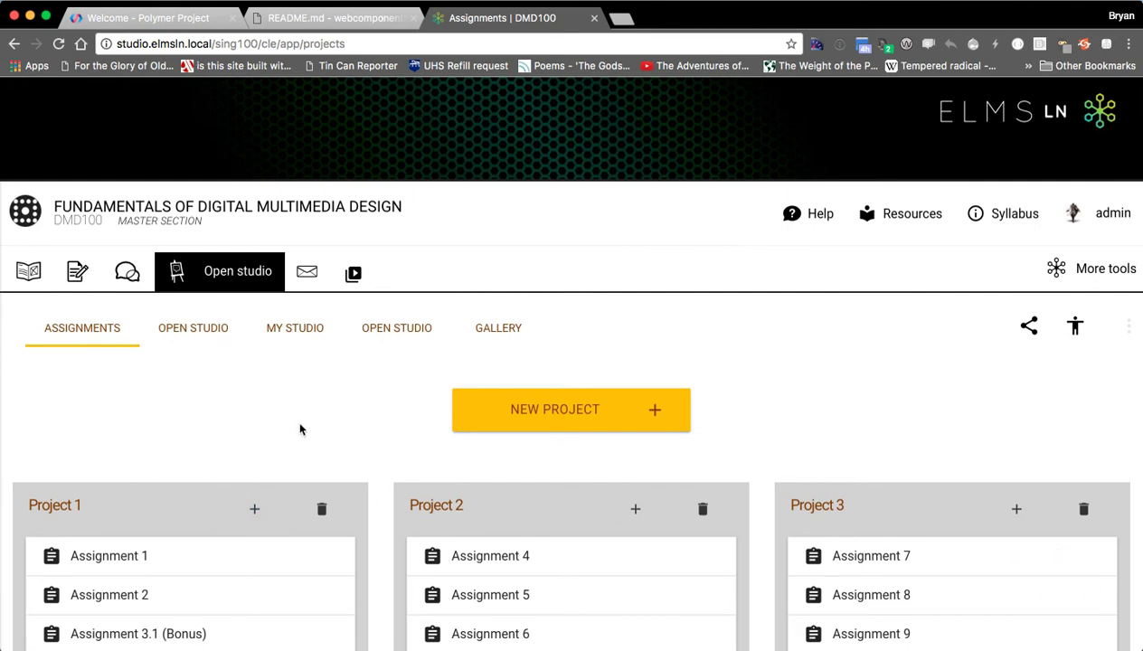
mouse_move(280, 433)
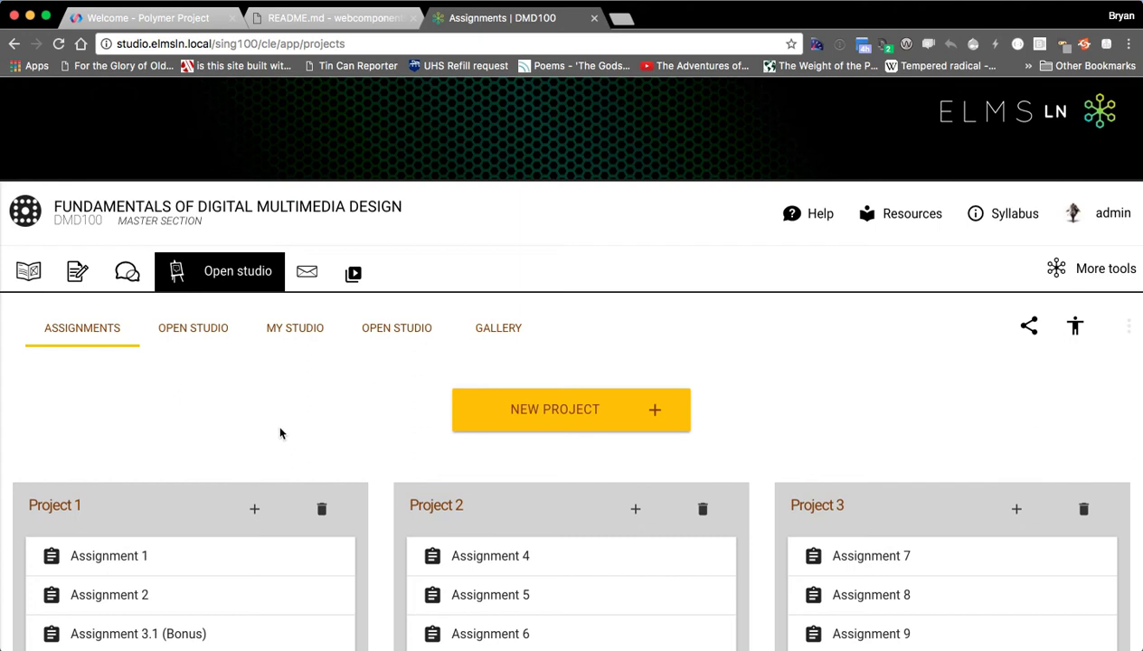
mouse_move(316, 416)
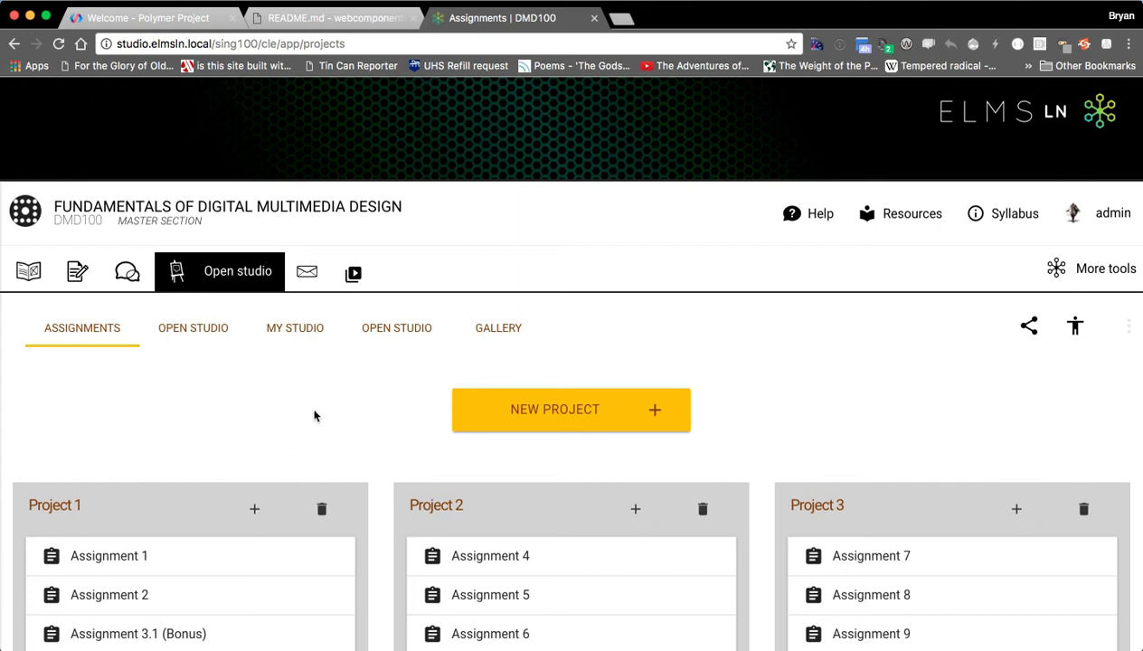
mouse_move(385, 369)
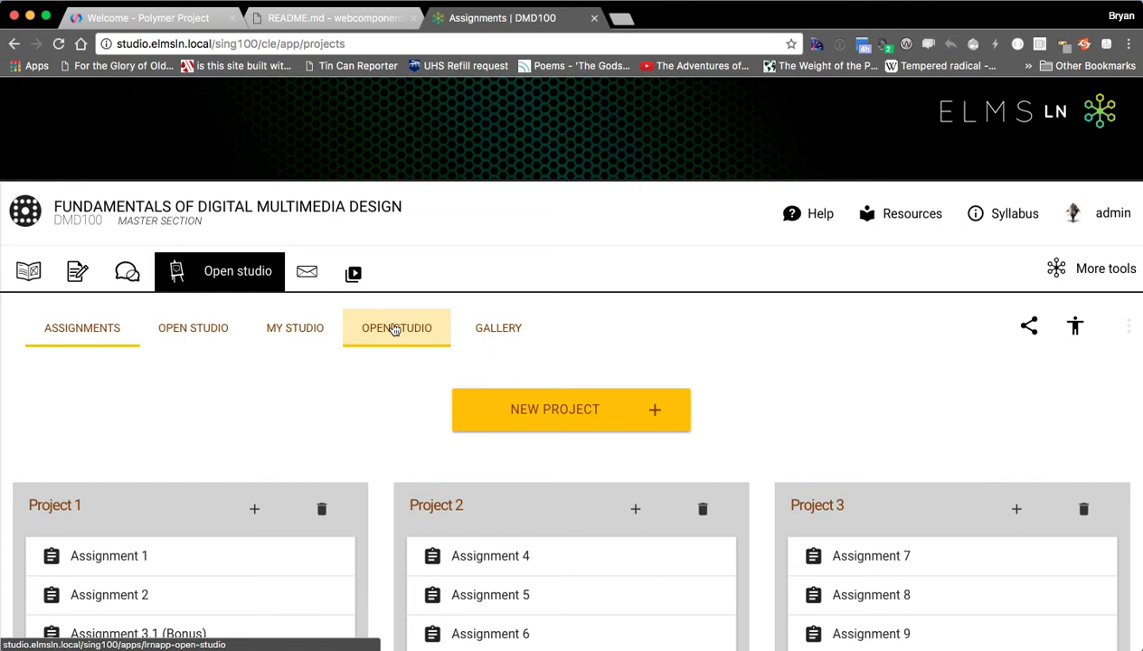
Step: Open the Open Studio submissions gallery, inspect a card's markup, and select lrnapp-open-studio in the URL
left_click(396, 328)
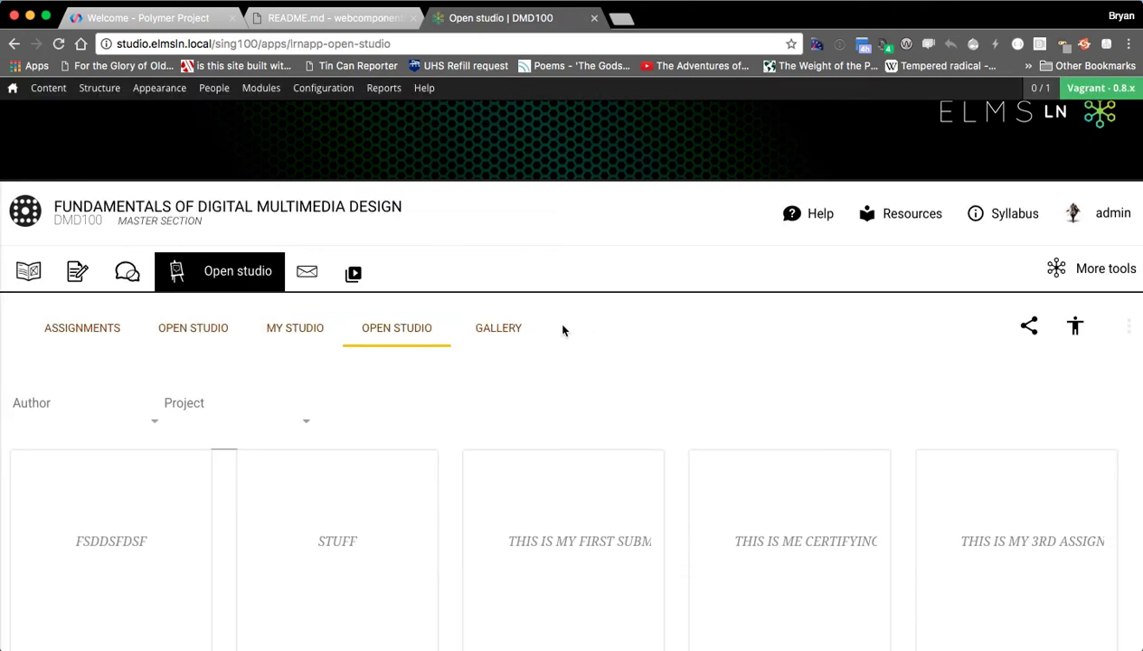
scroll("down", 3)
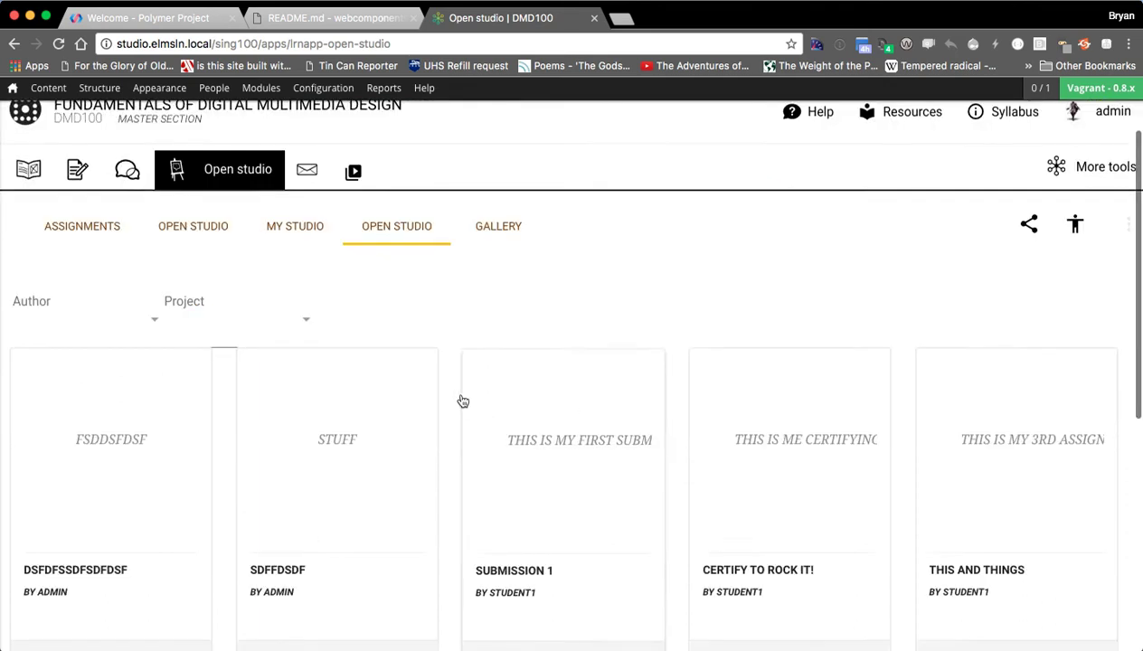
right_click(459, 402)
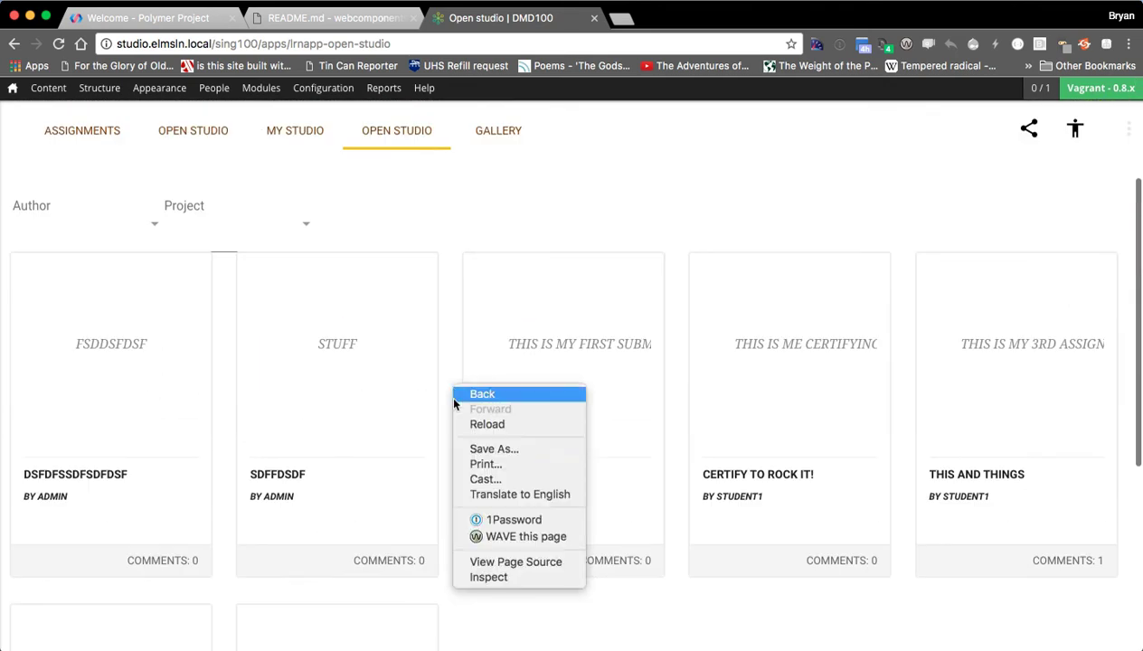
left_click(488, 577)
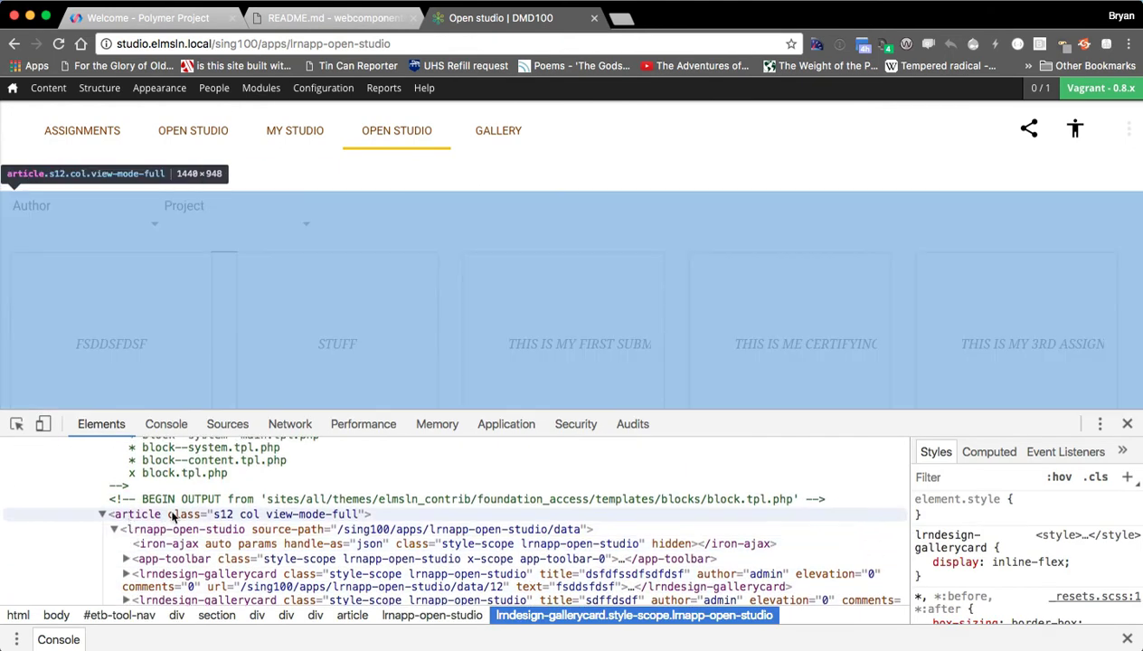
mouse_move(245, 517)
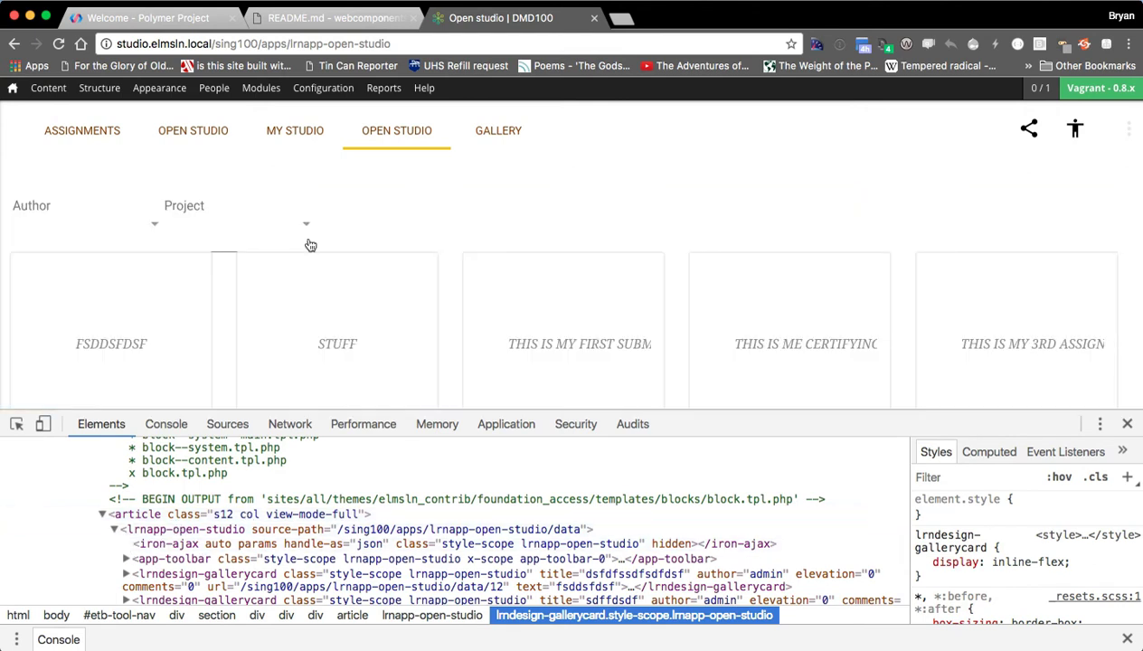
double_click(339, 43)
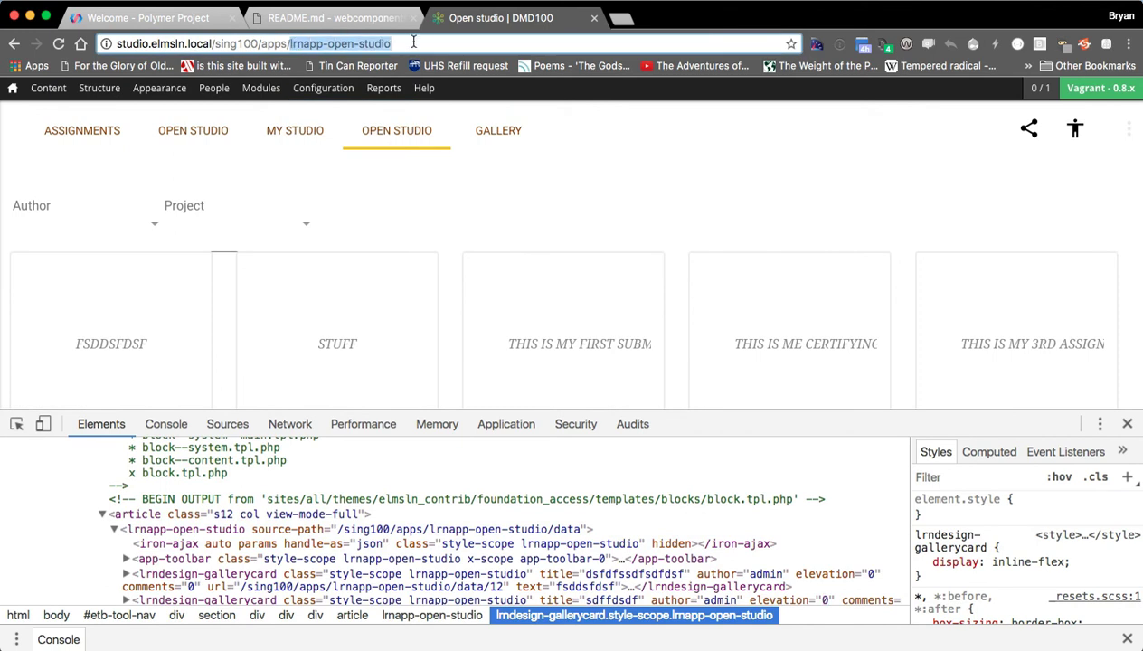
mouse_move(608, 179)
type("/data")
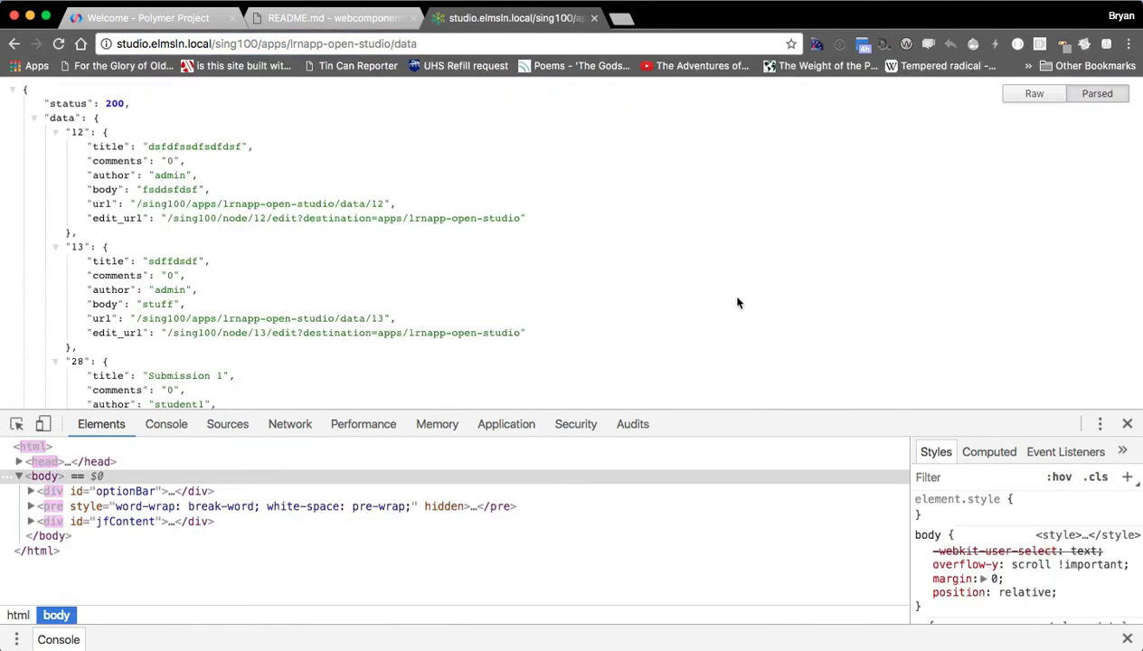
mouse_move(688, 224)
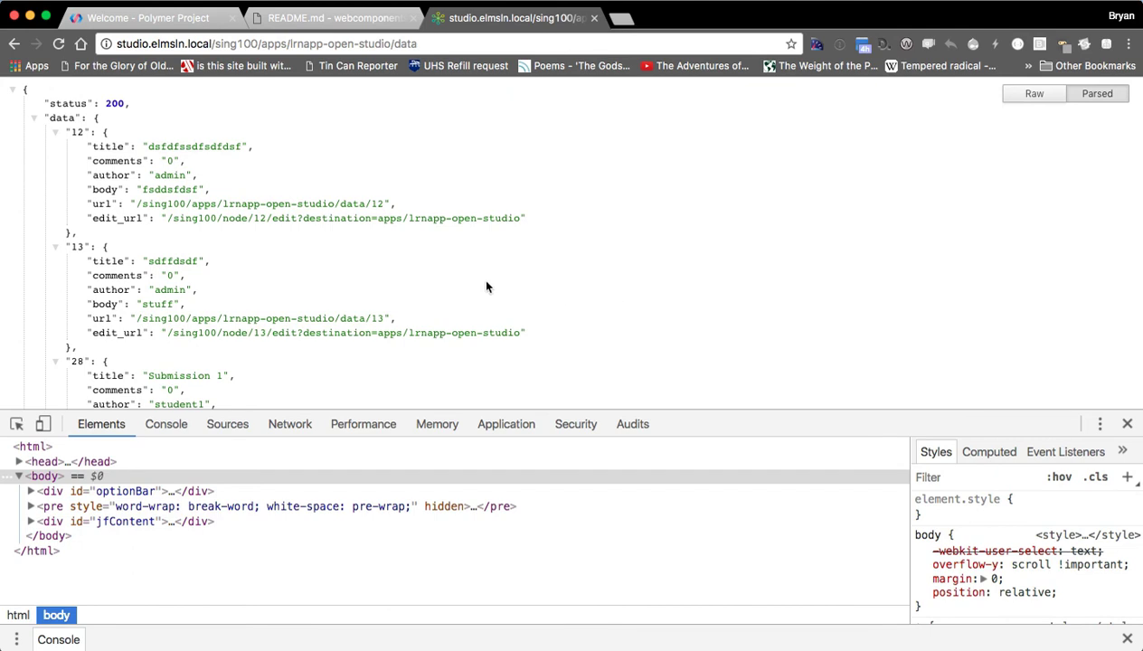
mouse_move(474, 332)
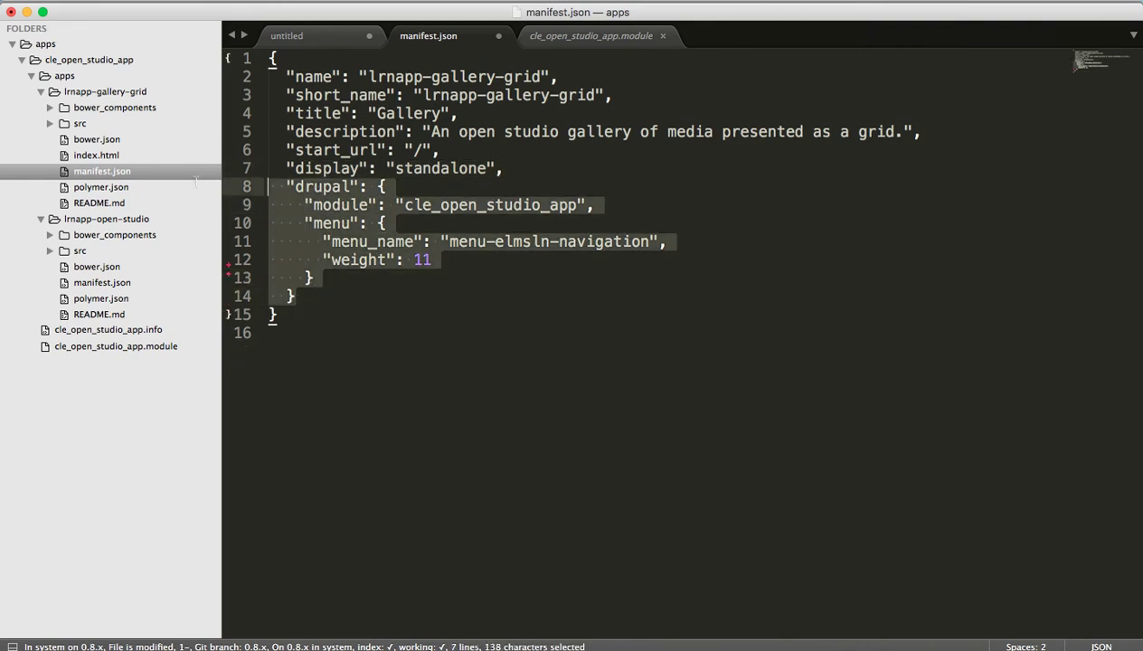
Step: Delete the data and context blocks from the manifest.json drupal section and save
key("delete")
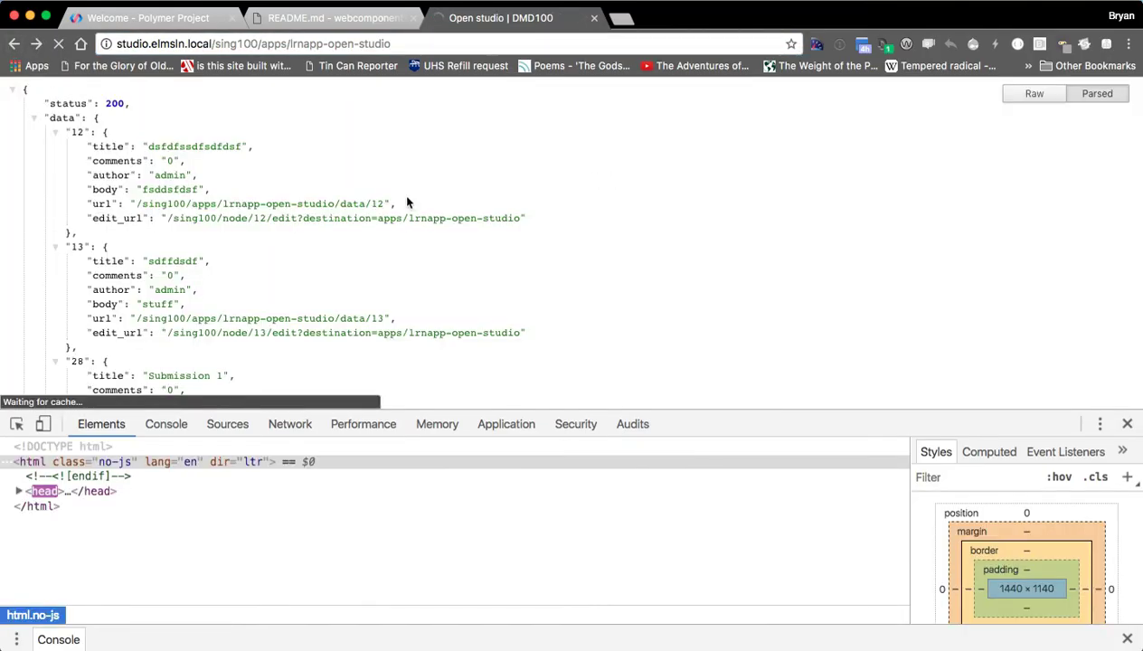
Step: Open the GALLERY app, view its console TypeError, then inspect the empty gallery area
left_click(498, 130)
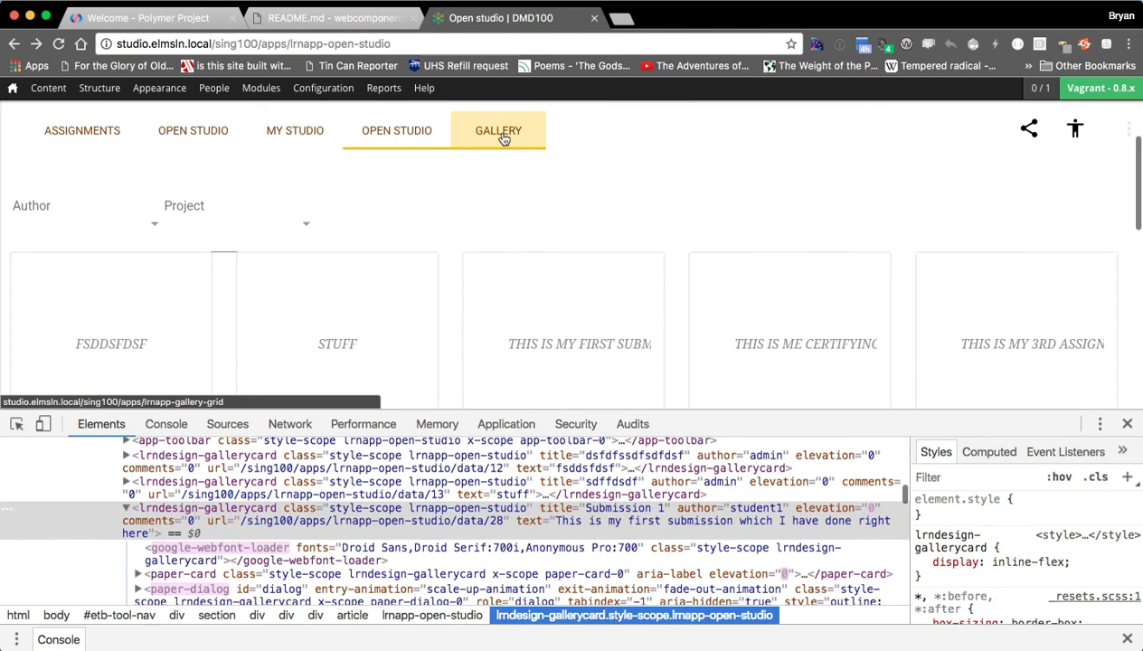
left_click(498, 130)
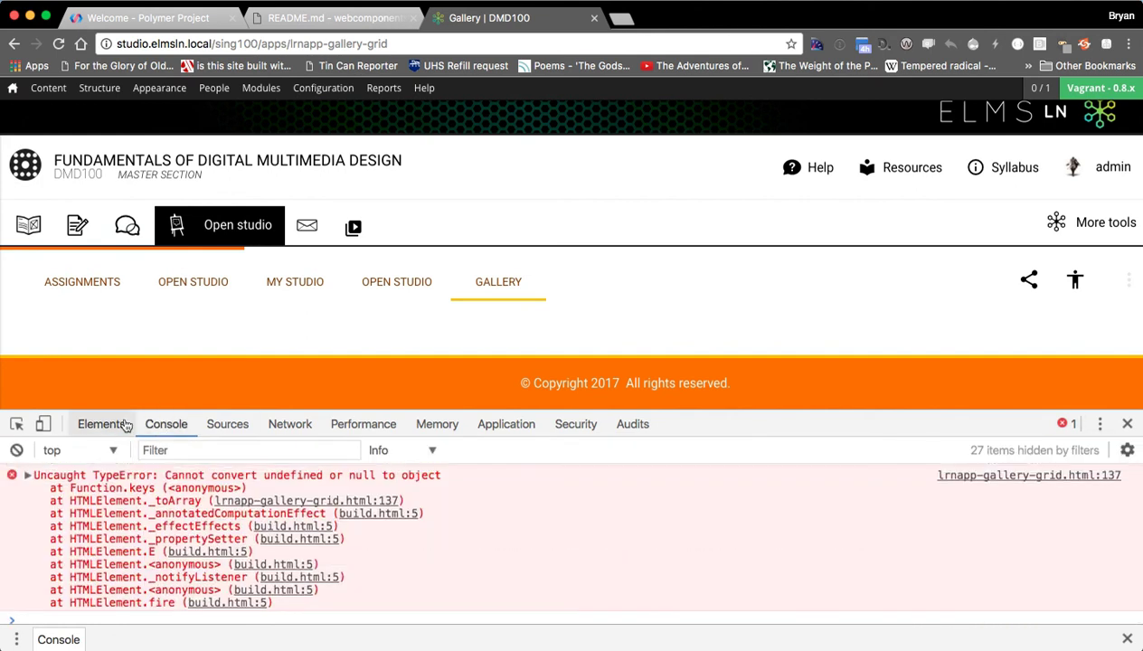
left_click(101, 423)
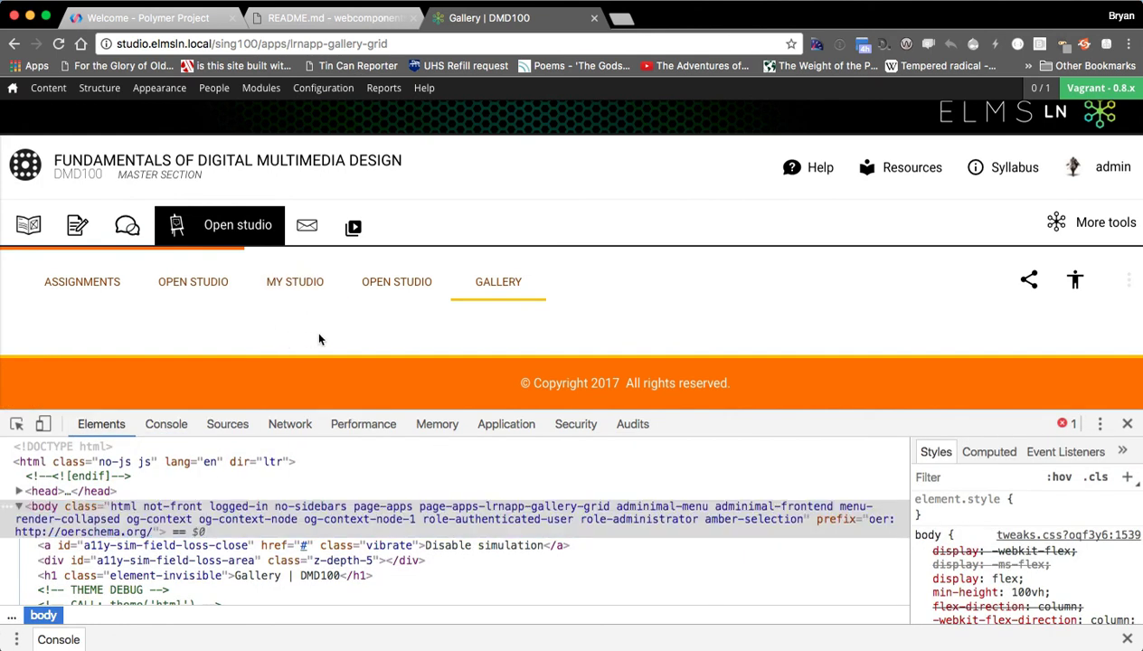
mouse_move(194, 282)
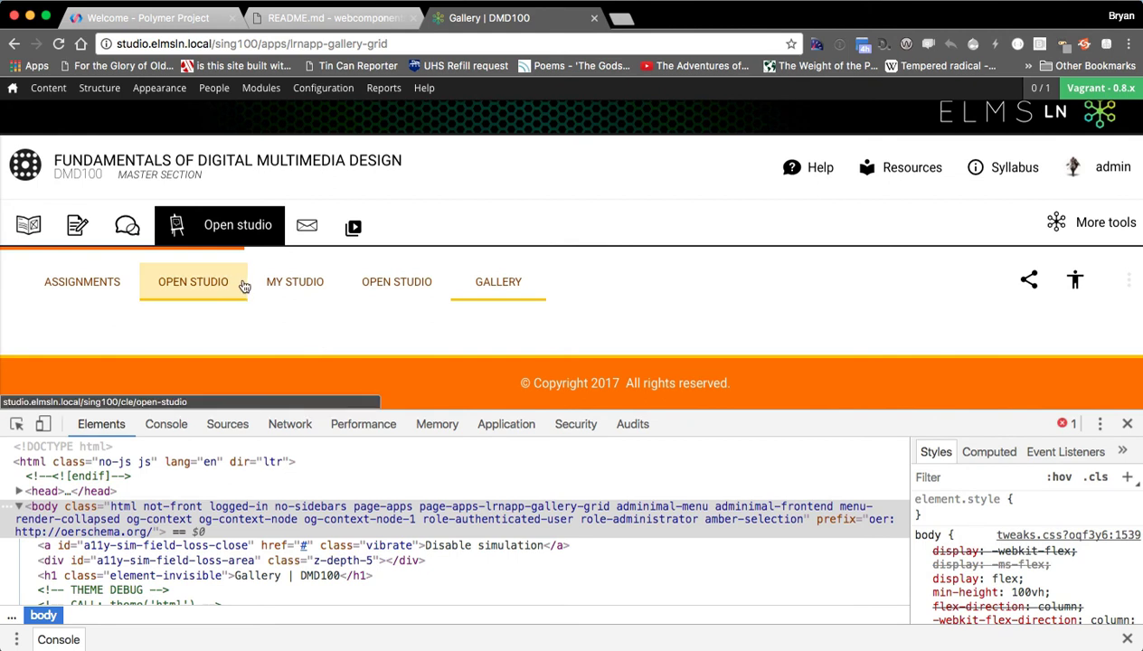
left_click(322, 88)
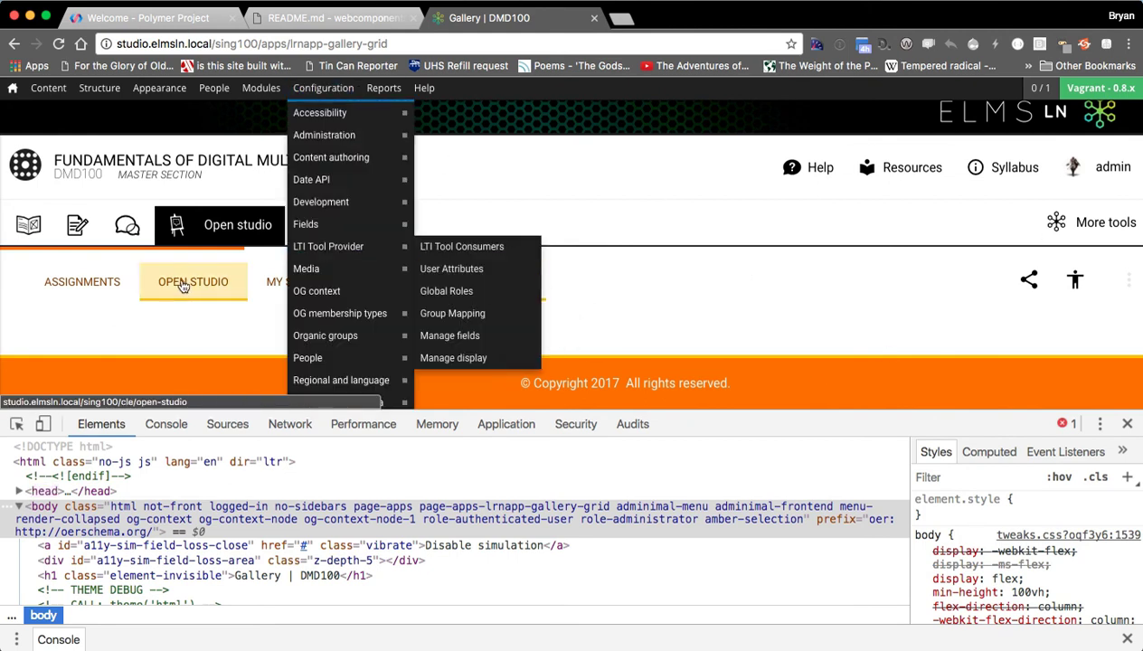
right_click(443, 352)
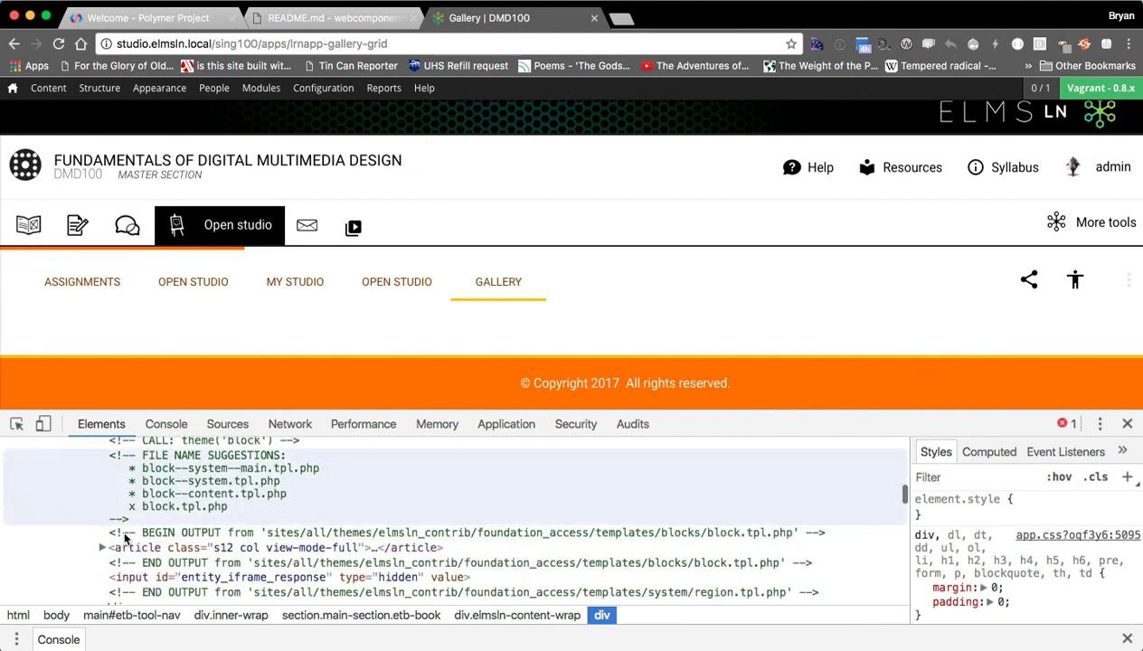
Step: Expand the article element in DevTools and undo manifest.json back to its data and context blocks
left_click(102, 544)
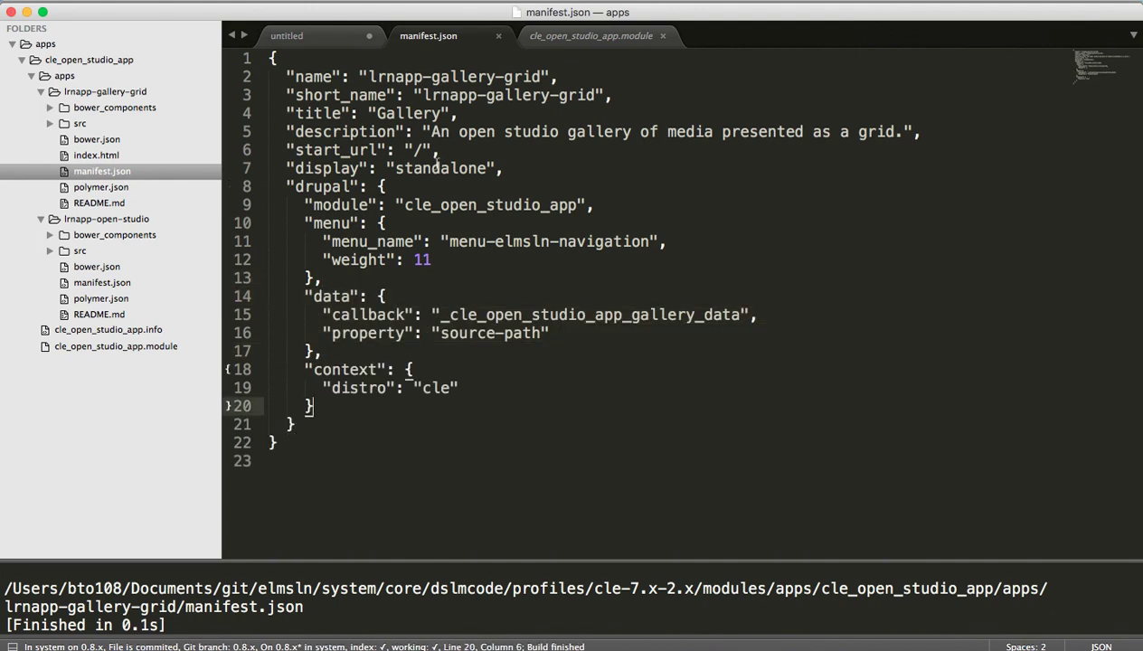
right_click(428, 35)
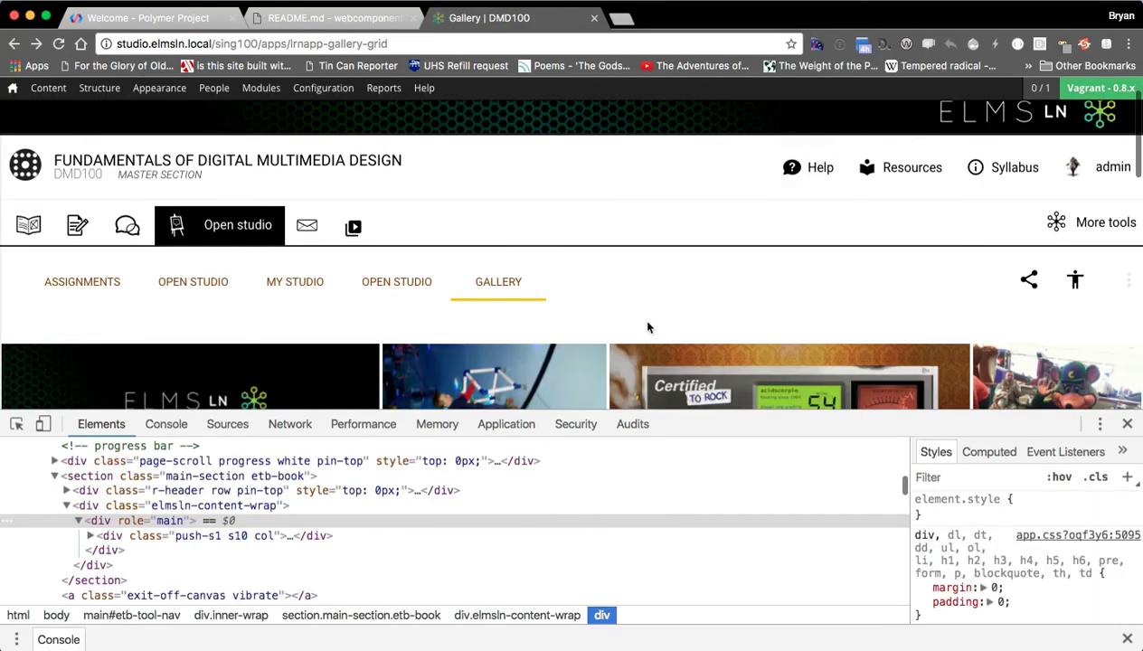
mouse_move(592, 306)
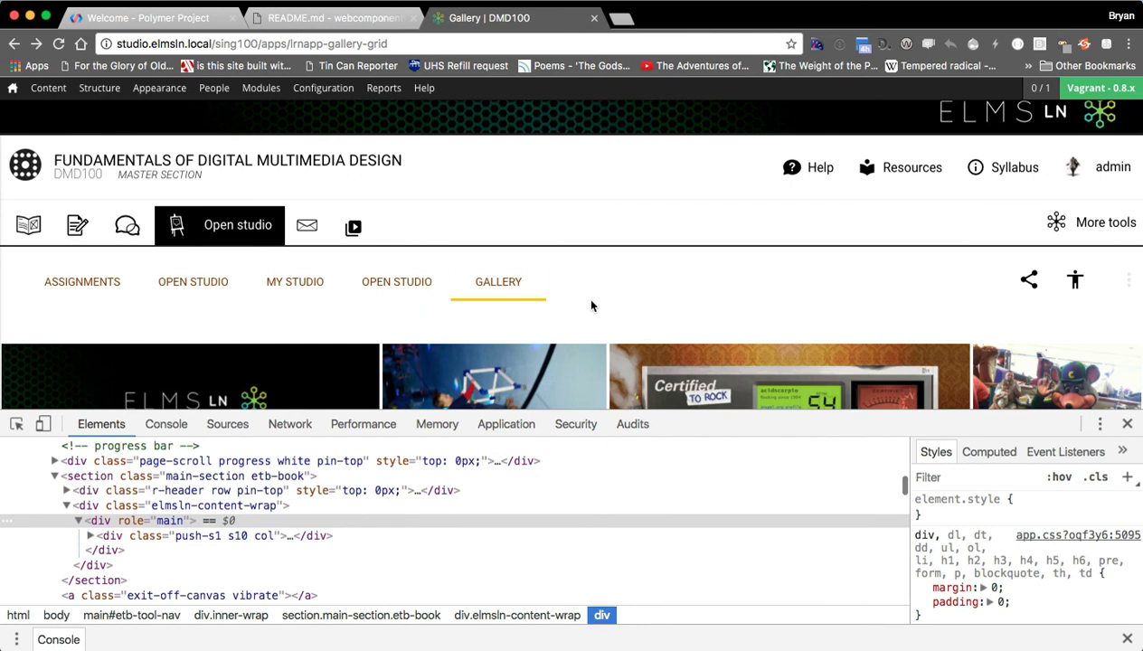
mouse_move(1128, 425)
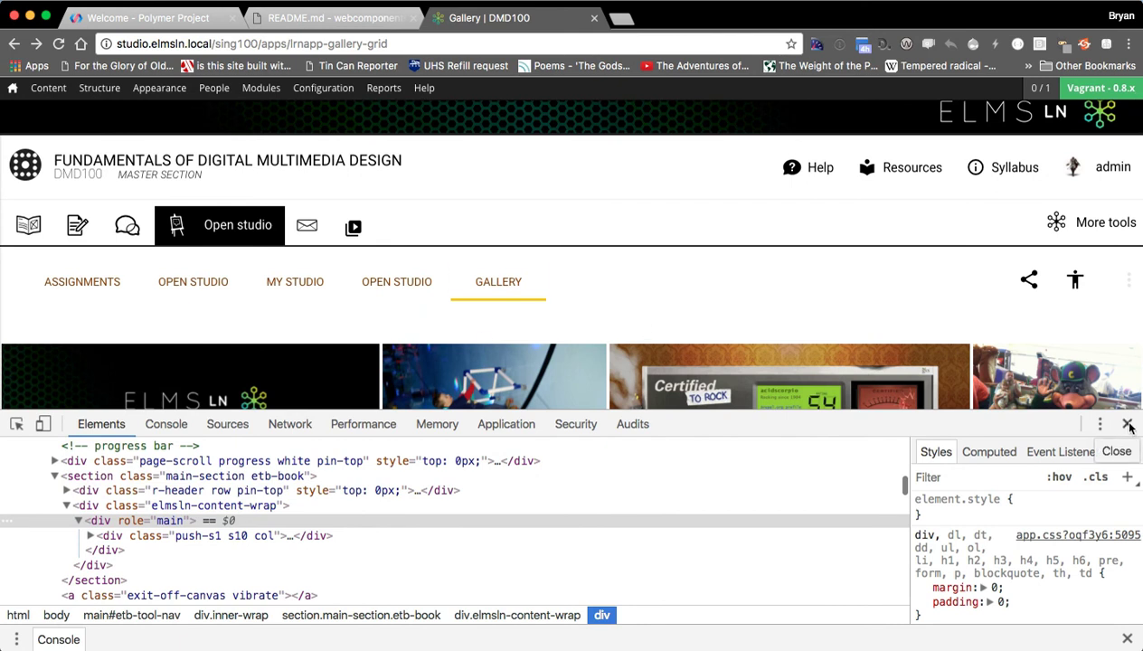
mouse_move(100, 520)
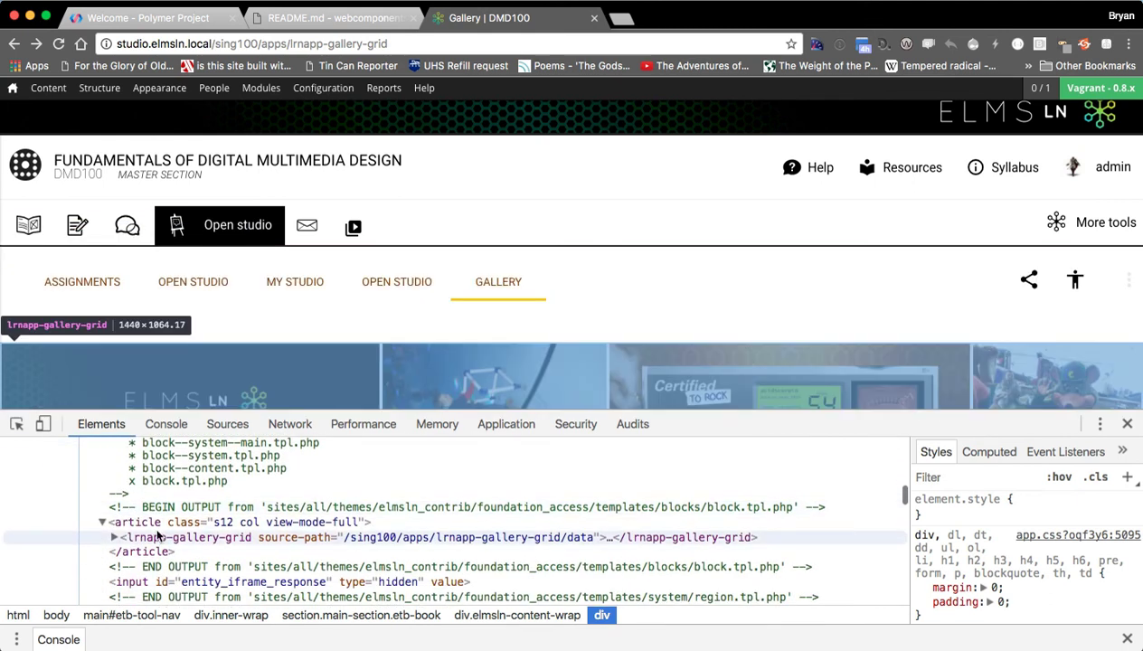
mouse_move(299, 544)
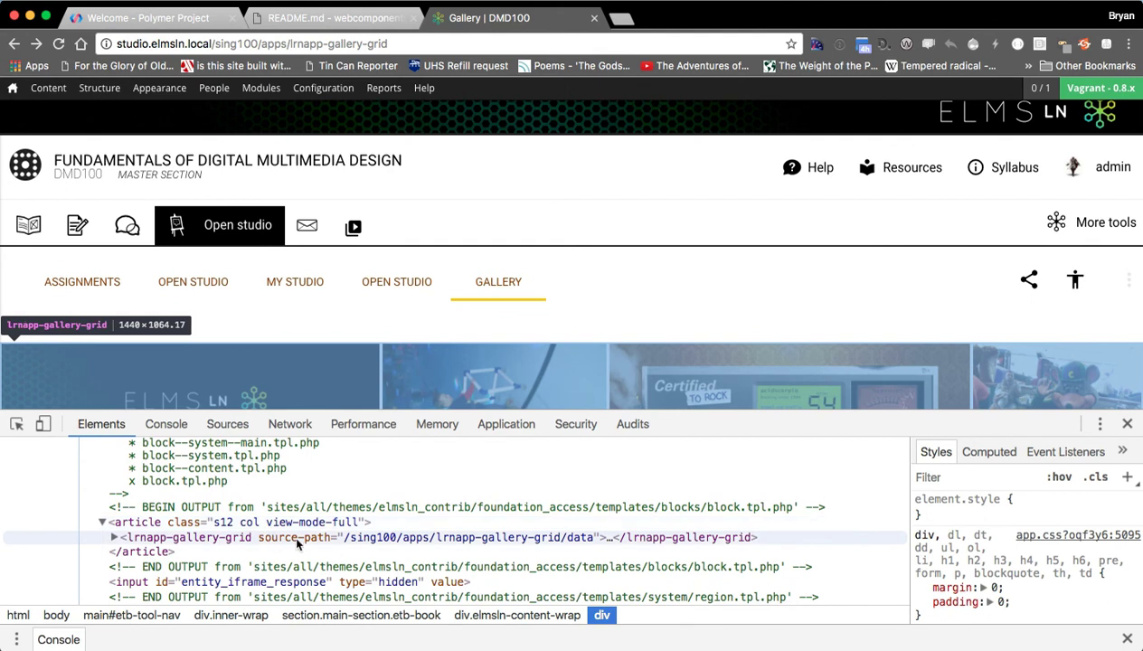
mouse_move(538, 536)
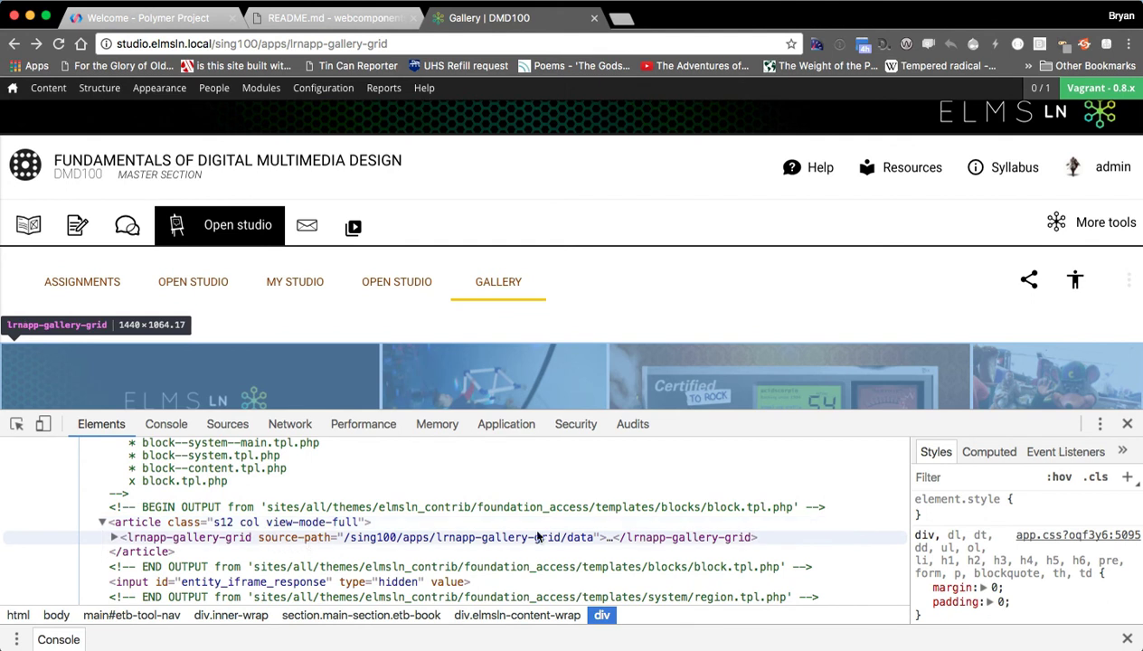
Step: Close Chrome DevTools after viewing the lrnapp-gallery-grid source-path
left_click(112, 537)
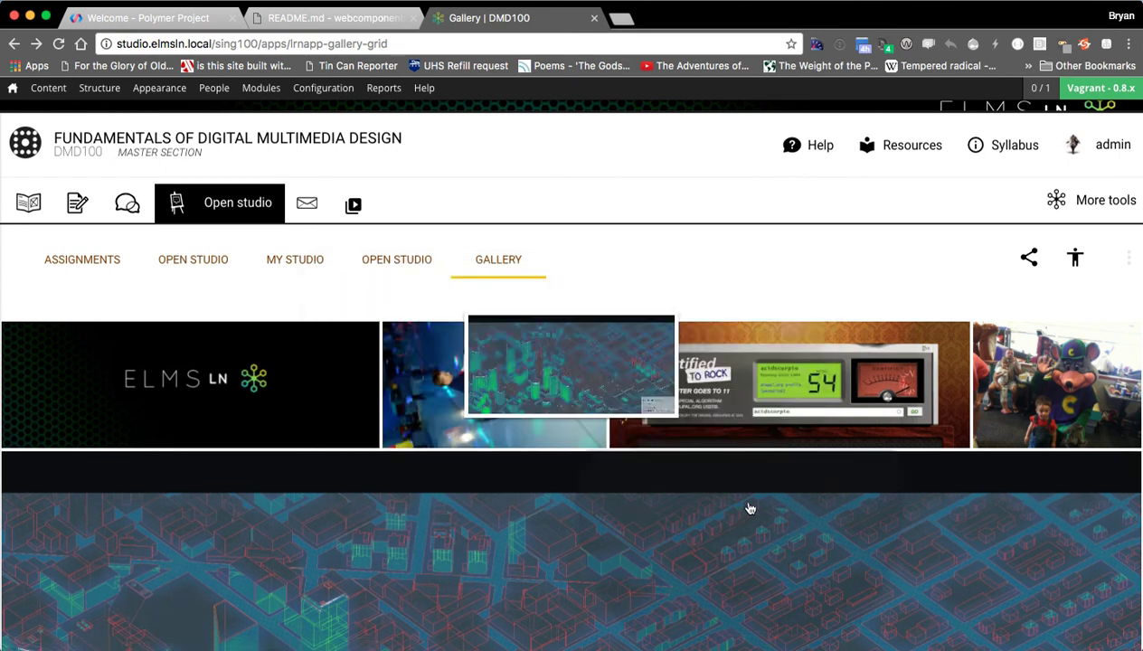
Step: Preview the ELMS LN artwork in its lightbox, close it, and go to My Studio
left_click(1056, 383)
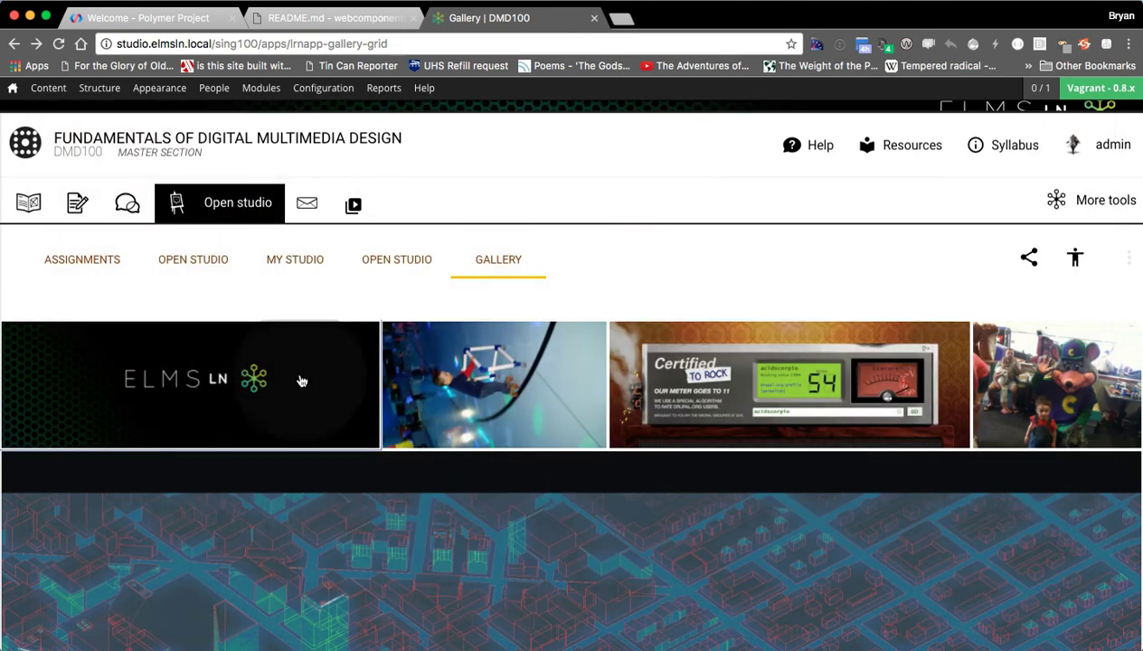
left_click(190, 384)
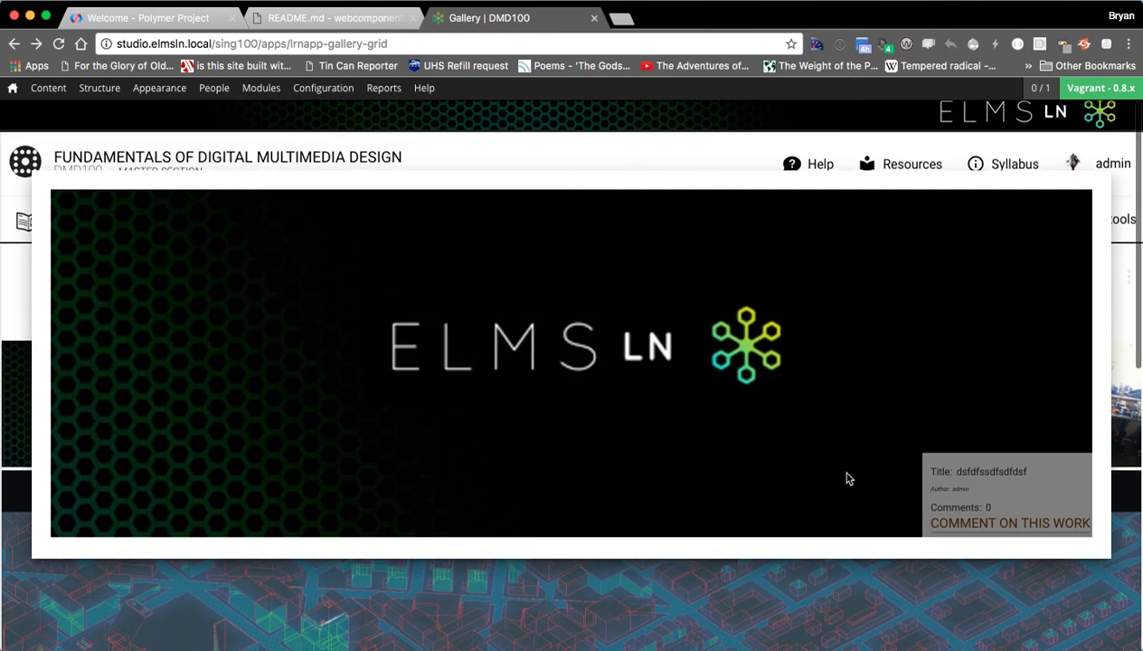
scroll("down", 3)
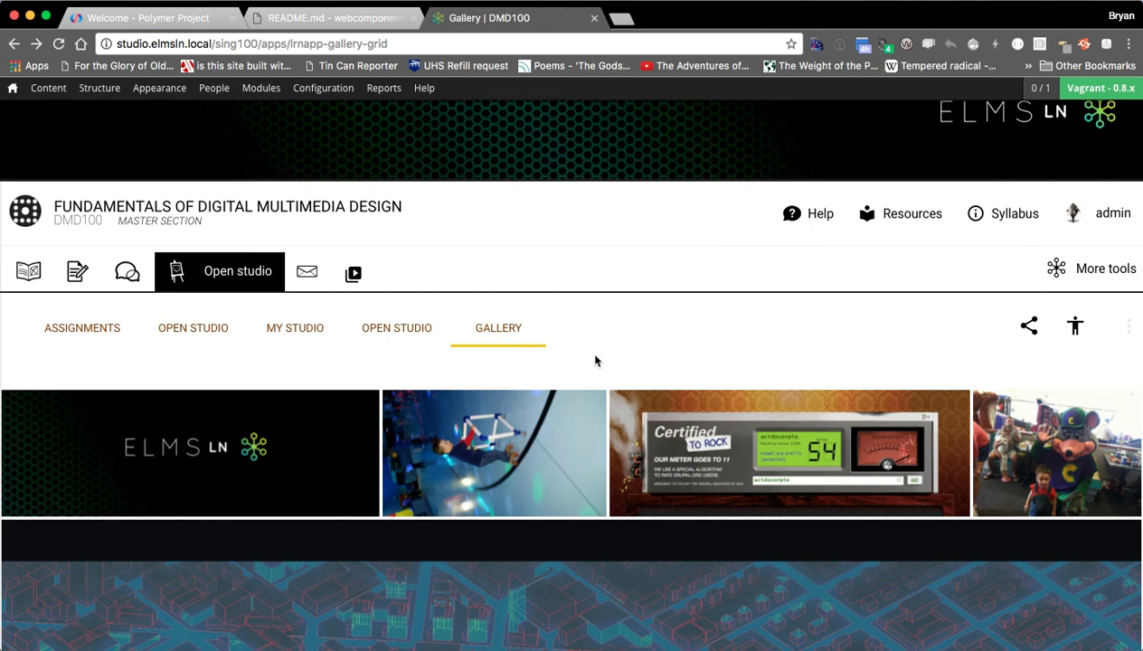
mouse_move(396, 327)
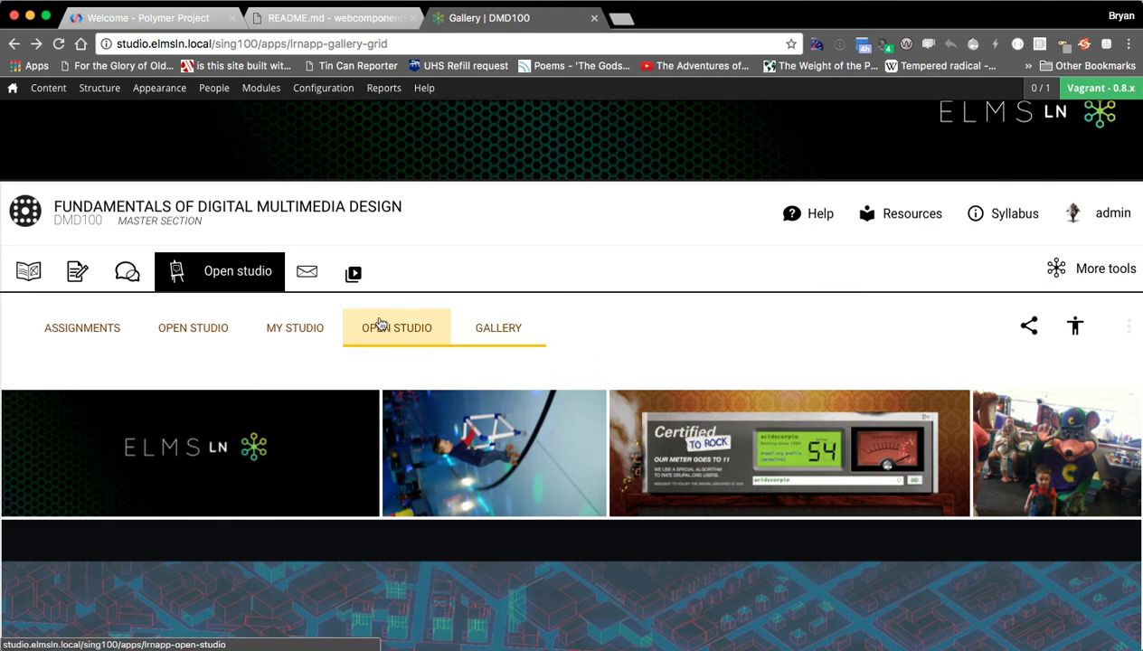
left_click(499, 327)
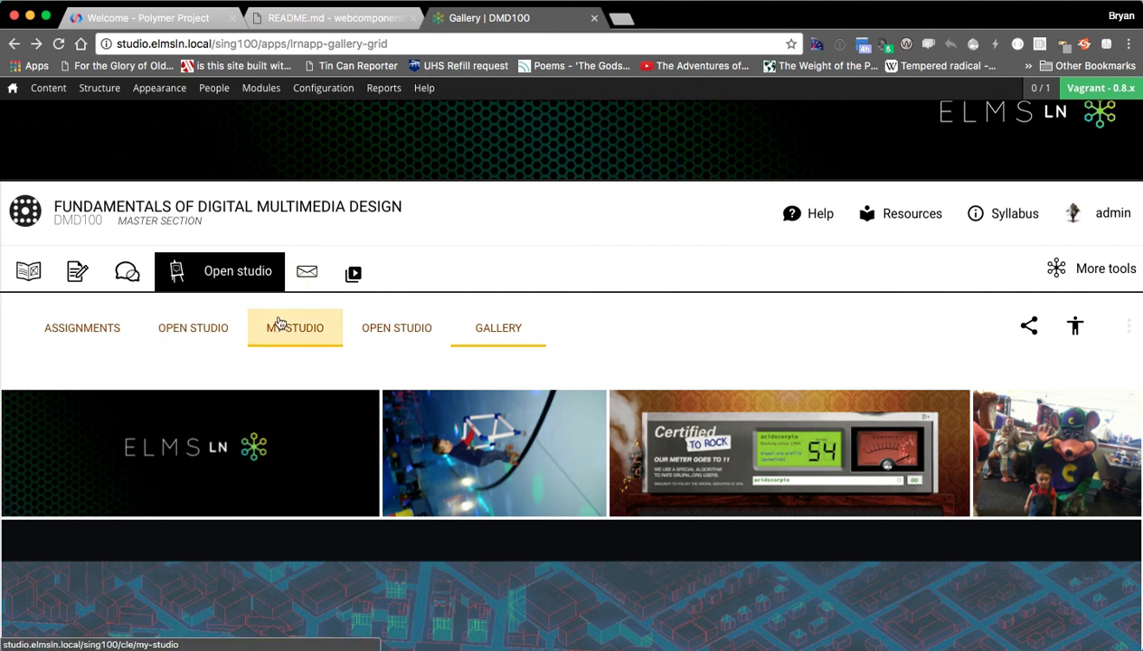
left_click(295, 327)
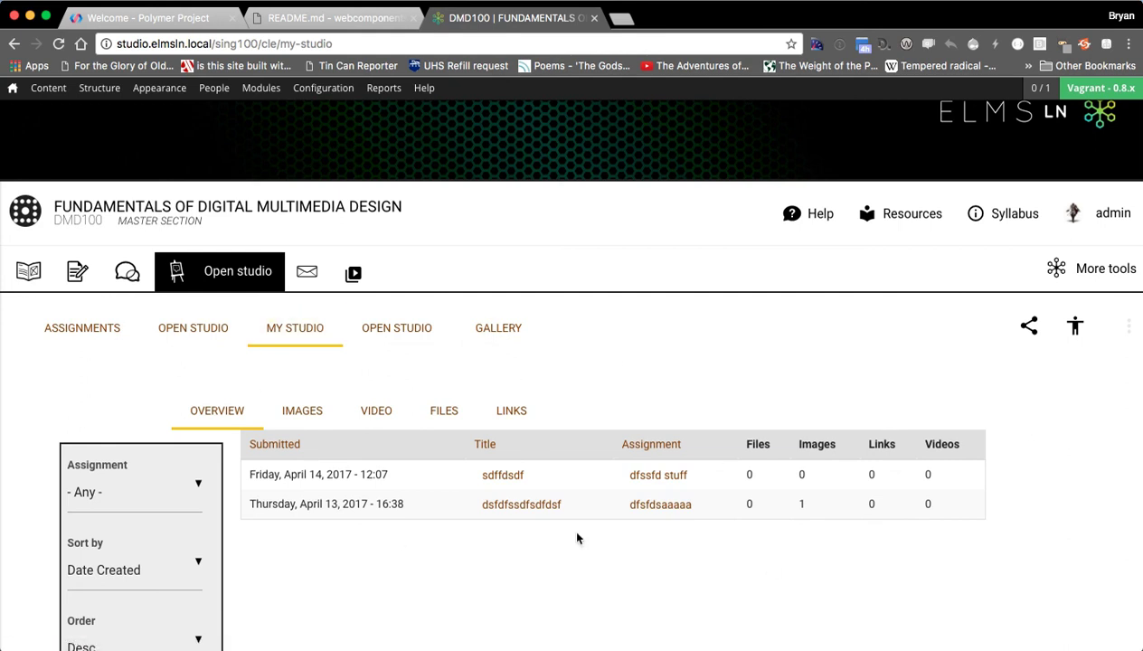
mouse_move(669, 578)
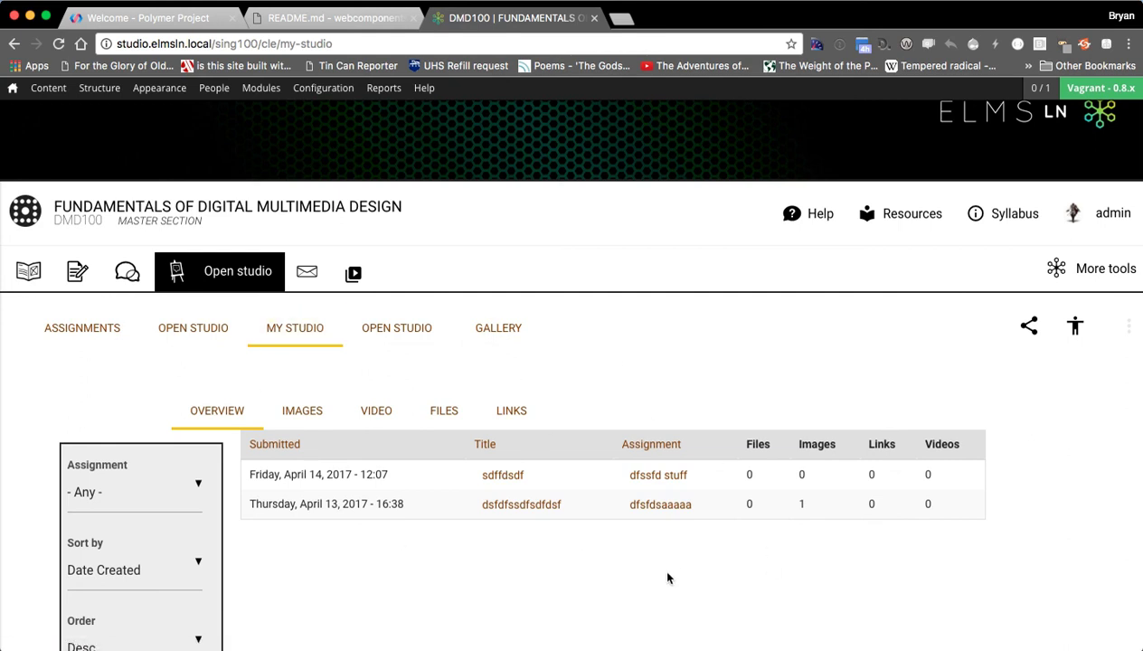
mouse_move(633, 372)
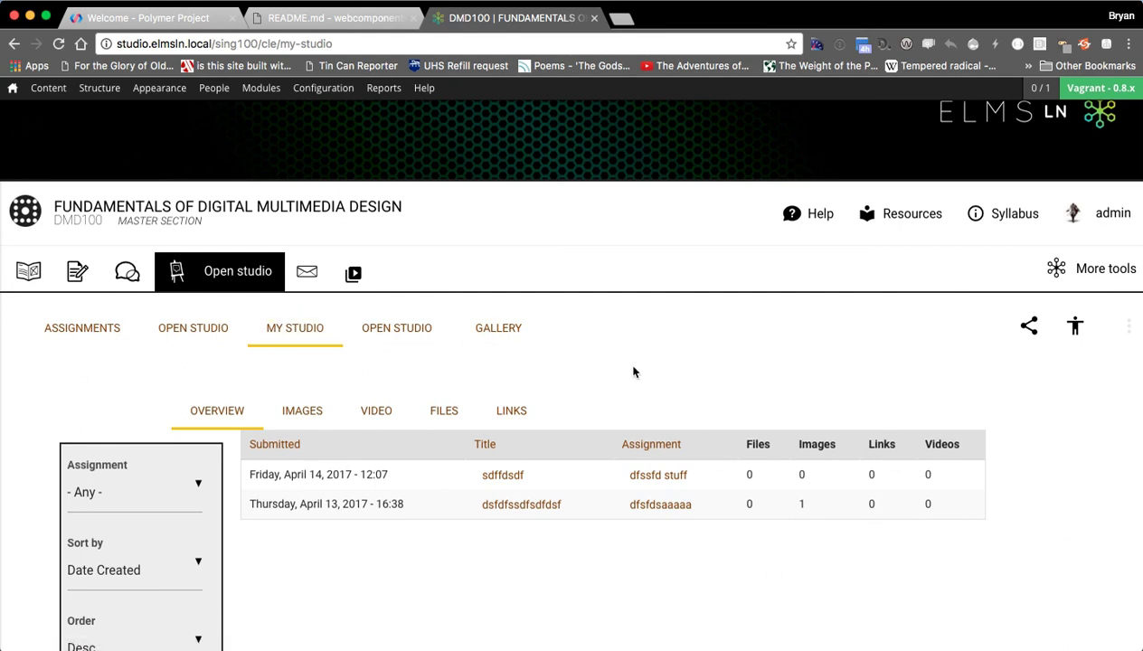
mouse_move(623, 313)
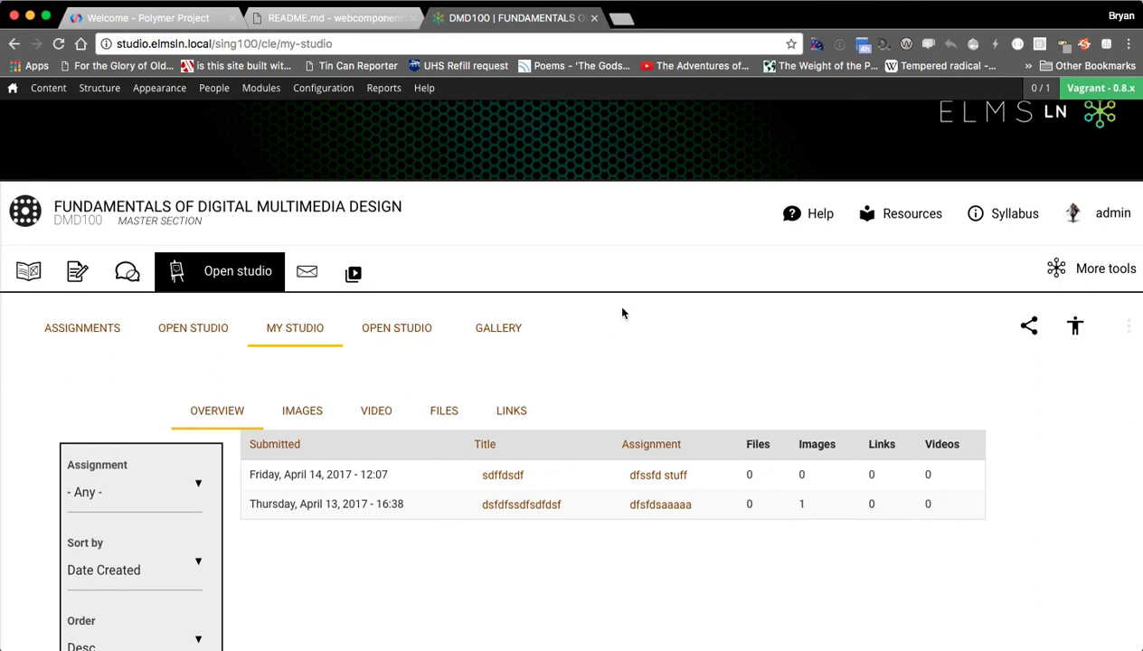
Step: View the Assignments projects page, return to My Studio, then open Drupal's Modules admin page
left_click(82, 327)
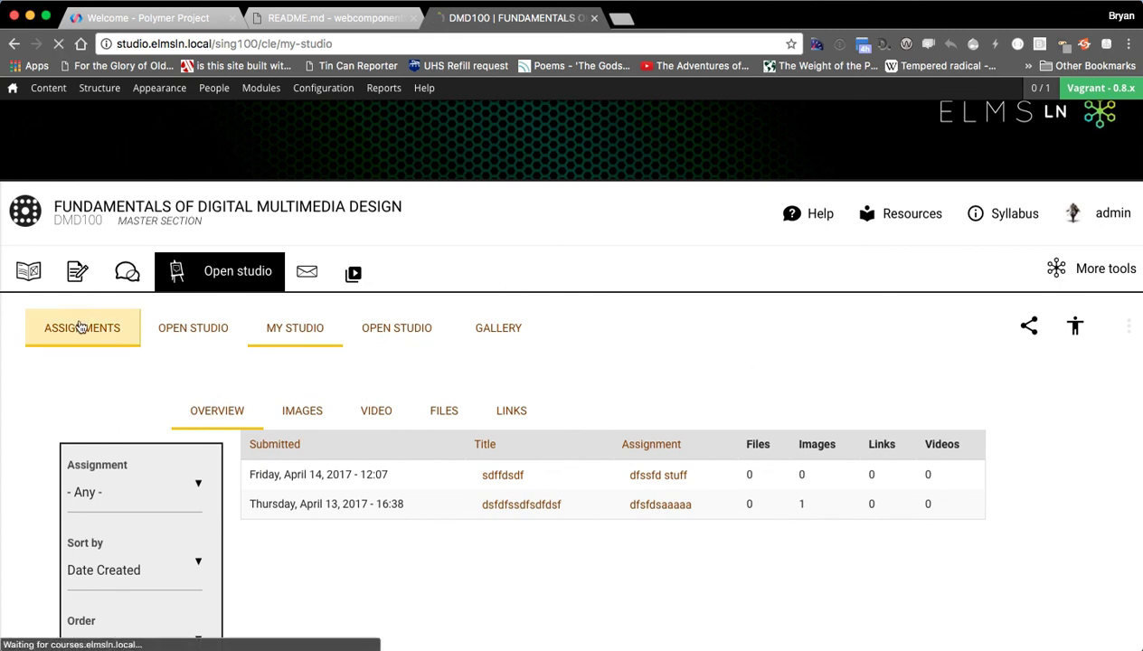
left_click(82, 328)
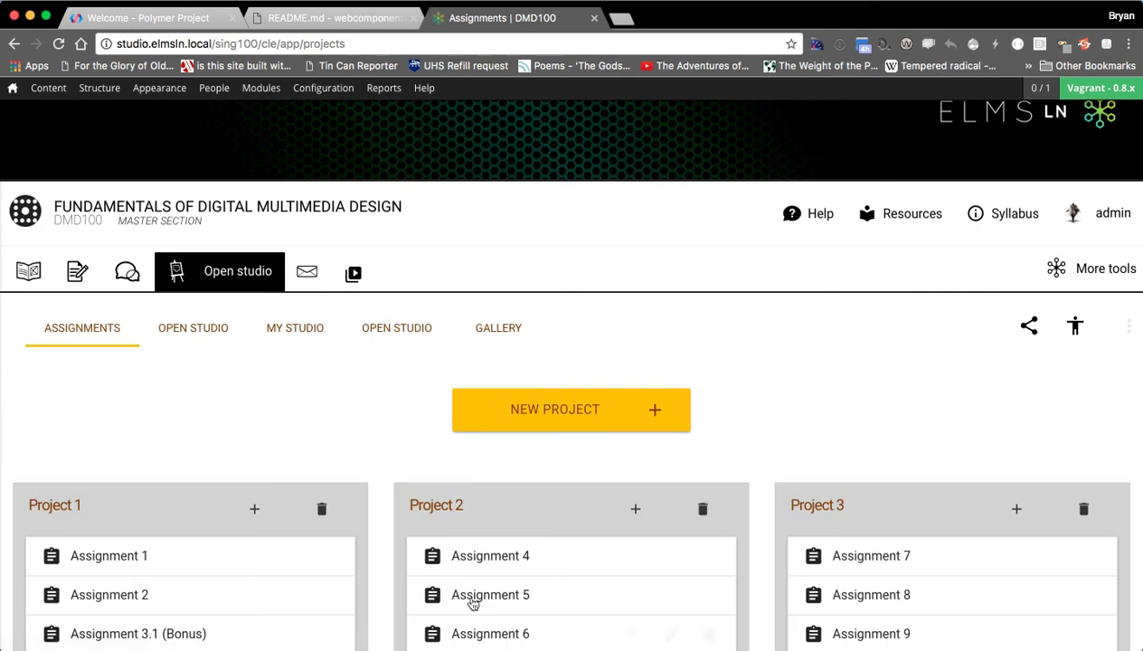
mouse_move(219, 426)
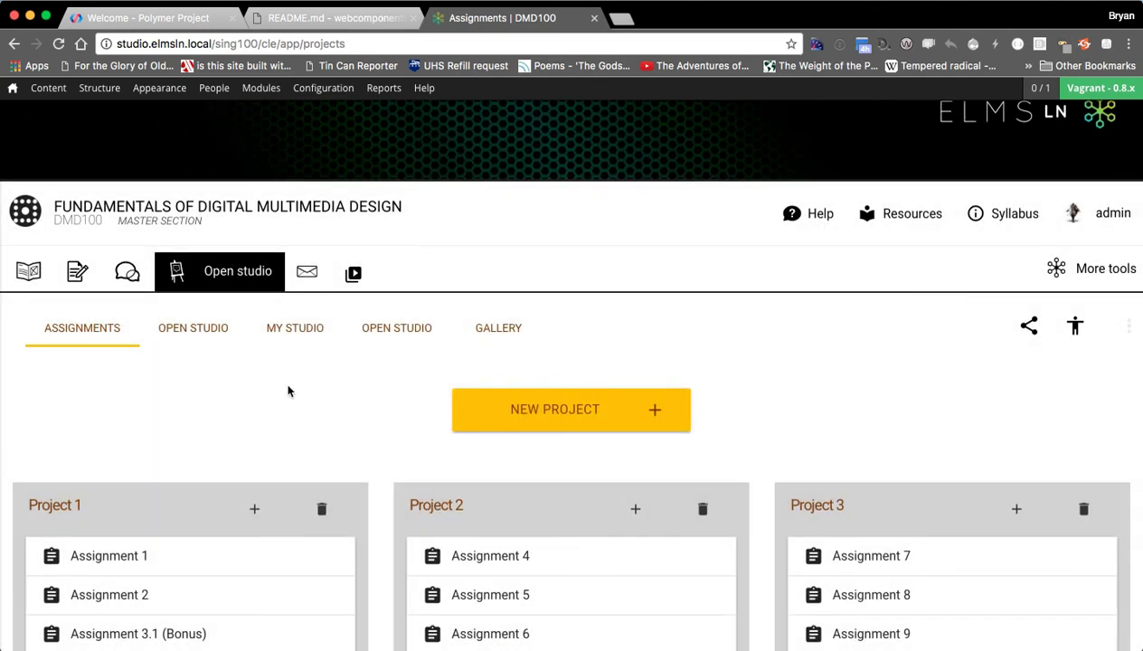
left_click(294, 327)
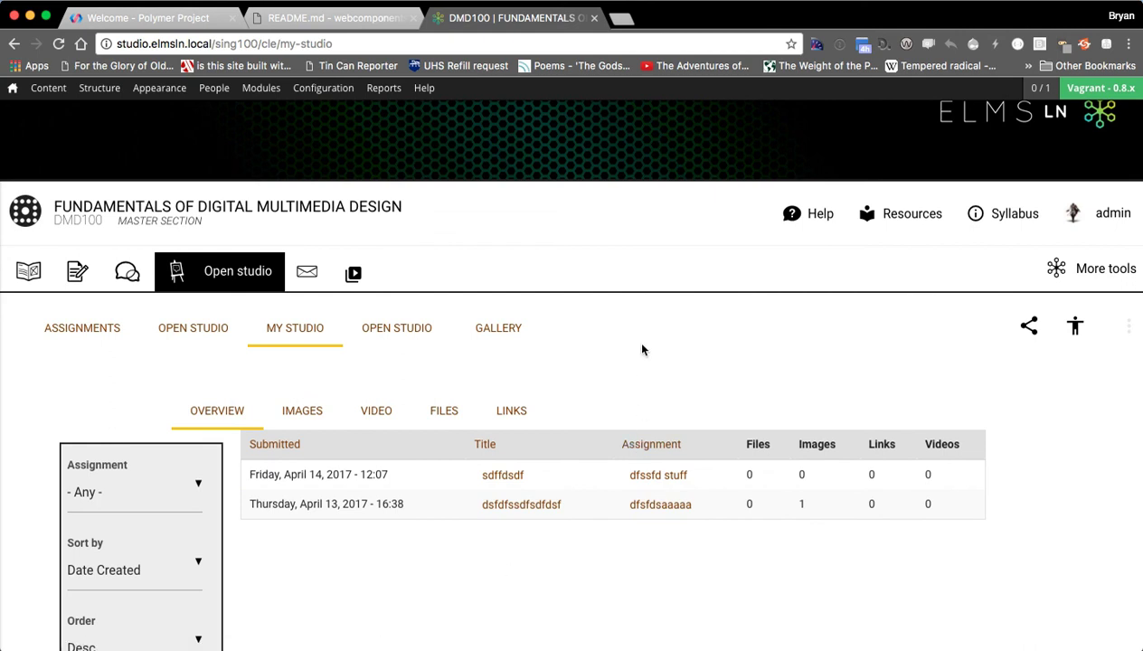
left_click(261, 88)
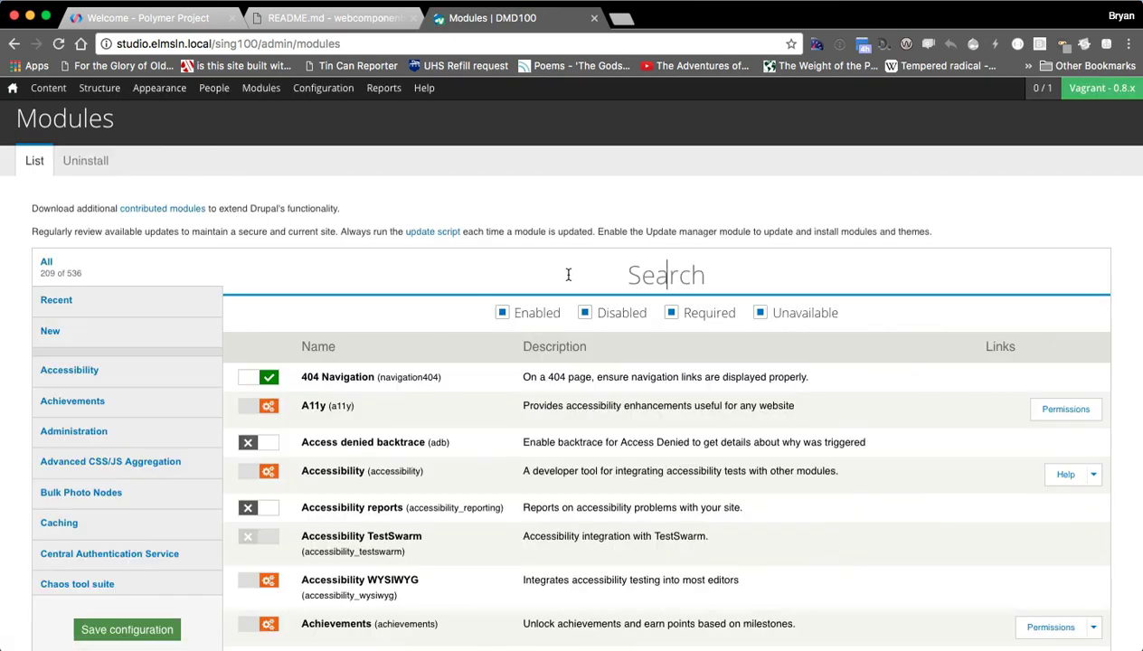
Step: Filter modules by 'webcom' to list the six Web components modules, then leave for webcomponents.org
type("webcom")
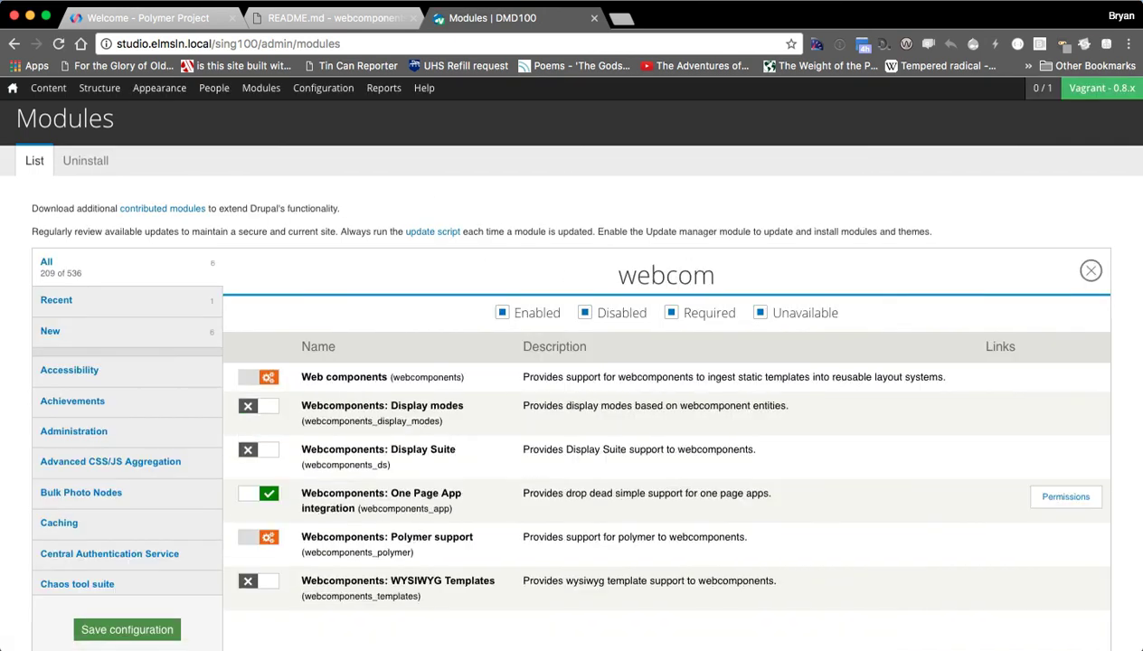
scroll("down", 3)
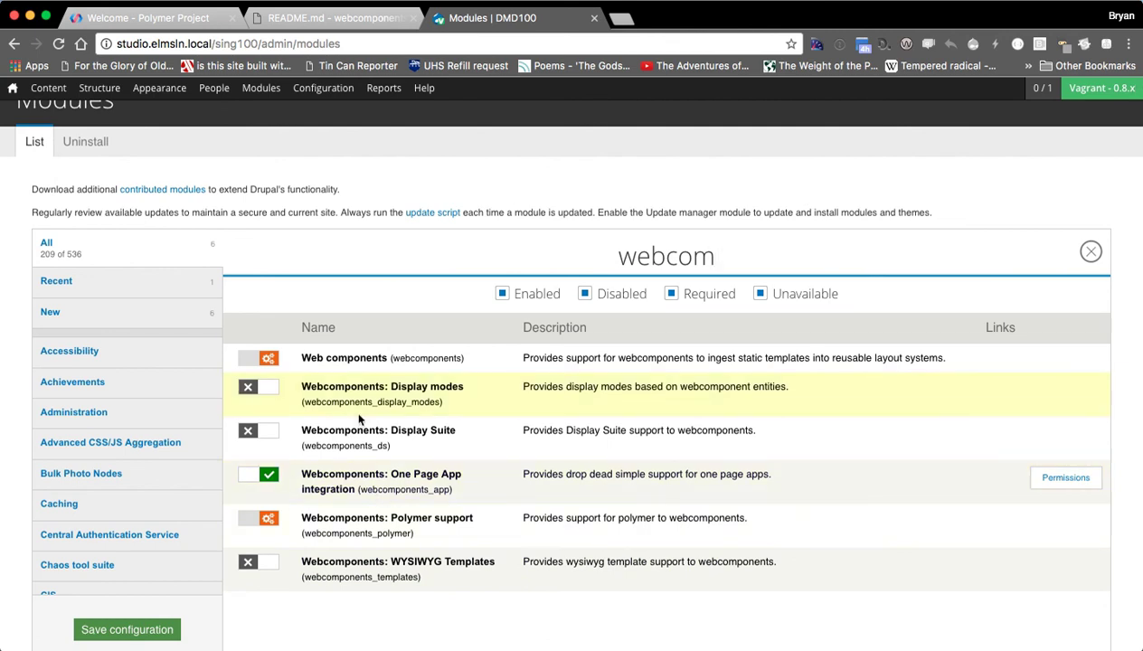
mouse_move(364, 416)
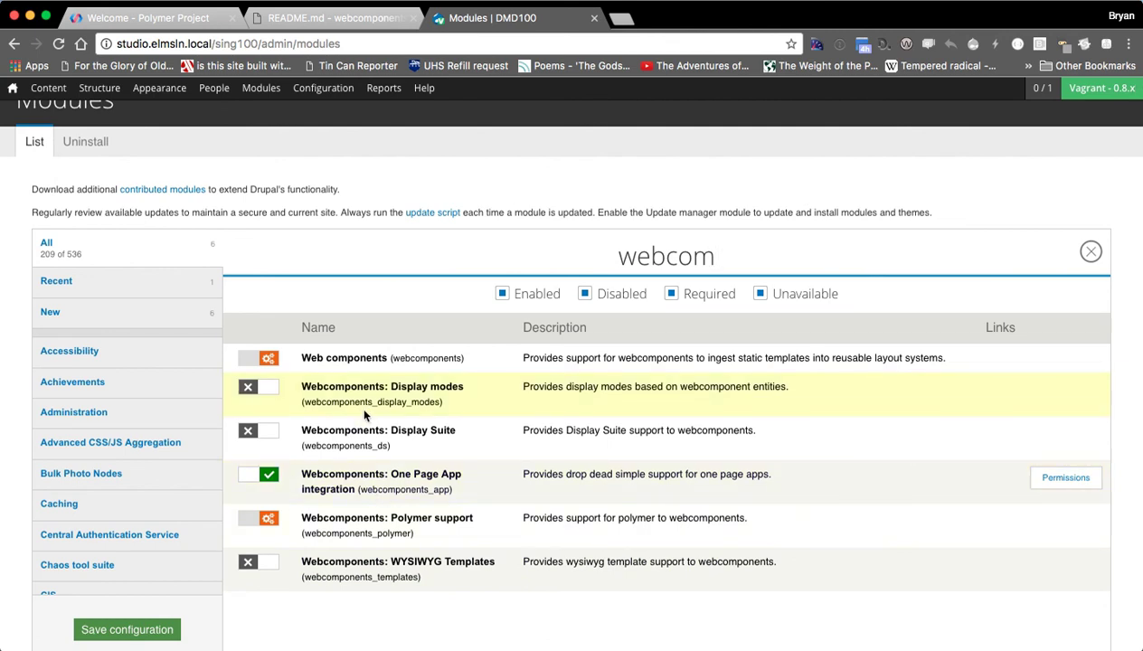
mouse_move(370, 439)
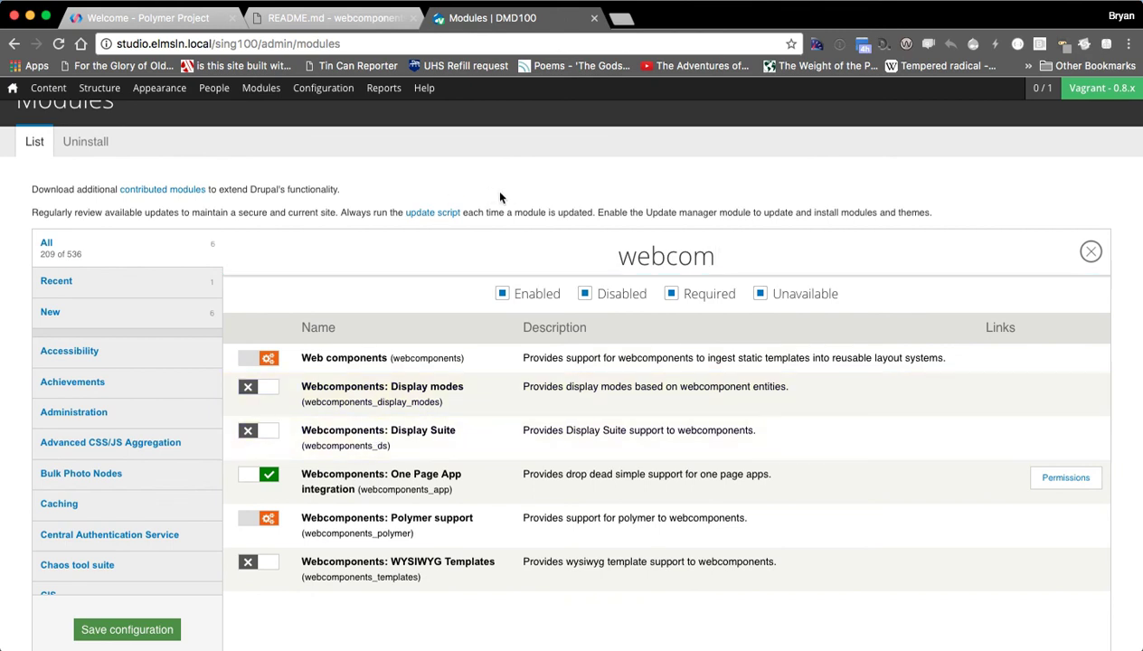
left_click(226, 43)
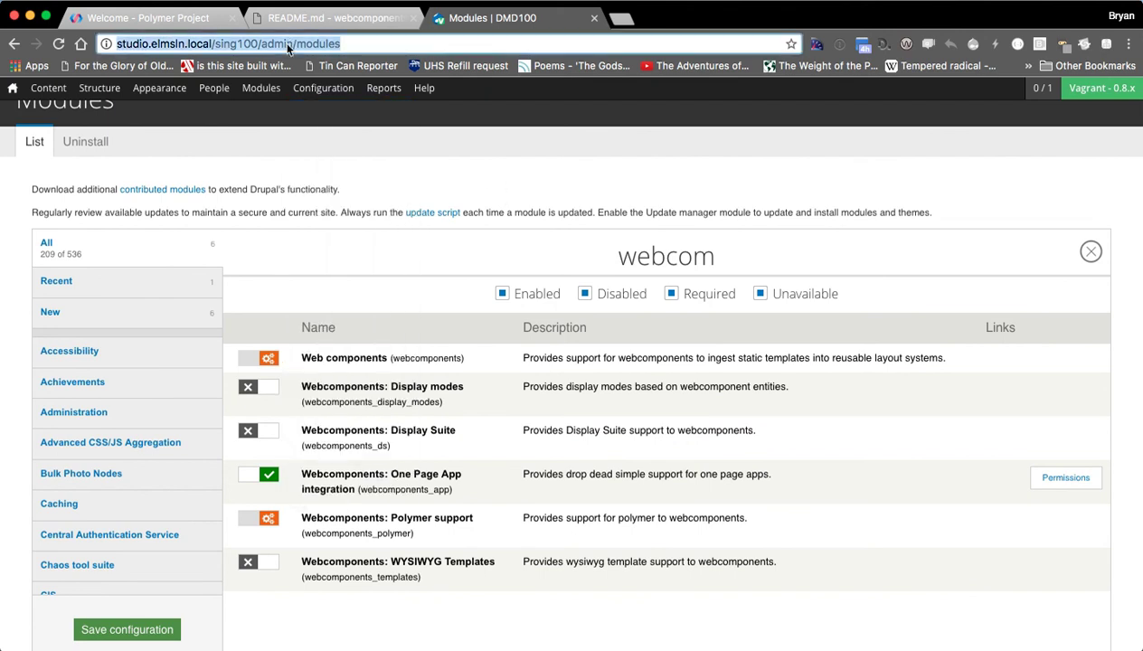
left_click(491, 17)
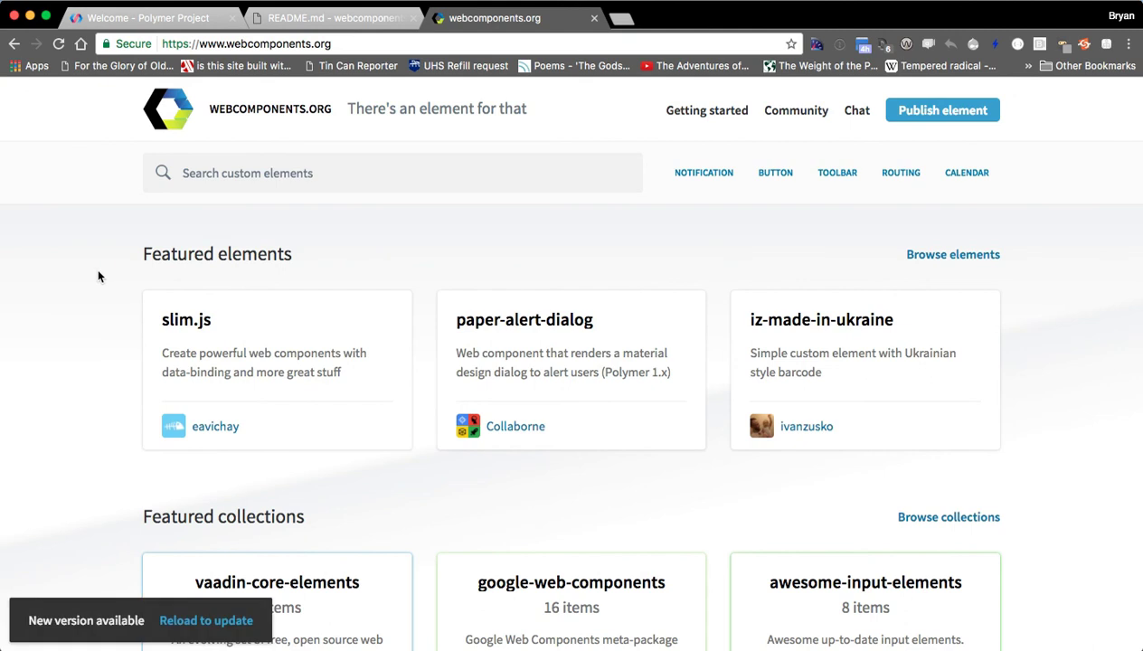
mouse_move(185, 319)
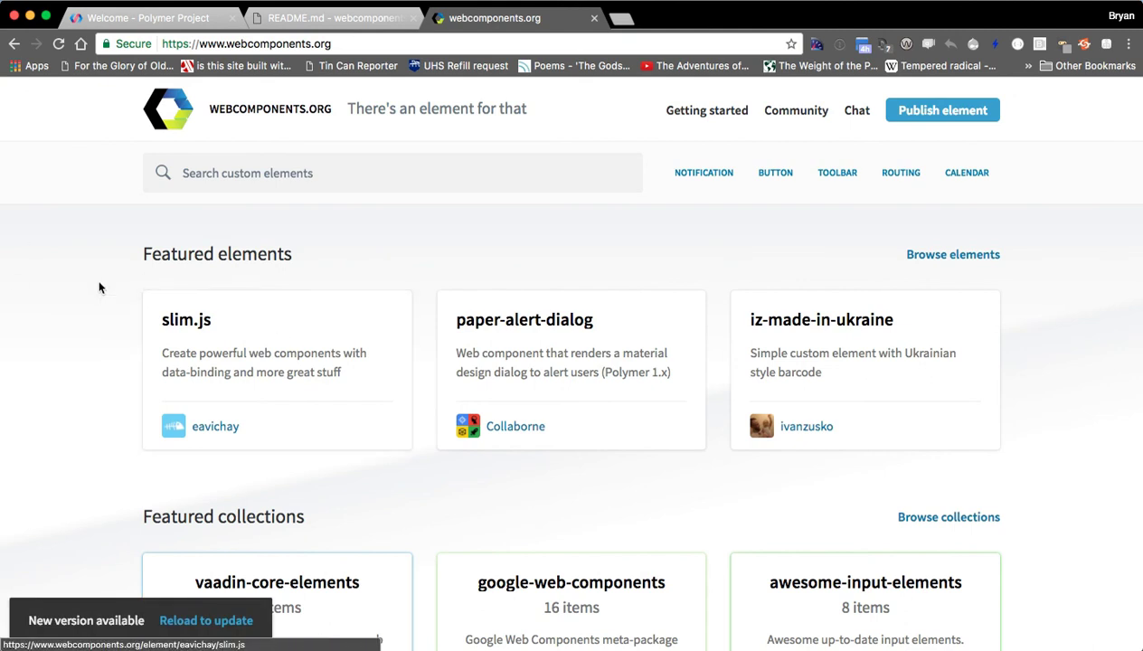
Step: Open Browse elements on webcomponents.org and scroll through the 894-element catalogue
left_click(952, 254)
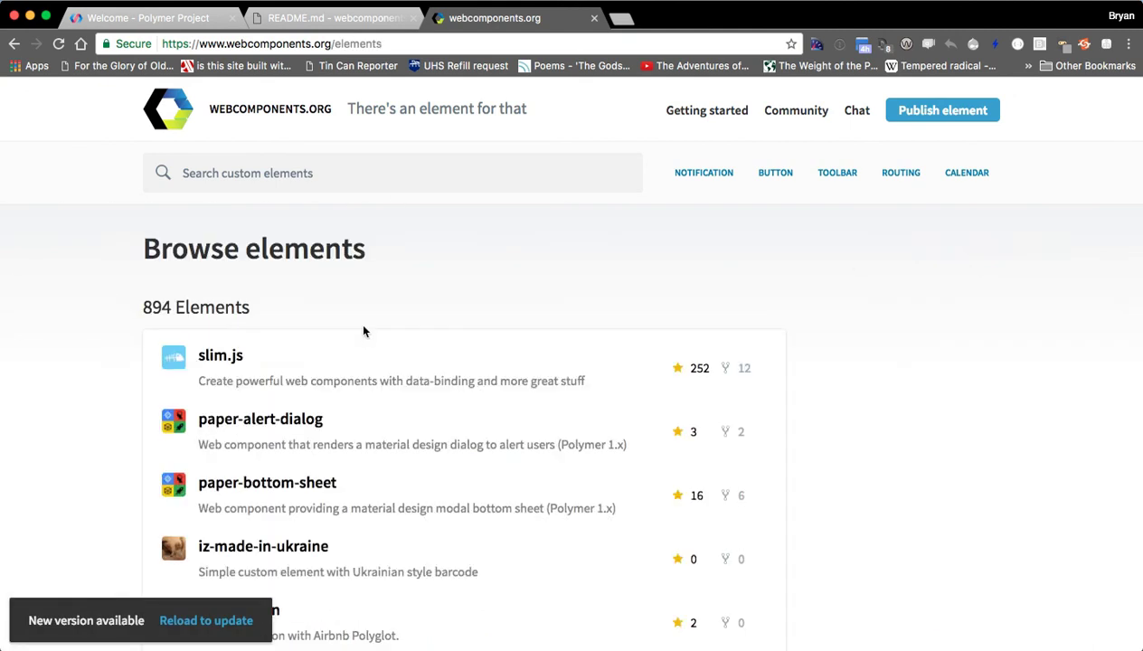
mouse_move(341, 321)
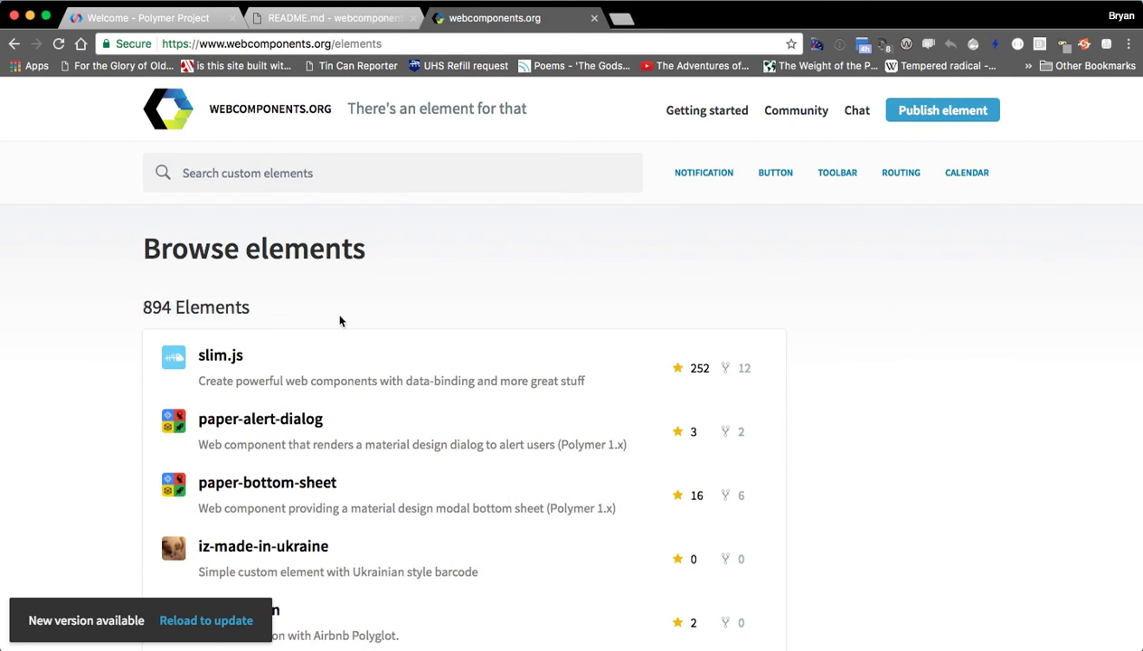
mouse_move(915, 407)
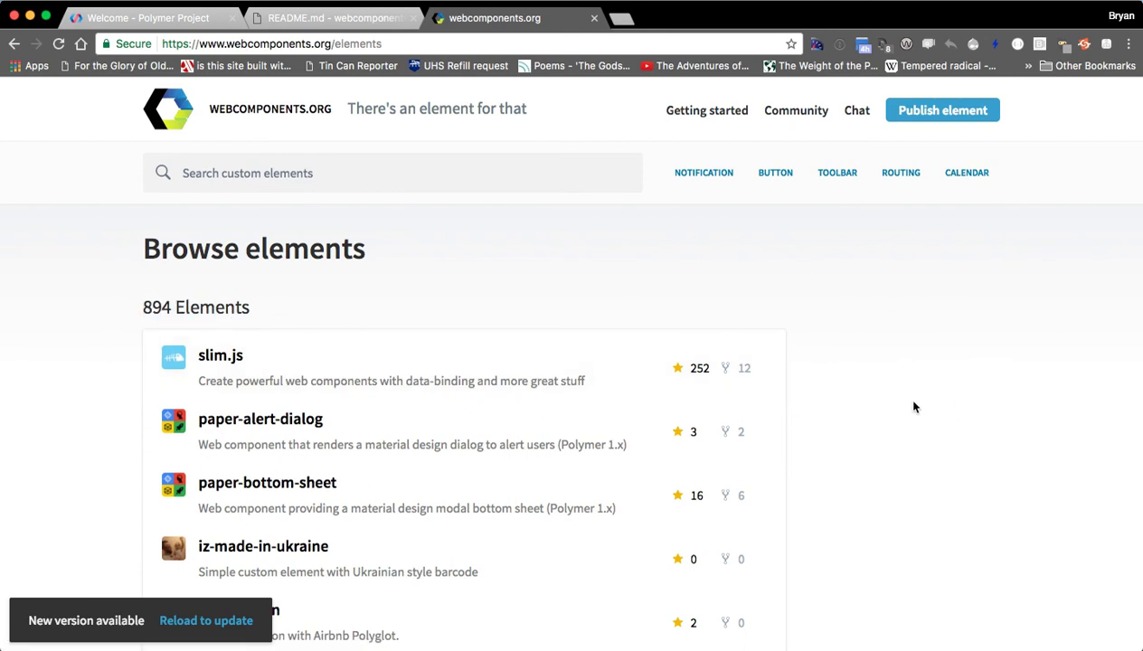
scroll("down", 3)
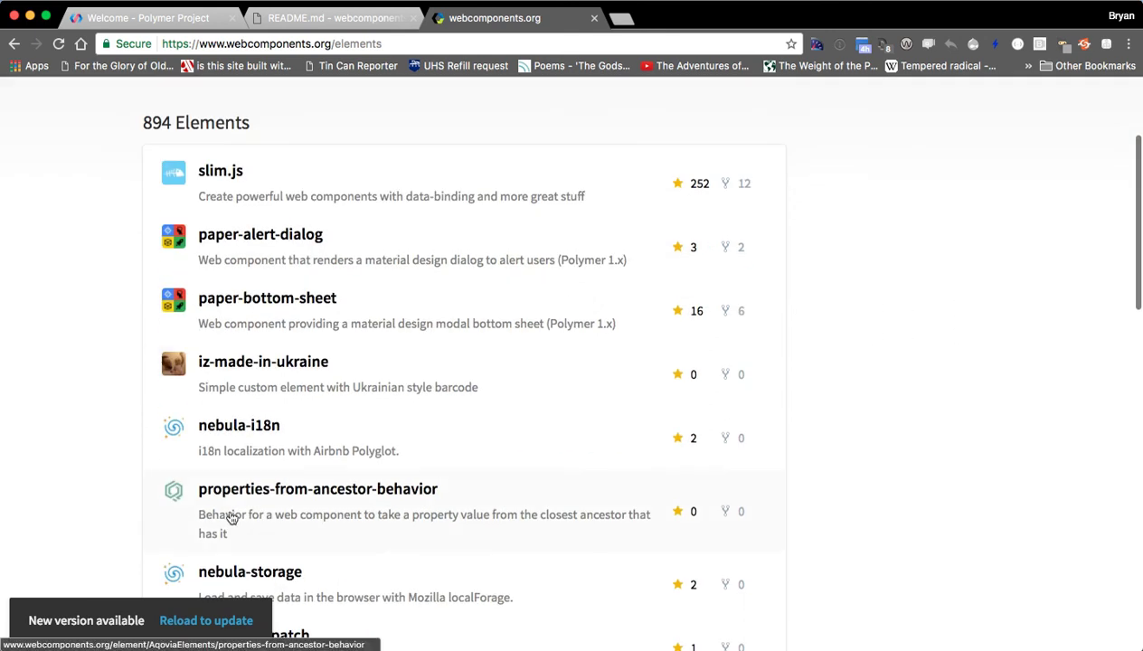
scroll("down", 3)
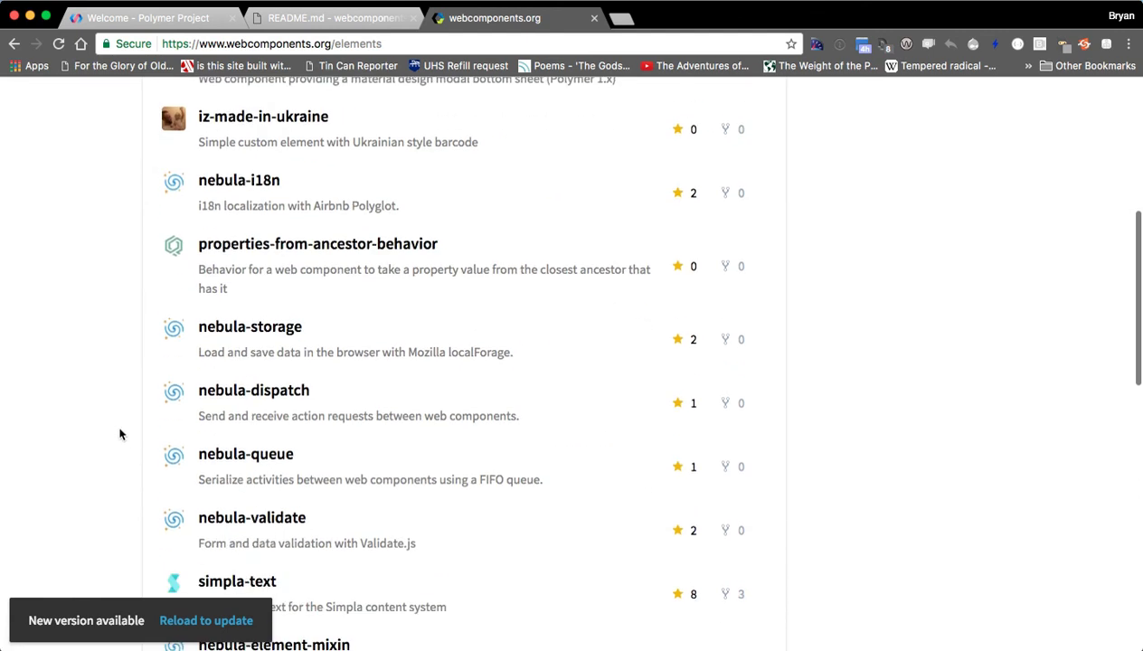